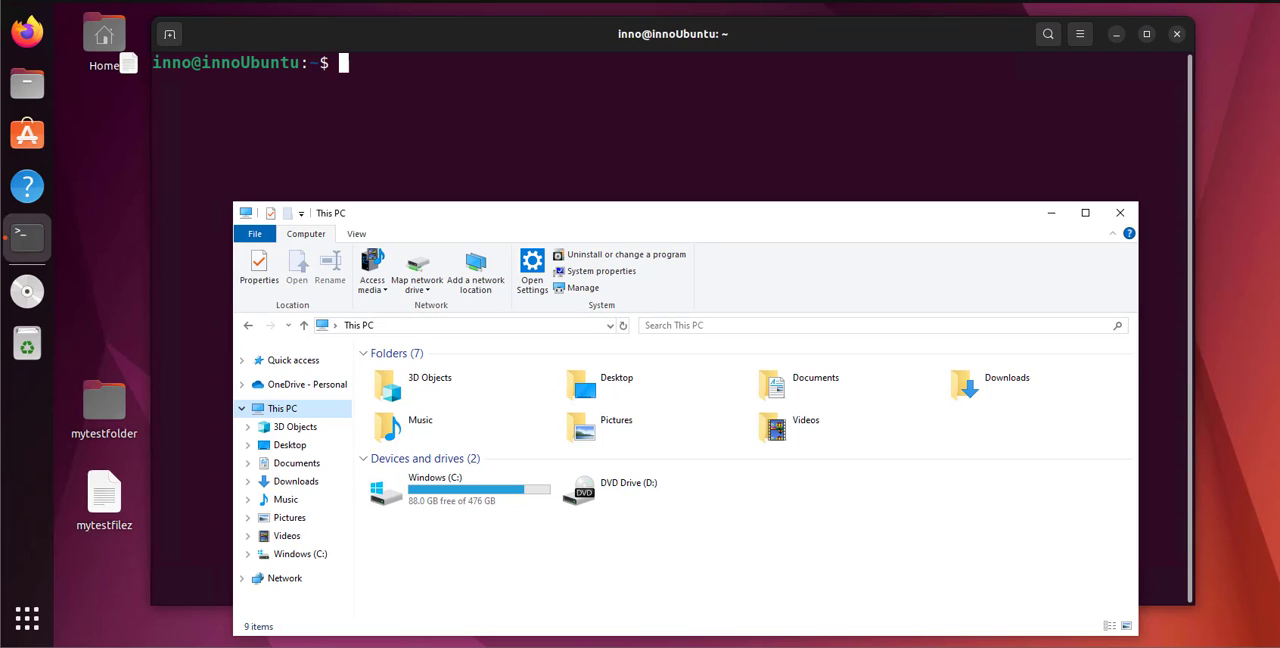
pyautogui.moveTo(1084, 428)
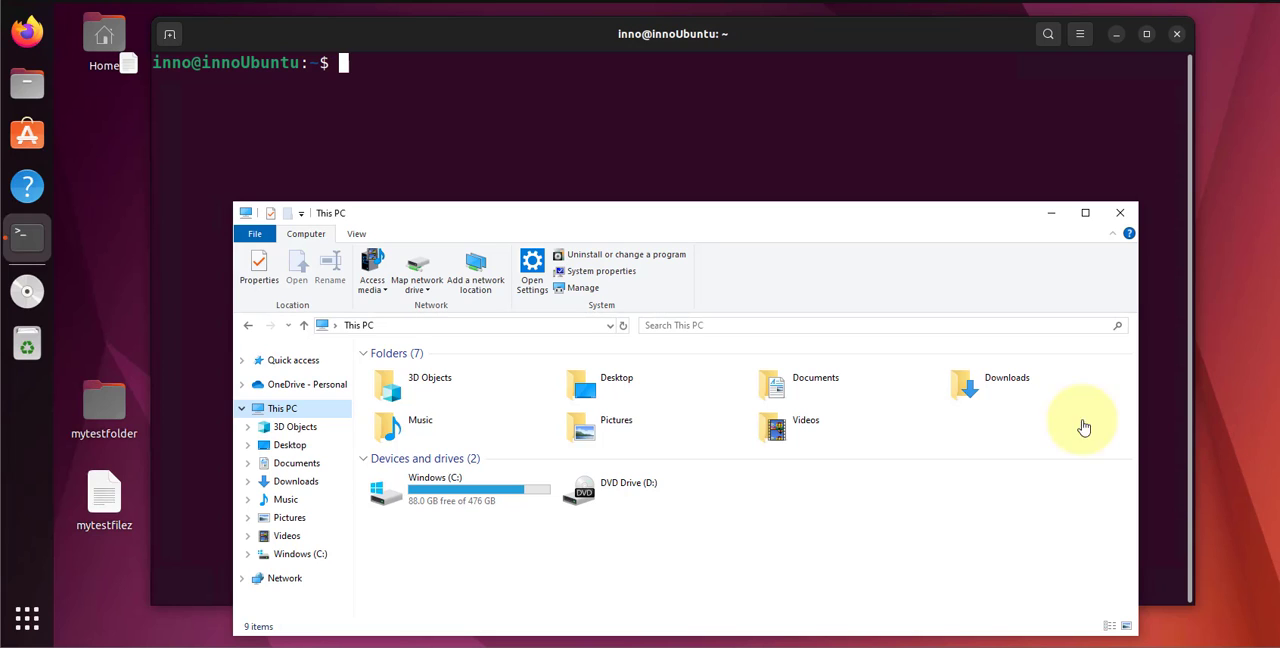
pyautogui.moveTo(1020, 520)
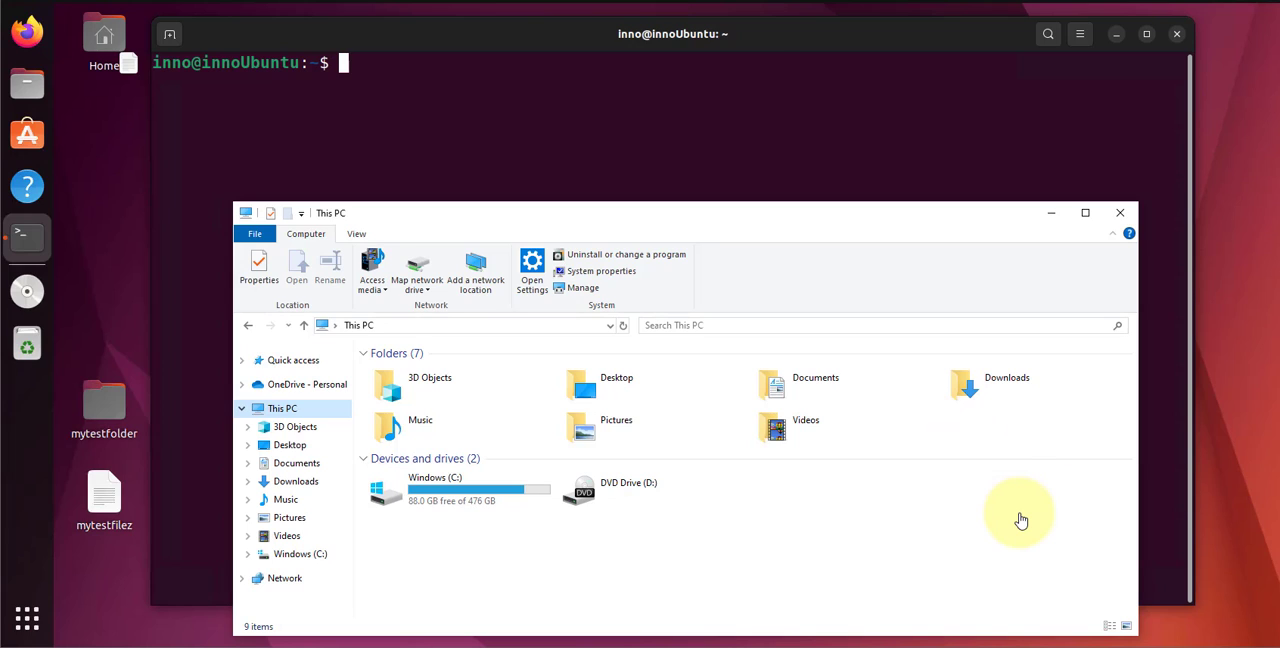
pyautogui.moveTo(750, 500)
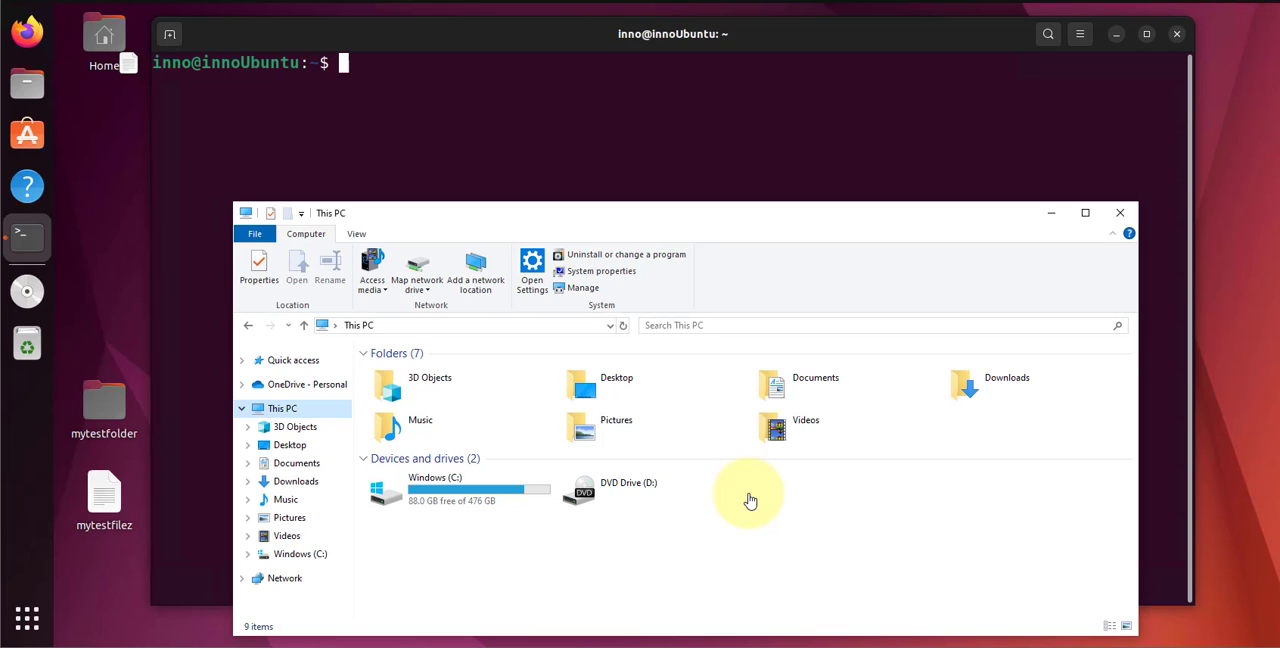
pyautogui.moveTo(734, 510)
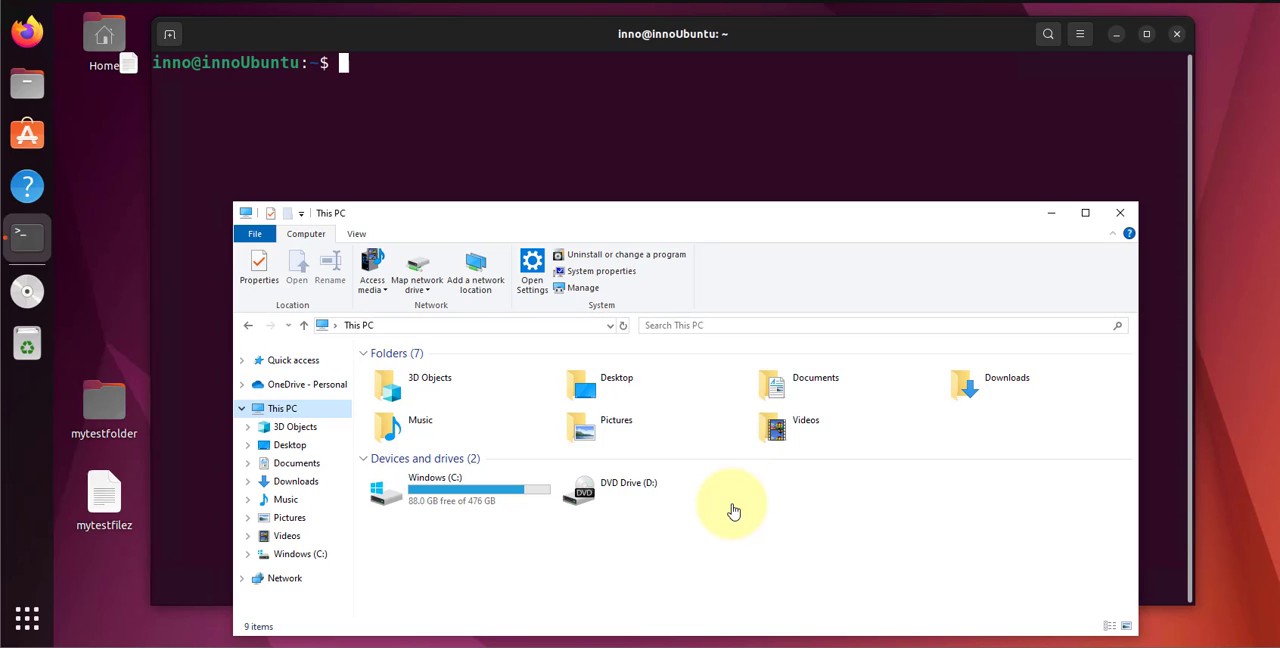
pyautogui.moveTo(504, 462)
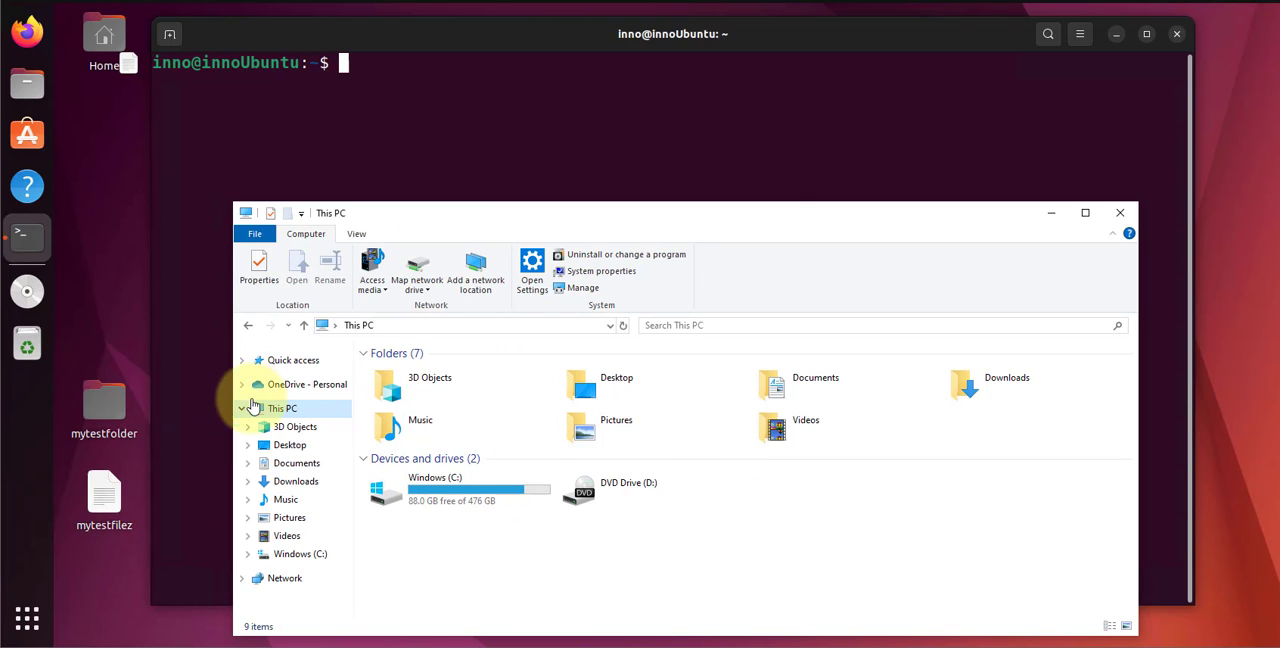
# - Dismiss the write-protected error and start formatting USB Drive (G:) from This PC
pyautogui.click(650, 490)
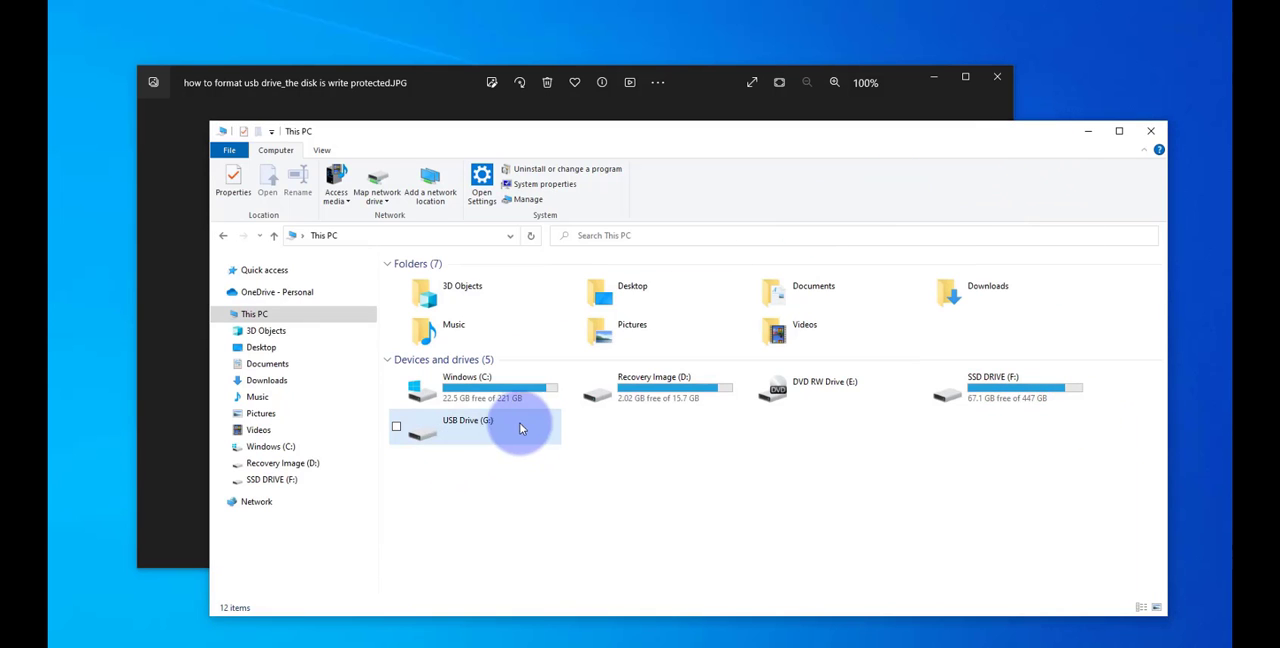
pyautogui.moveTo(496, 440)
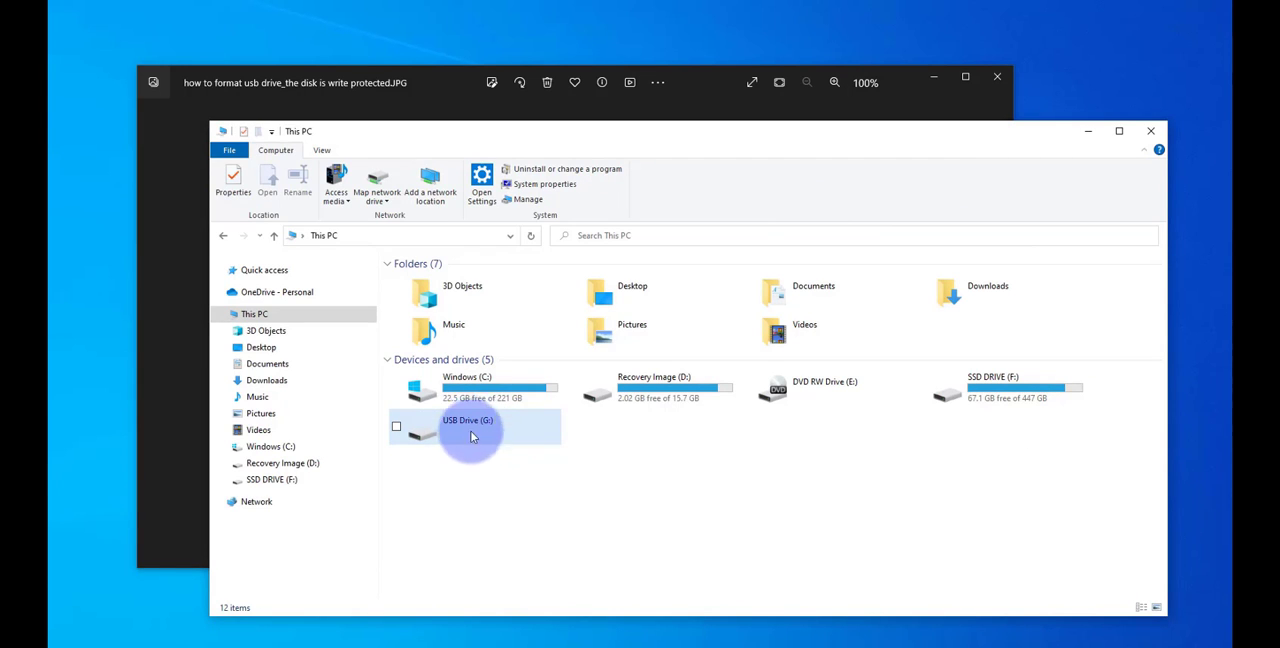
pyautogui.moveTo(436, 398)
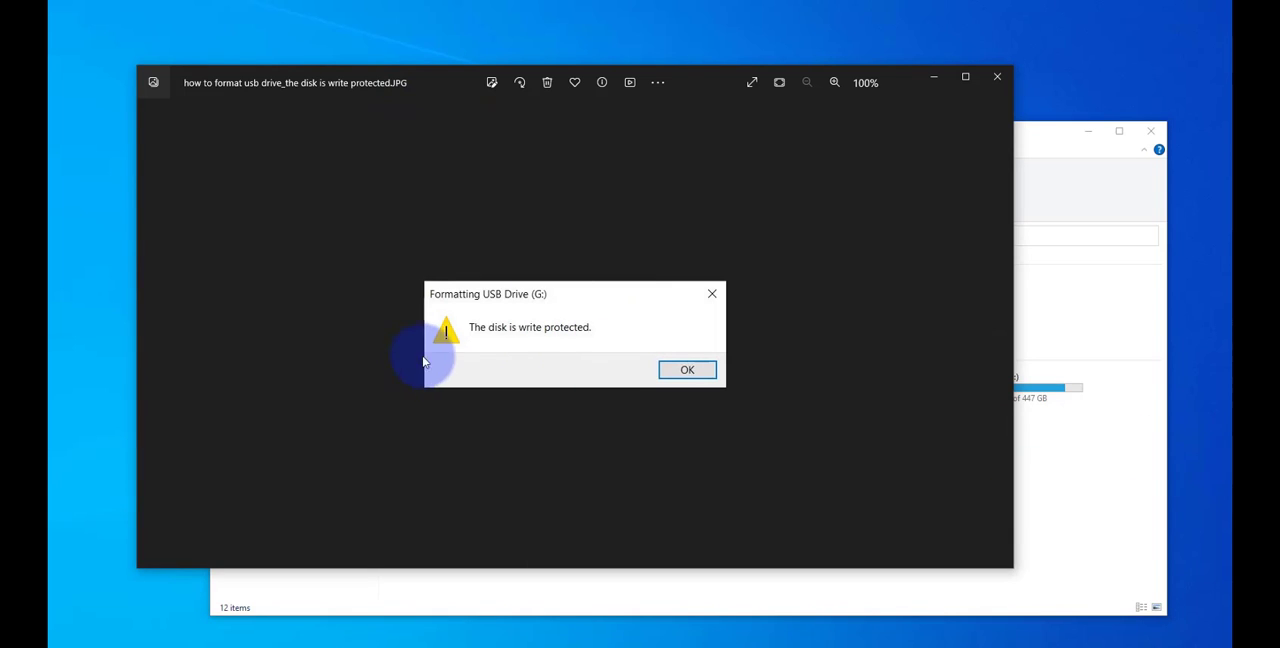
pyautogui.click(688, 368)
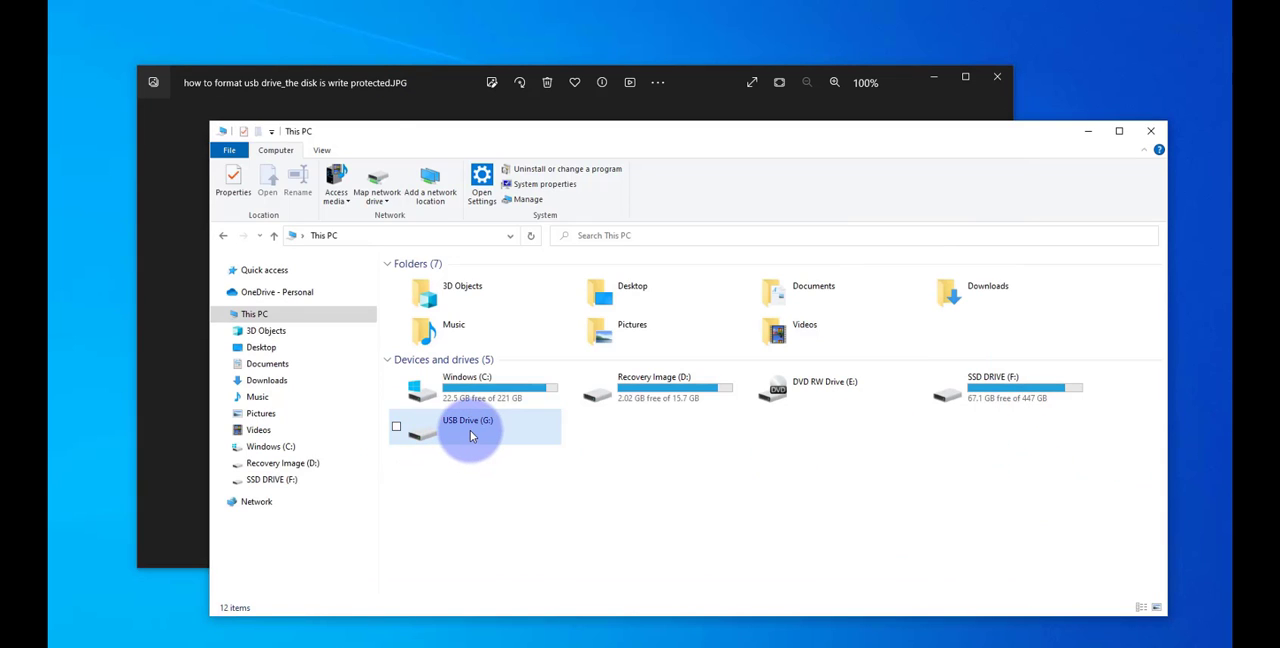
pyautogui.rightClick(456, 430)
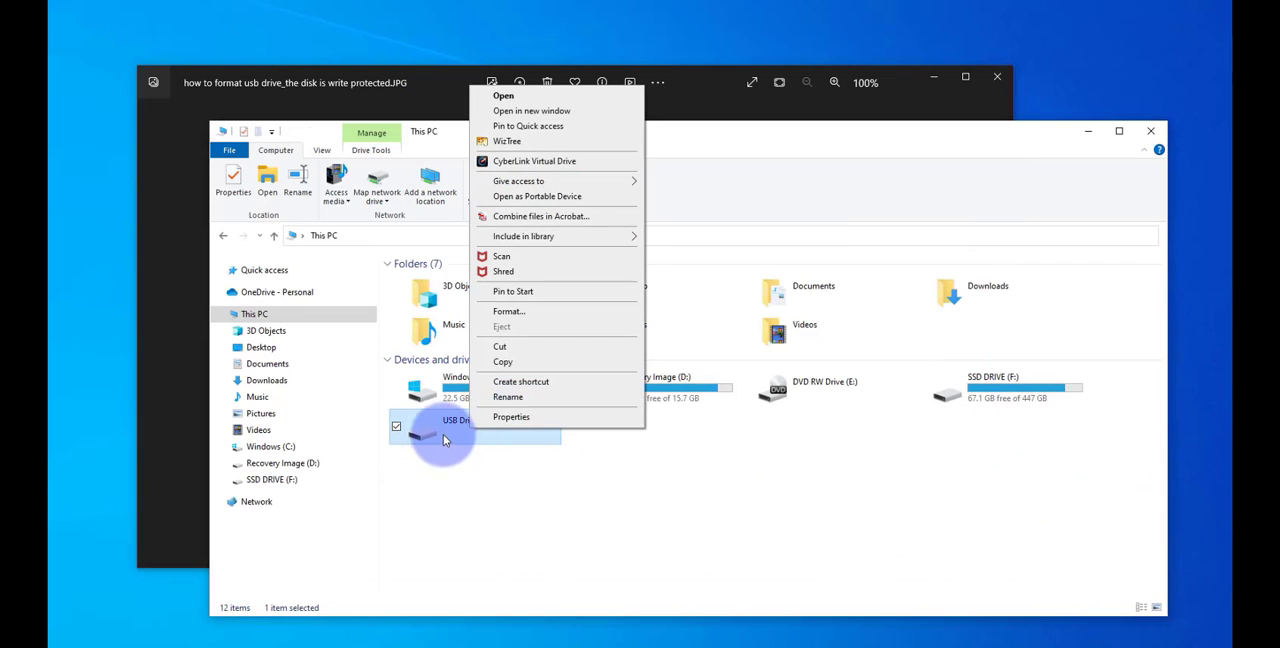
pyautogui.click(508, 312)
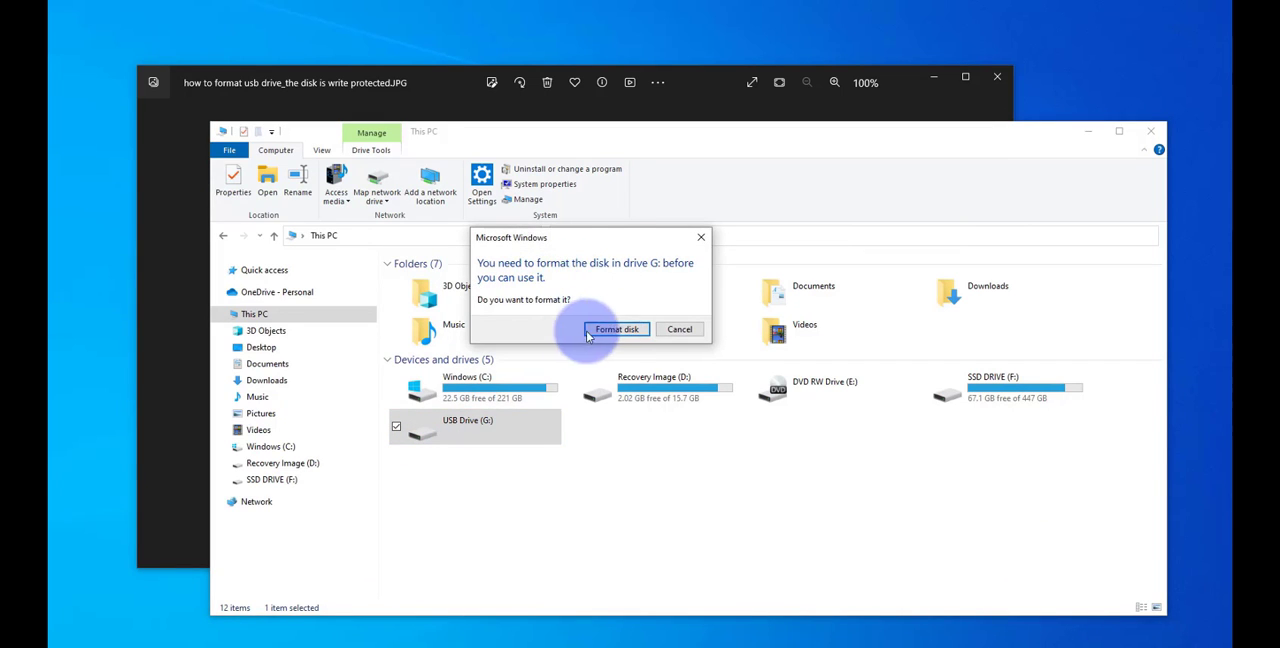
pyautogui.moveTo(522, 276)
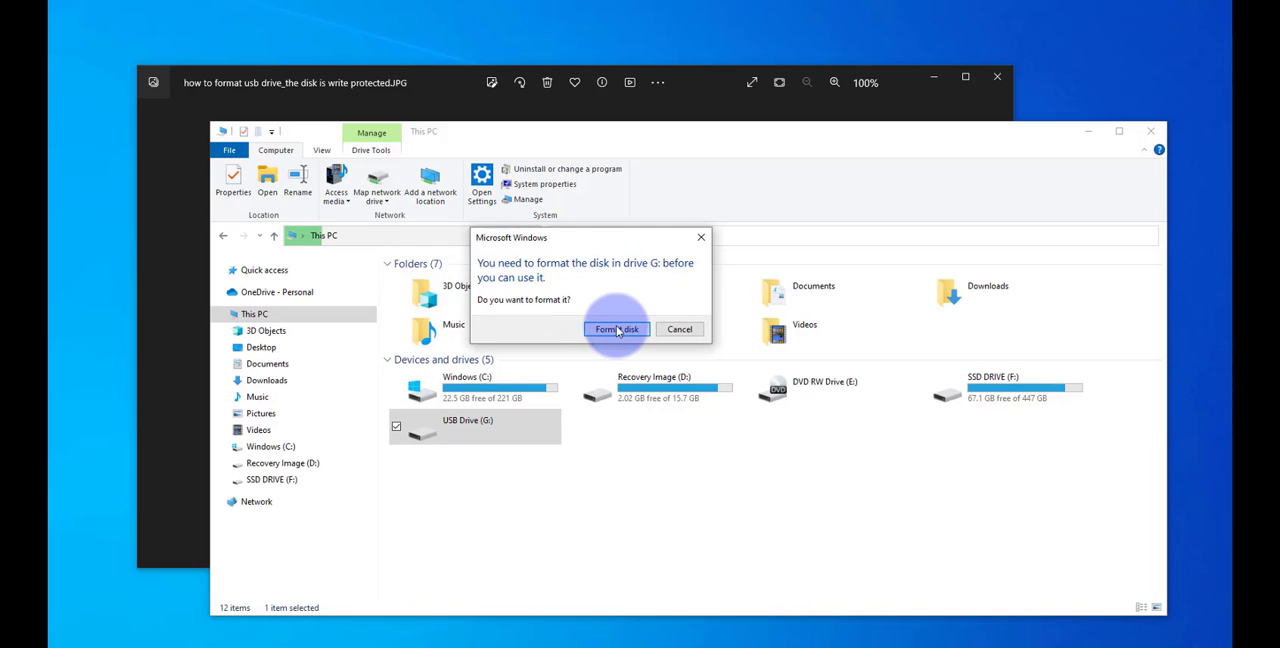
# - Format drive G: as FAT32, confirming the erase-all-data warning
pyautogui.click(616, 328)
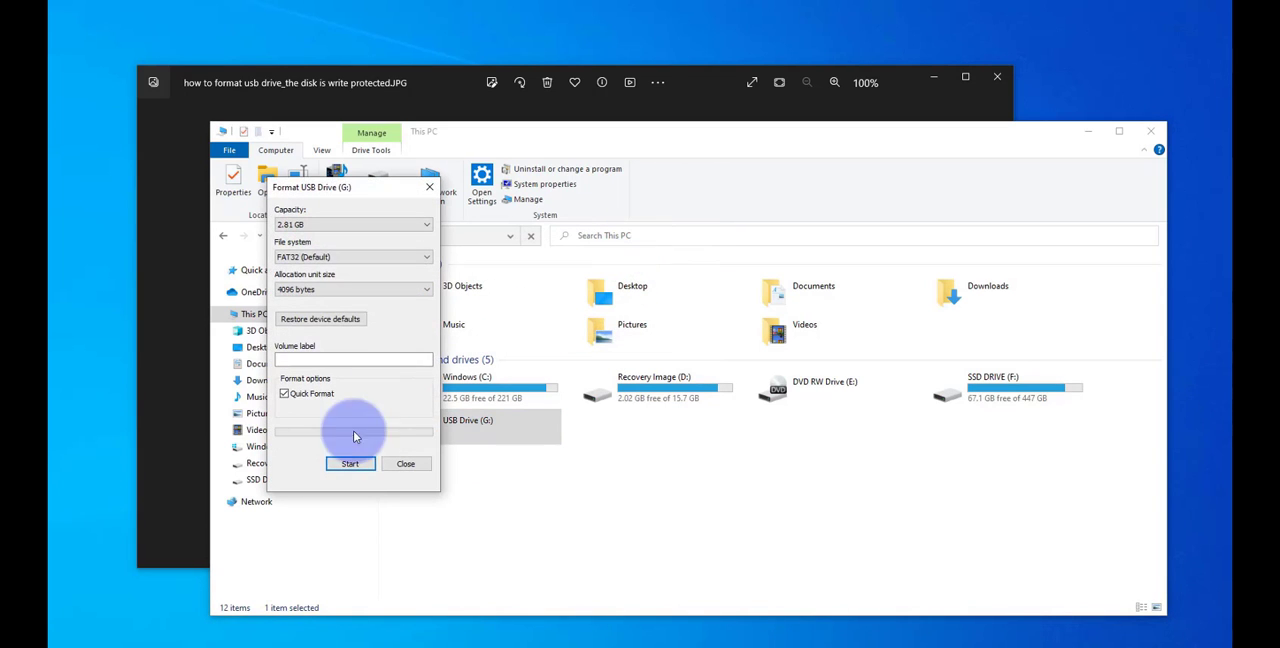
pyautogui.click(348, 462)
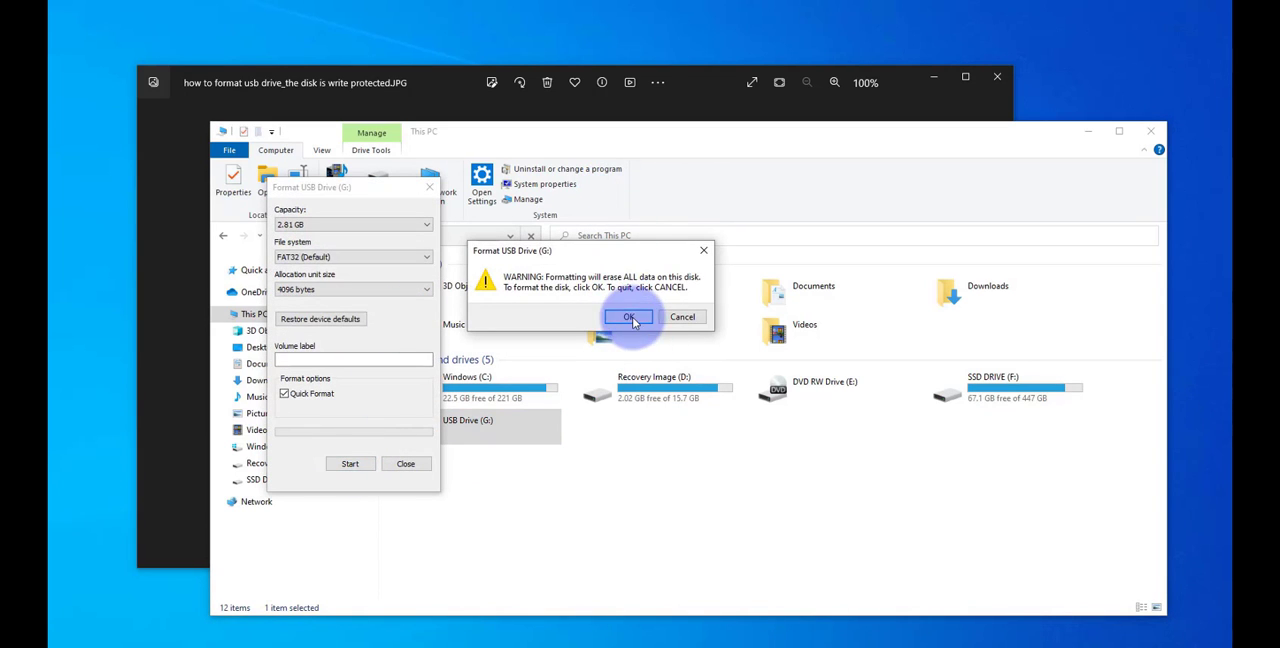
pyautogui.click(630, 316)
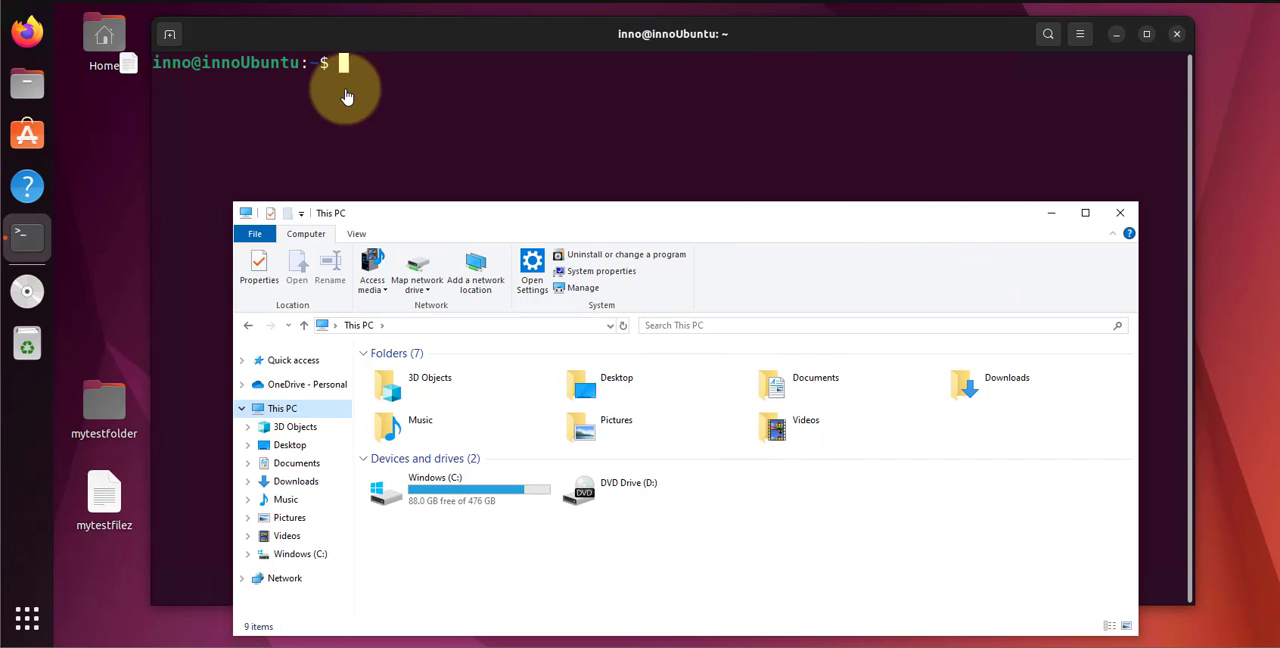
pyautogui.moveTo(614, 110)
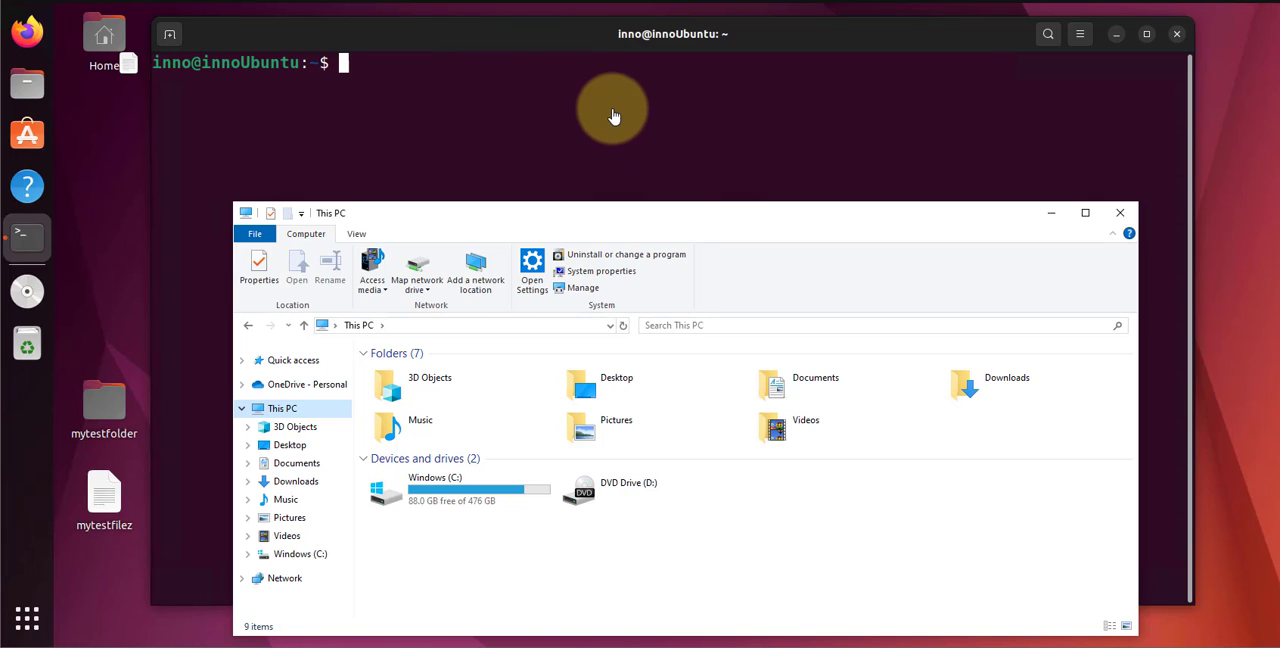
pyautogui.moveTo(676, 92)
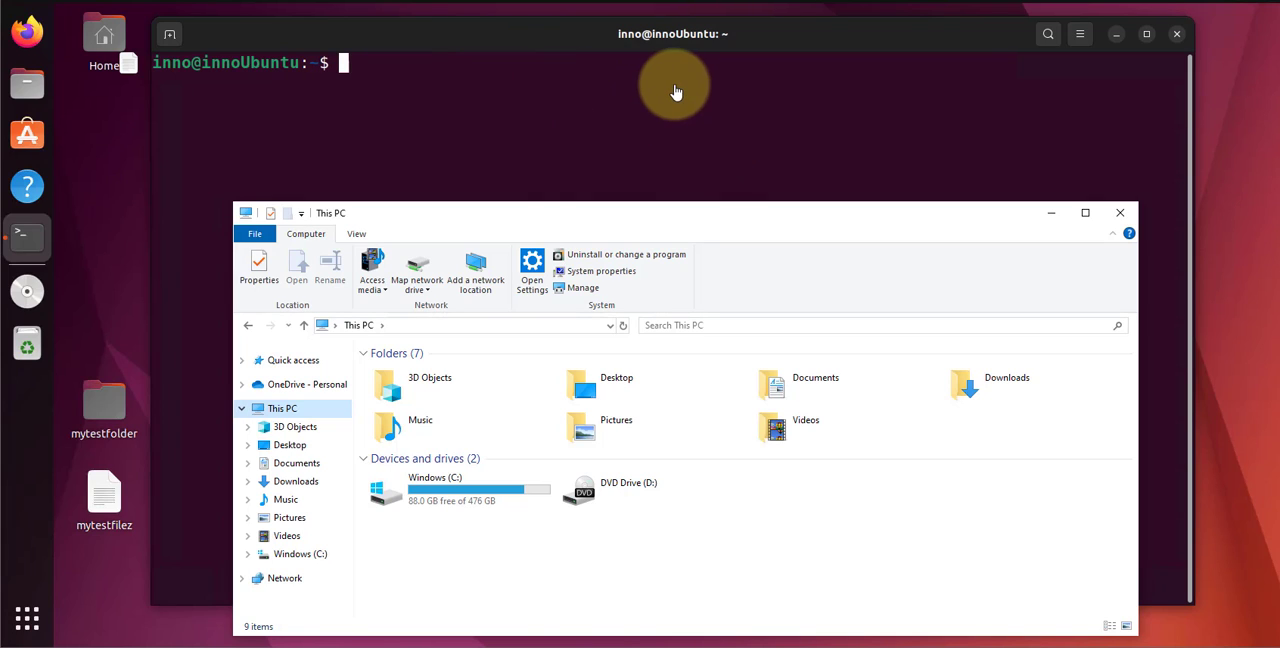
pyautogui.moveTo(648, 130)
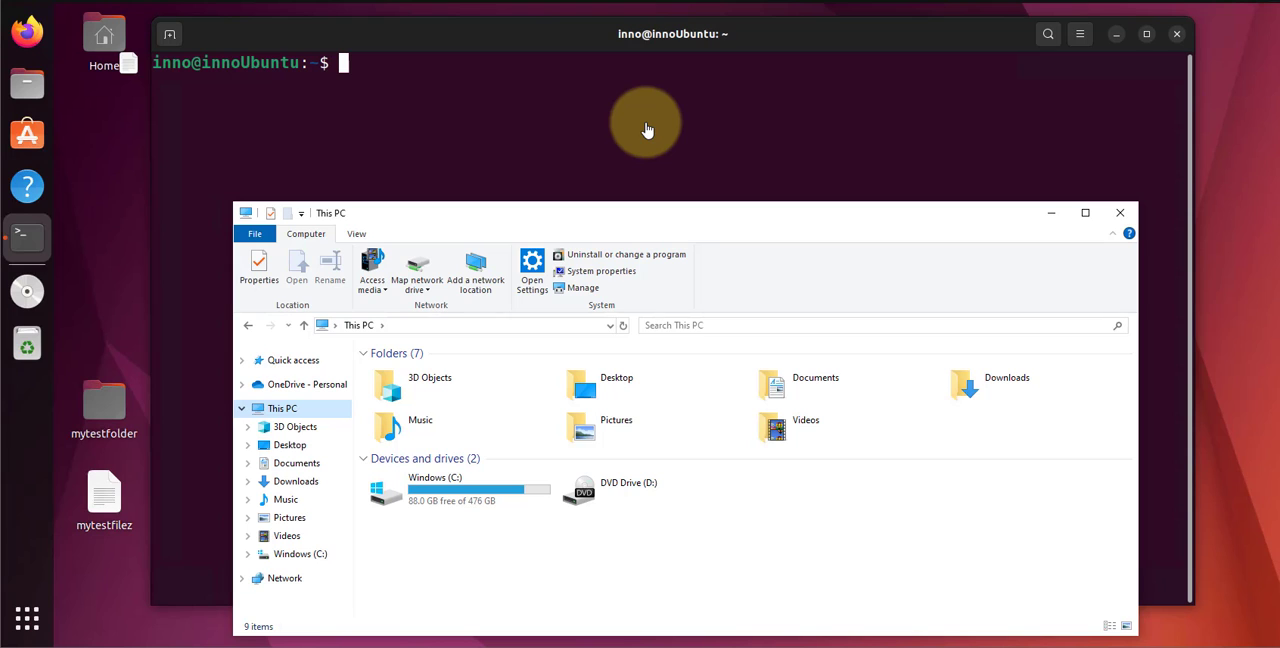
pyautogui.moveTo(744, 170)
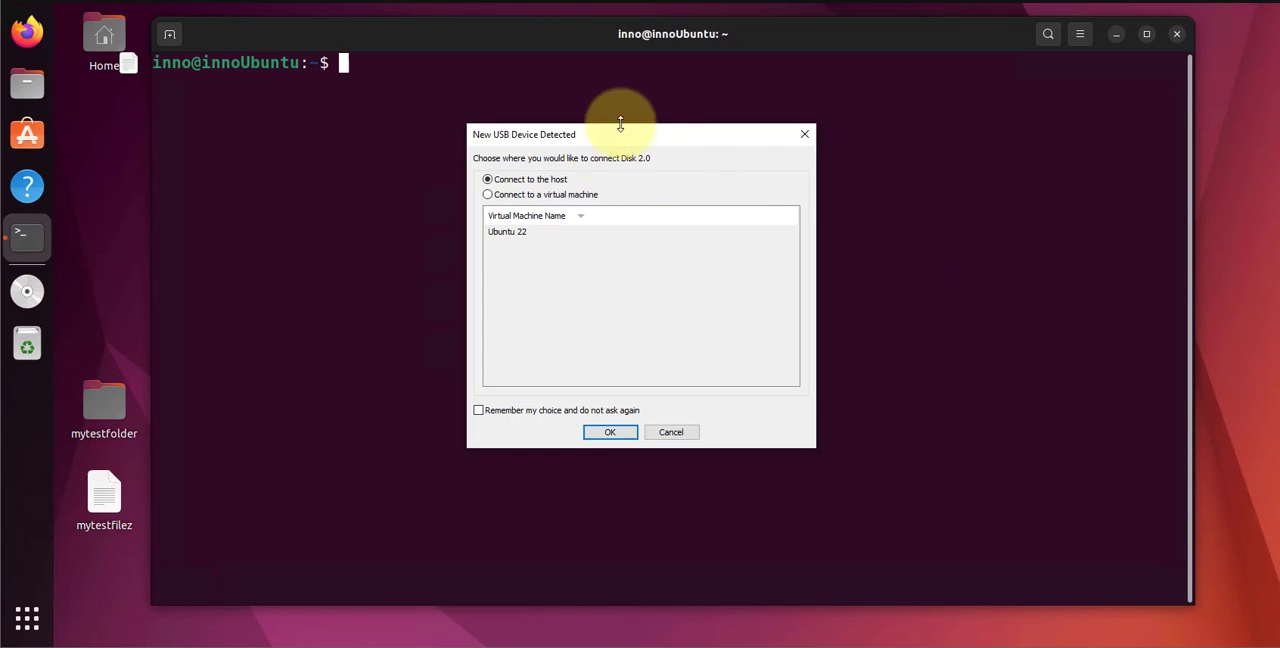
pyautogui.moveTo(520, 108)
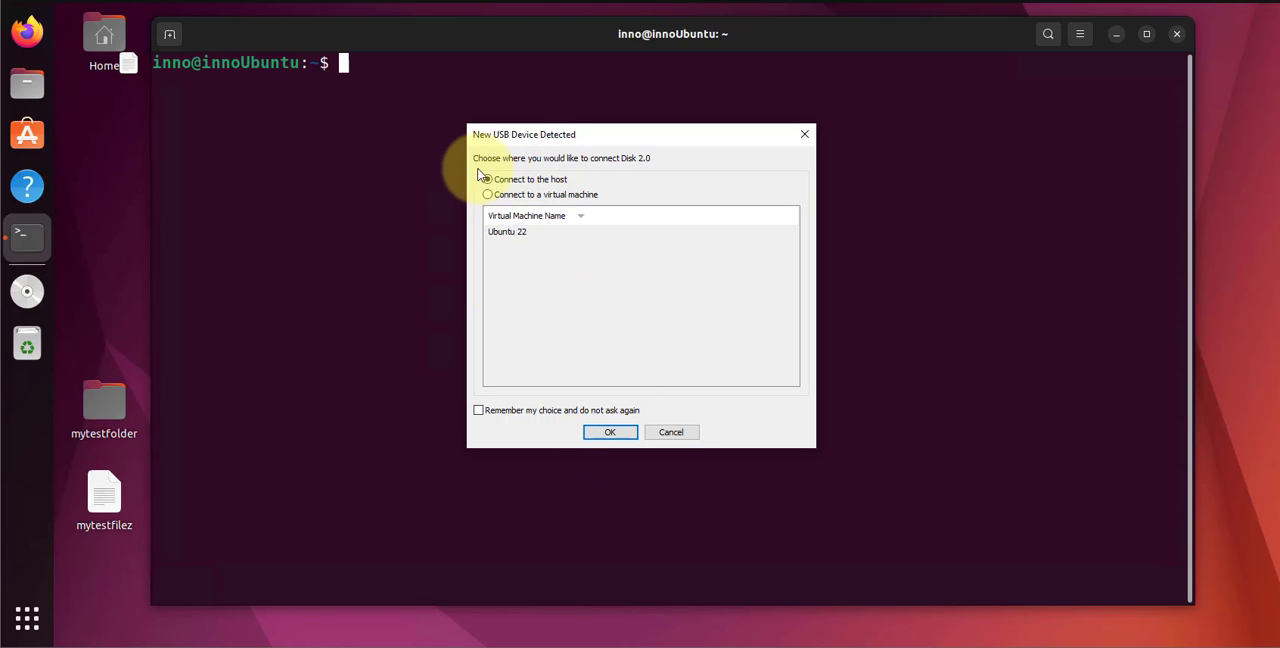
# - Route the newly detected USB disk to the Ubuntu 22 virtual machine
pyautogui.click(488, 180)
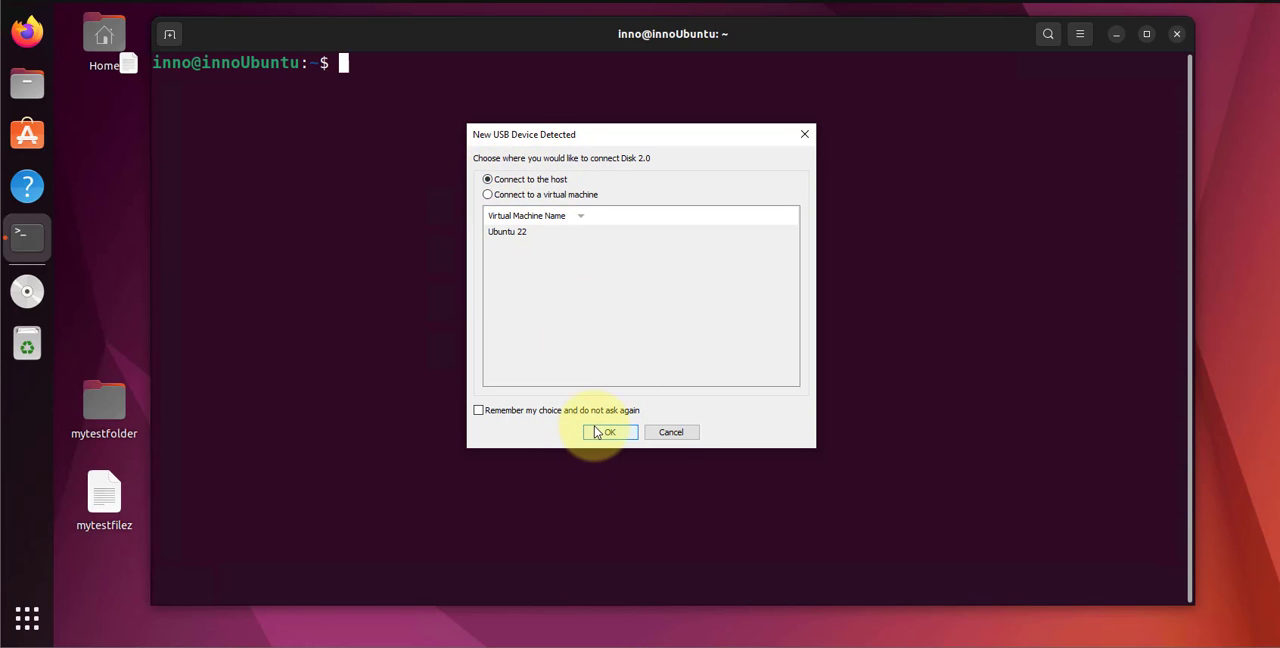
pyautogui.click(604, 432)
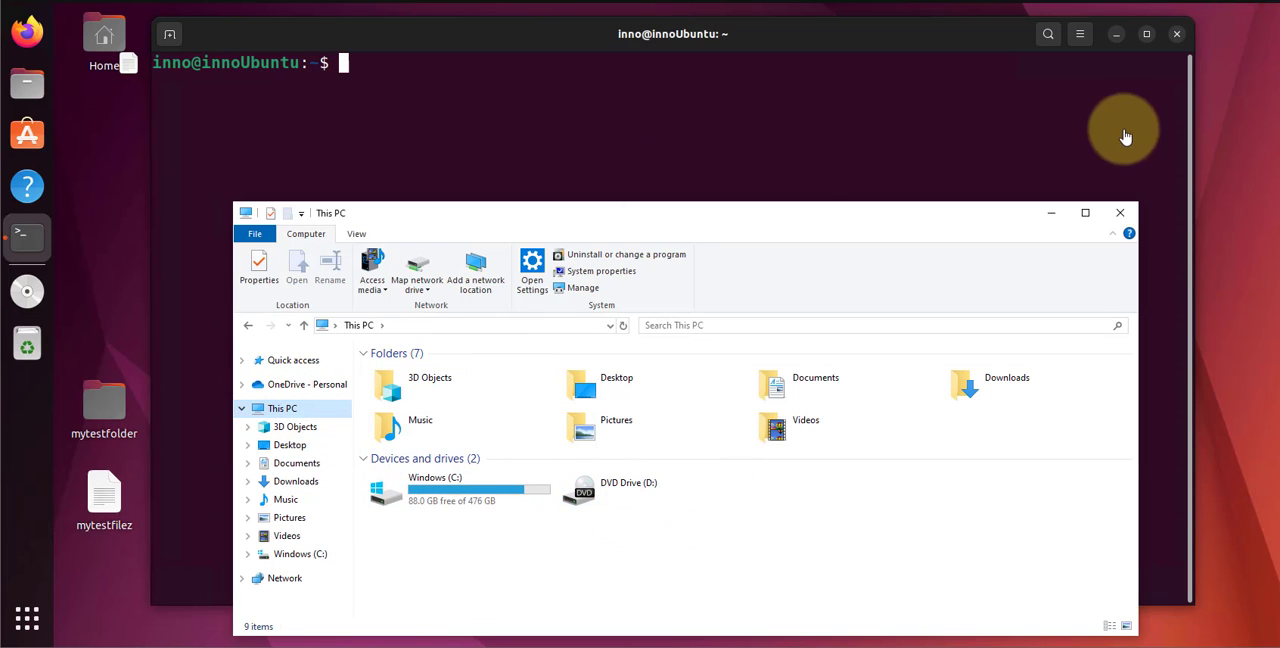
pyautogui.moveTo(1070, 212)
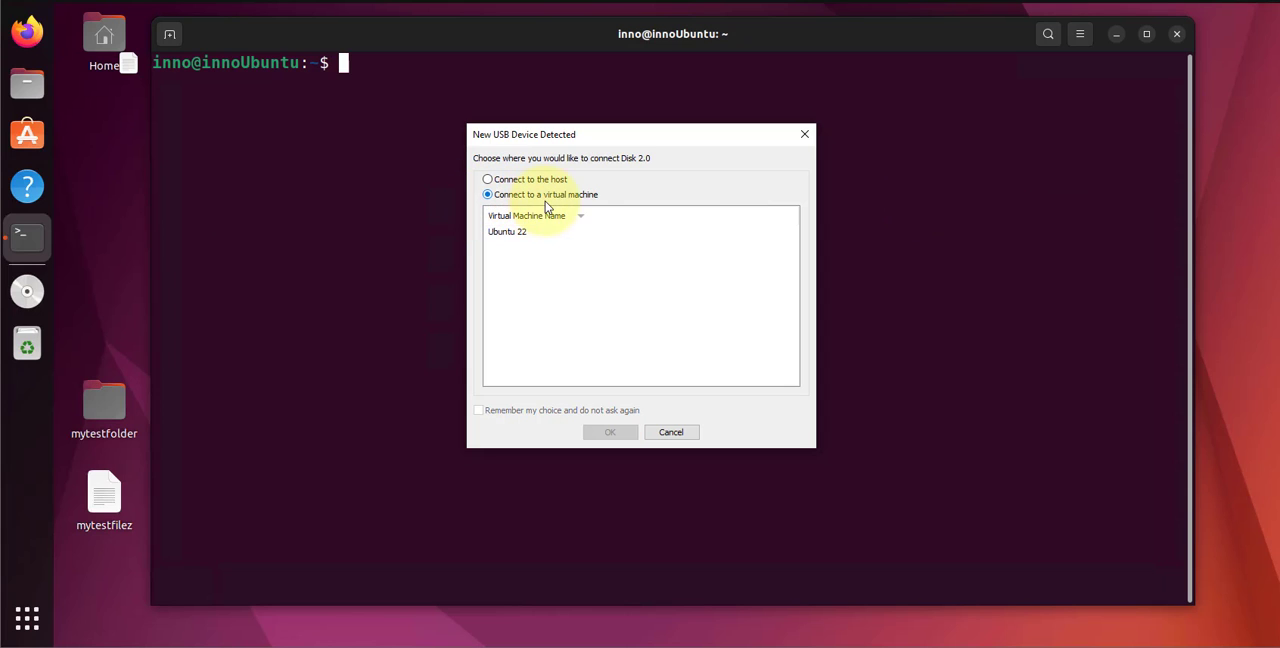
pyautogui.click(508, 230)
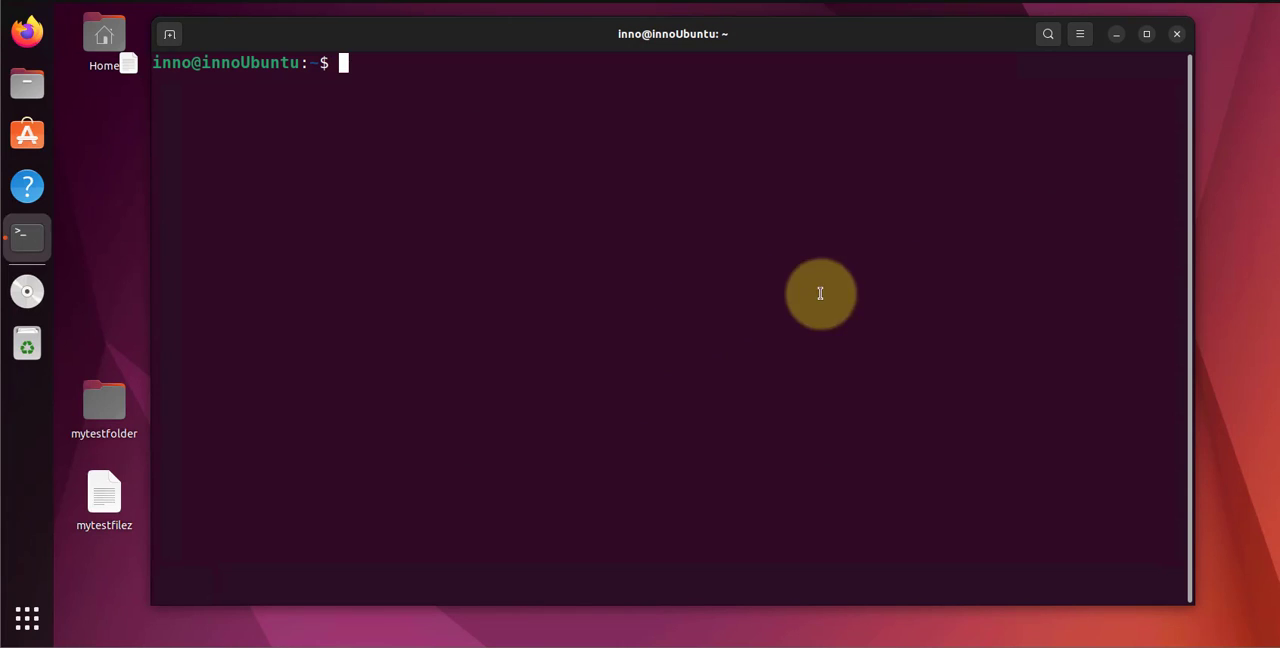
# - Focus the terminal while Ubuntu mounts the 16 GB USB volume
pyautogui.click(28, 290)
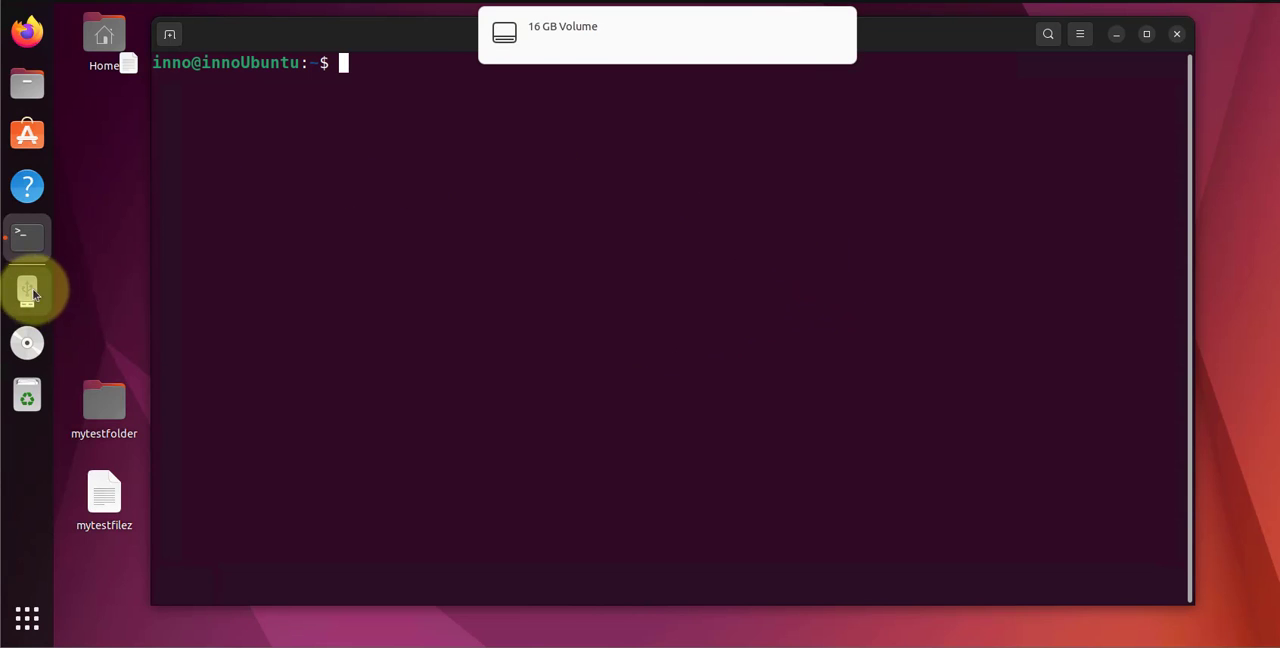
pyautogui.moveTo(28, 292)
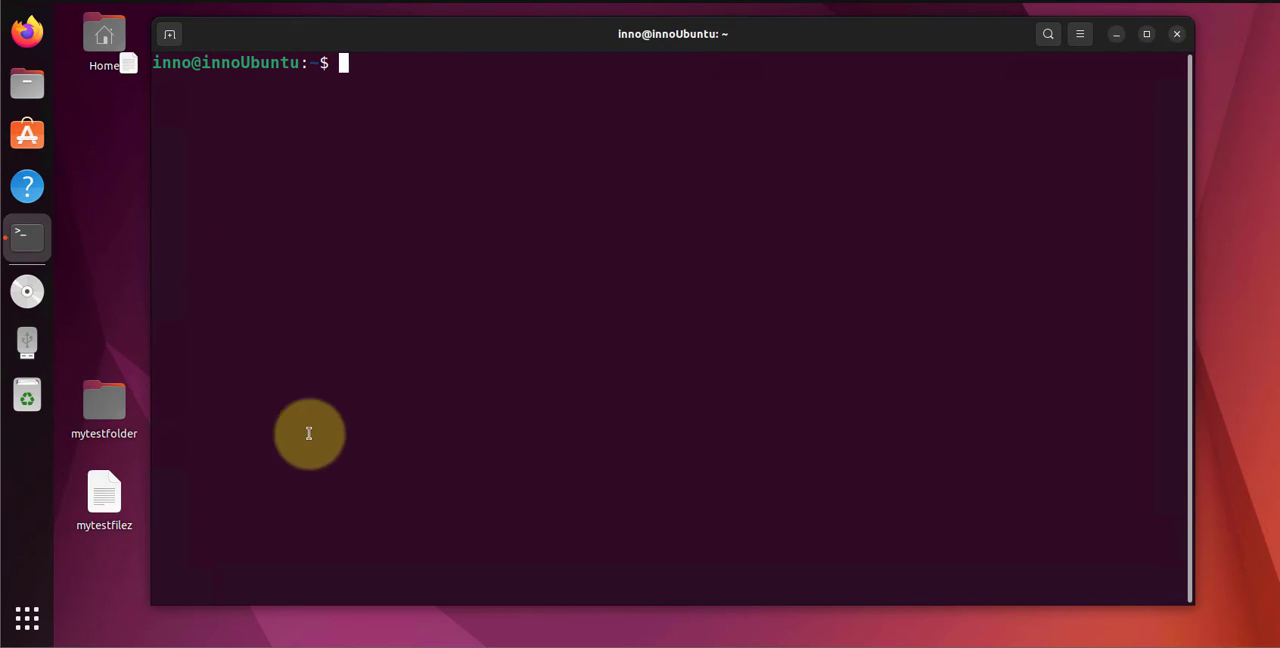
pyautogui.moveTo(458, 364)
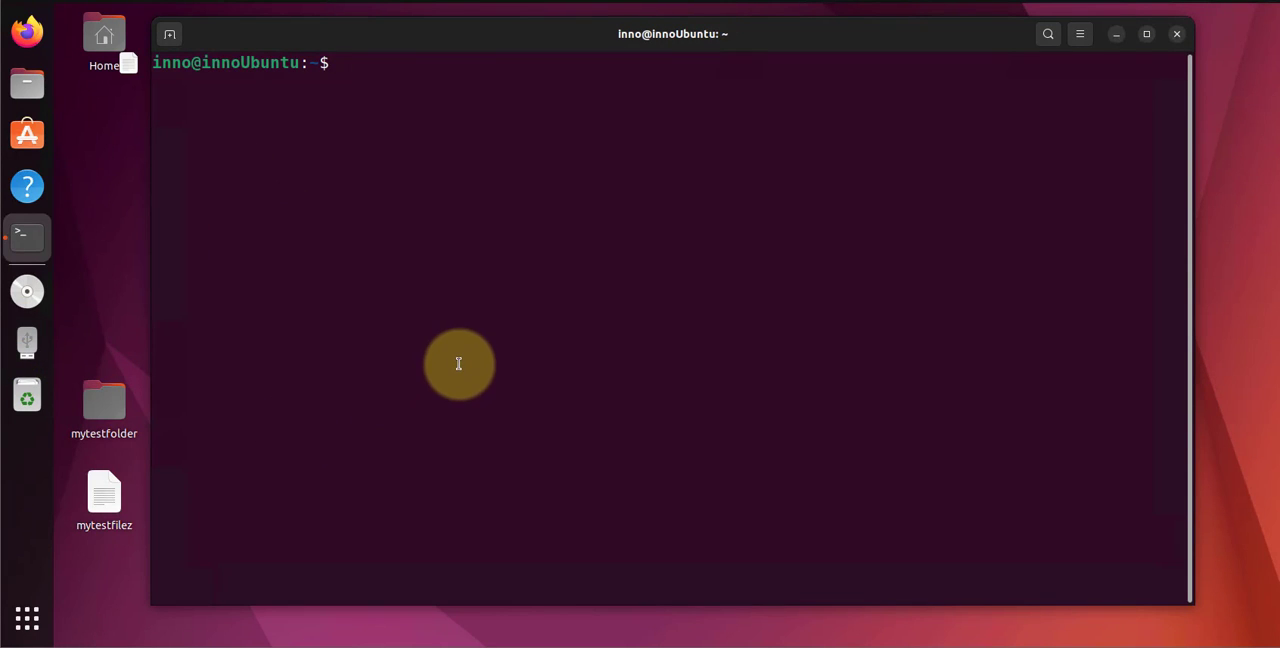
pyautogui.moveTo(504, 264)
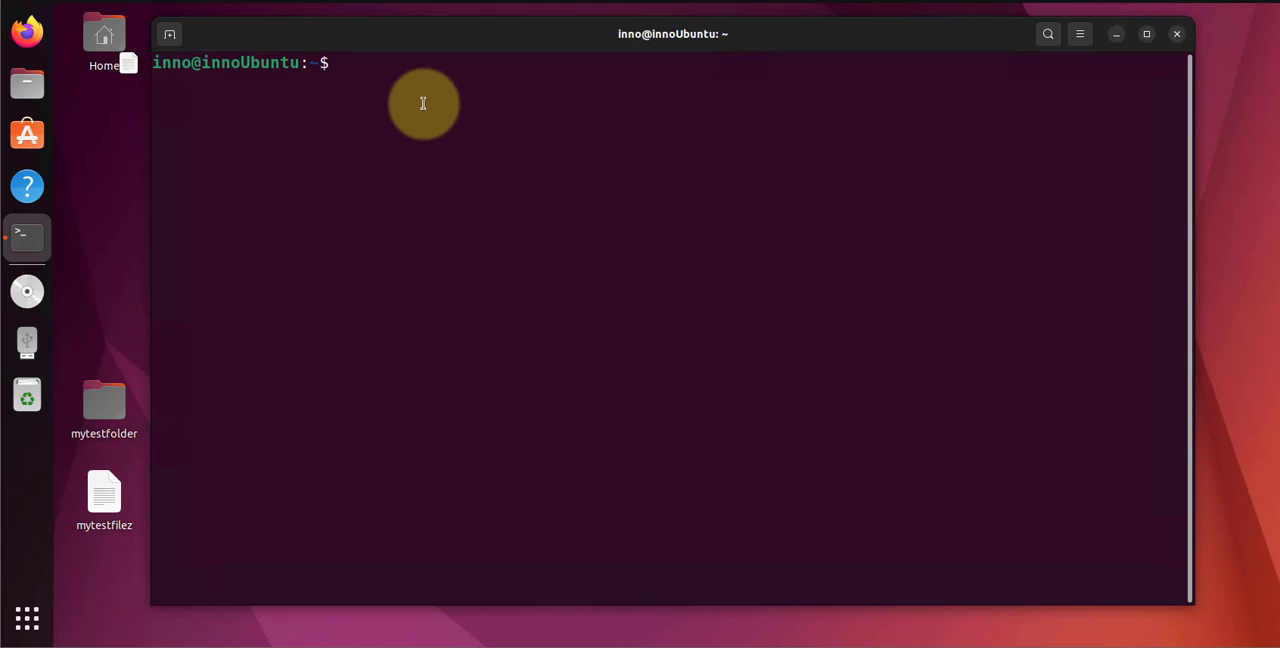
# - Run df -h and lsblk to see the 14.6G USB drive sdb with sdb1 mounted
pyautogui.write('df -h')
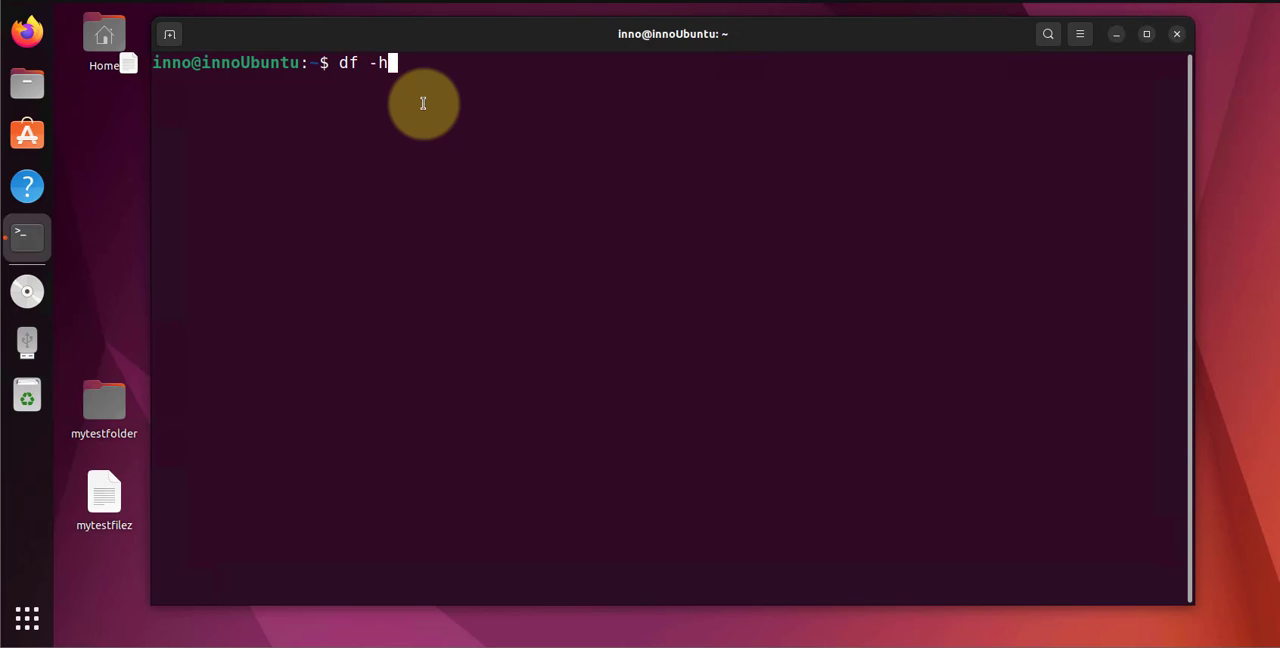
pyautogui.press('Return')
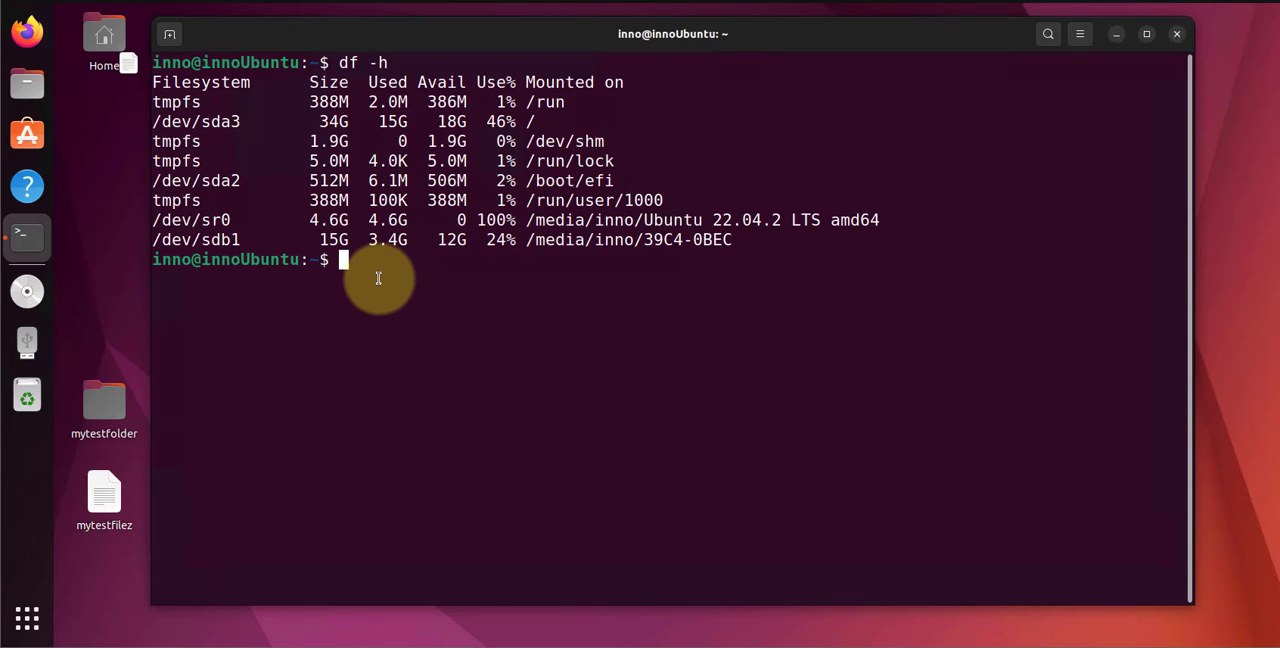
pyautogui.moveTo(264, 250)
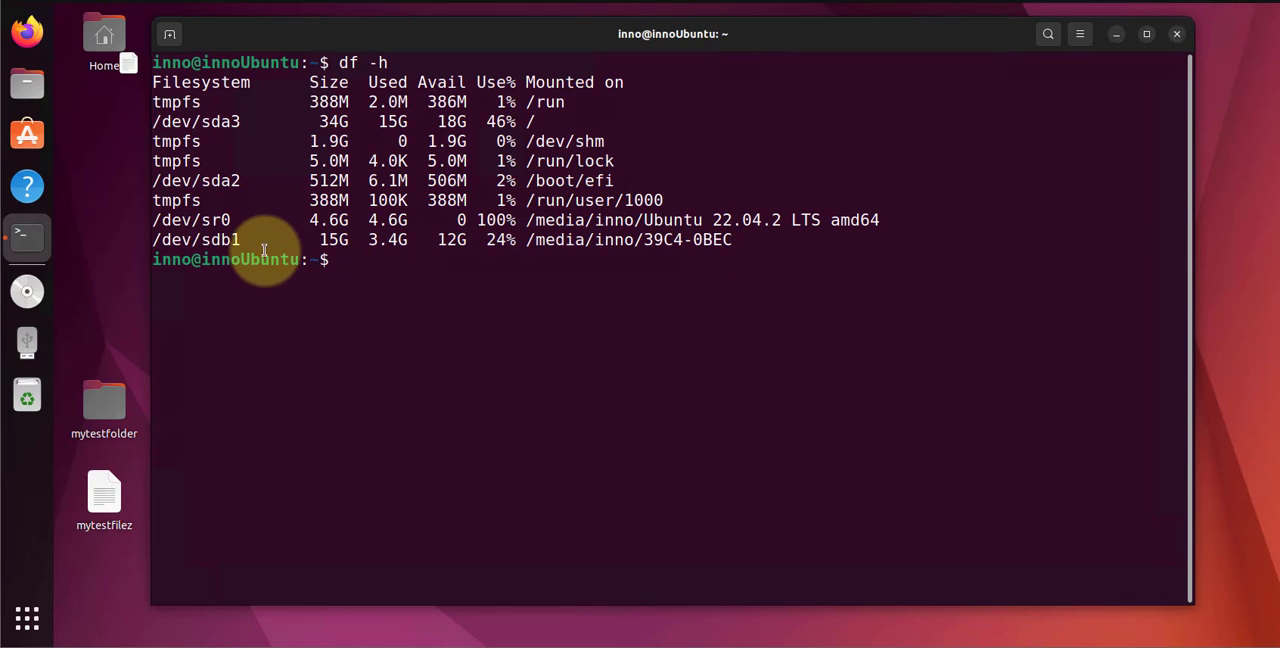
pyautogui.moveTo(372, 260)
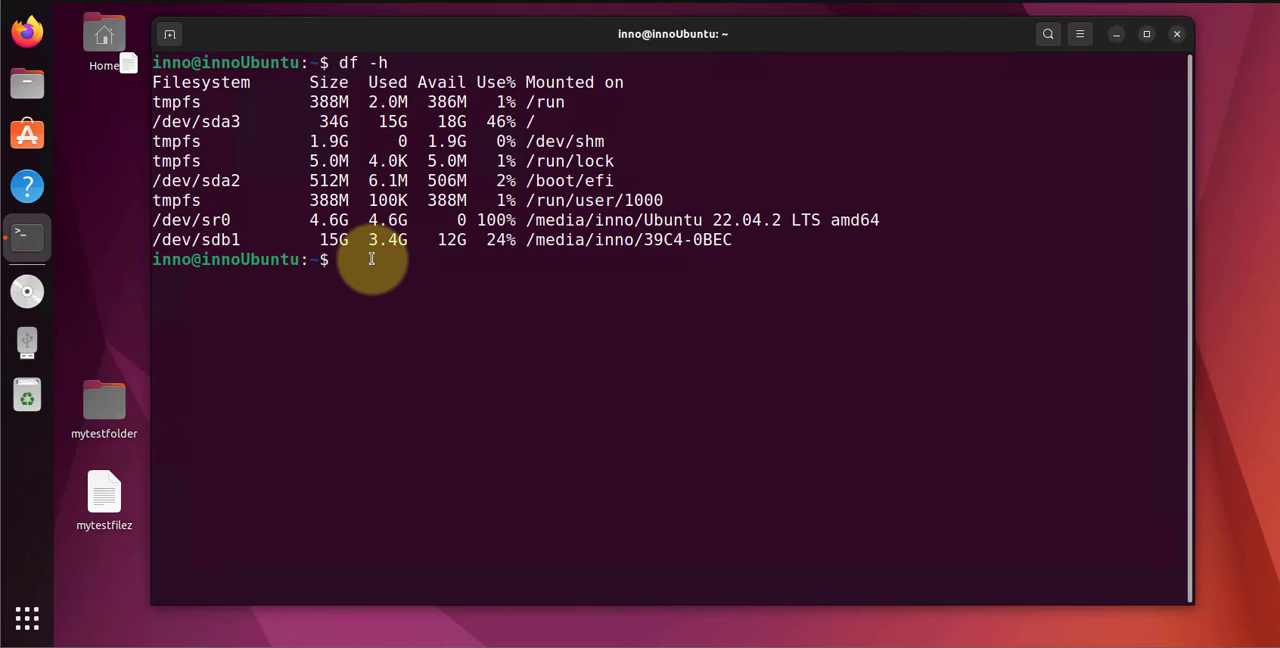
pyautogui.write('l')
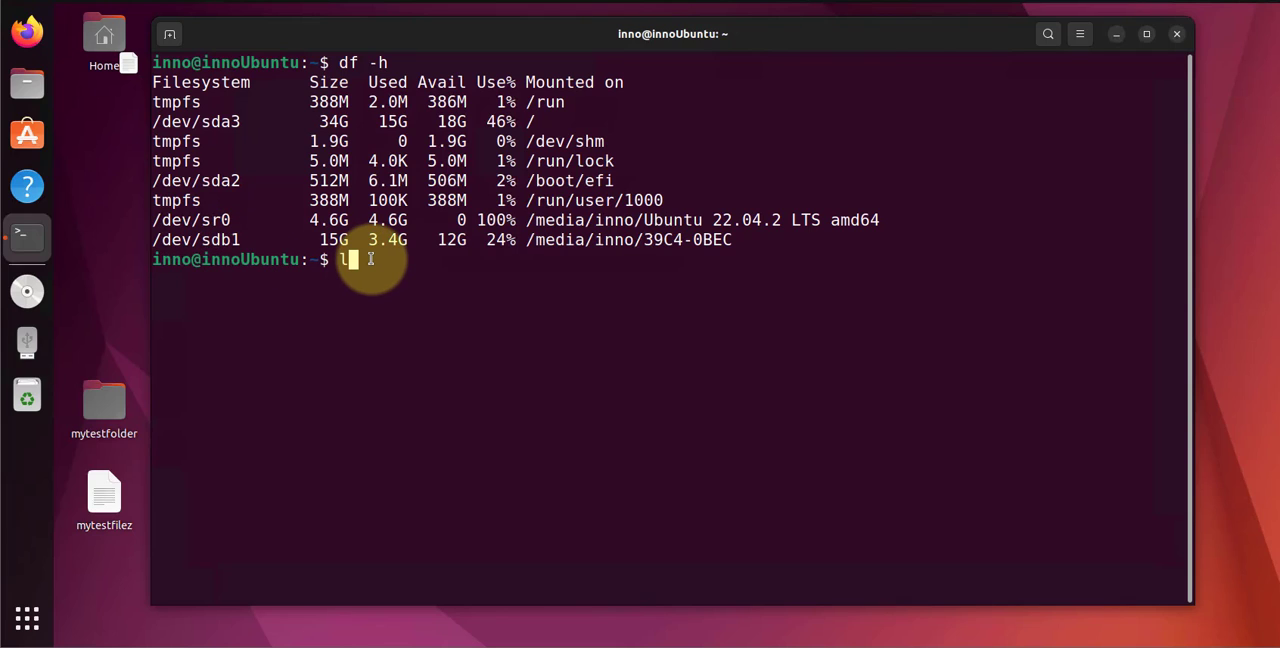
pyautogui.write('sblk')
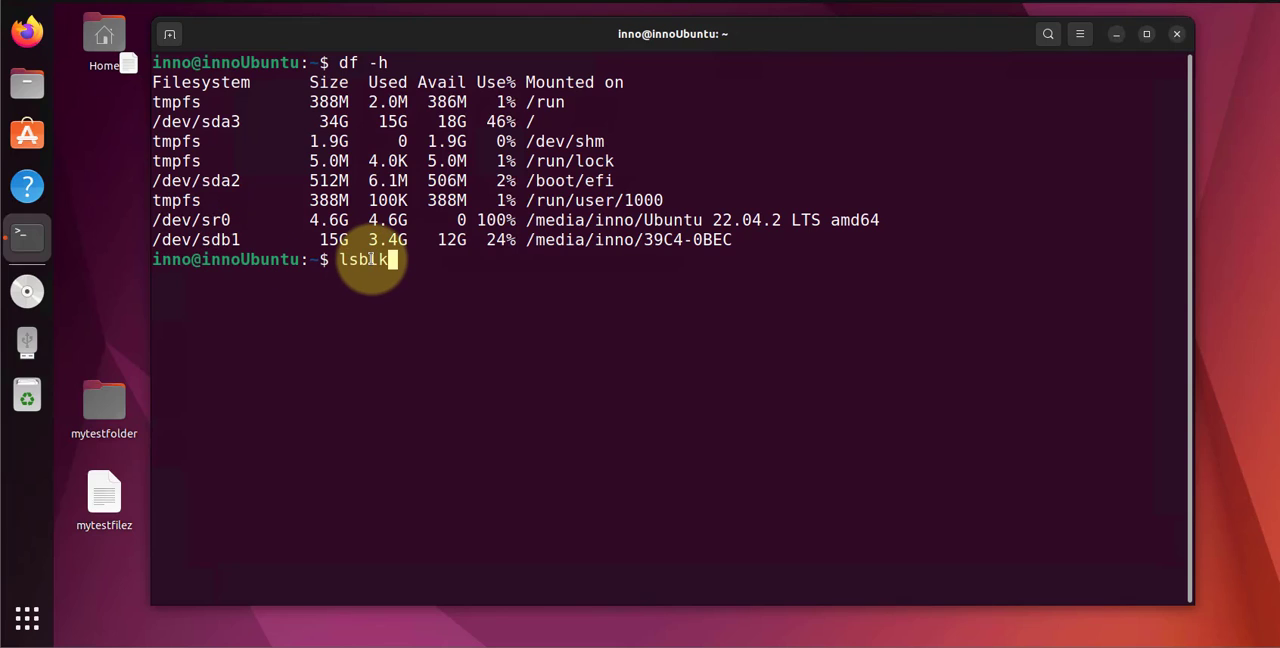
pyautogui.press('Return')
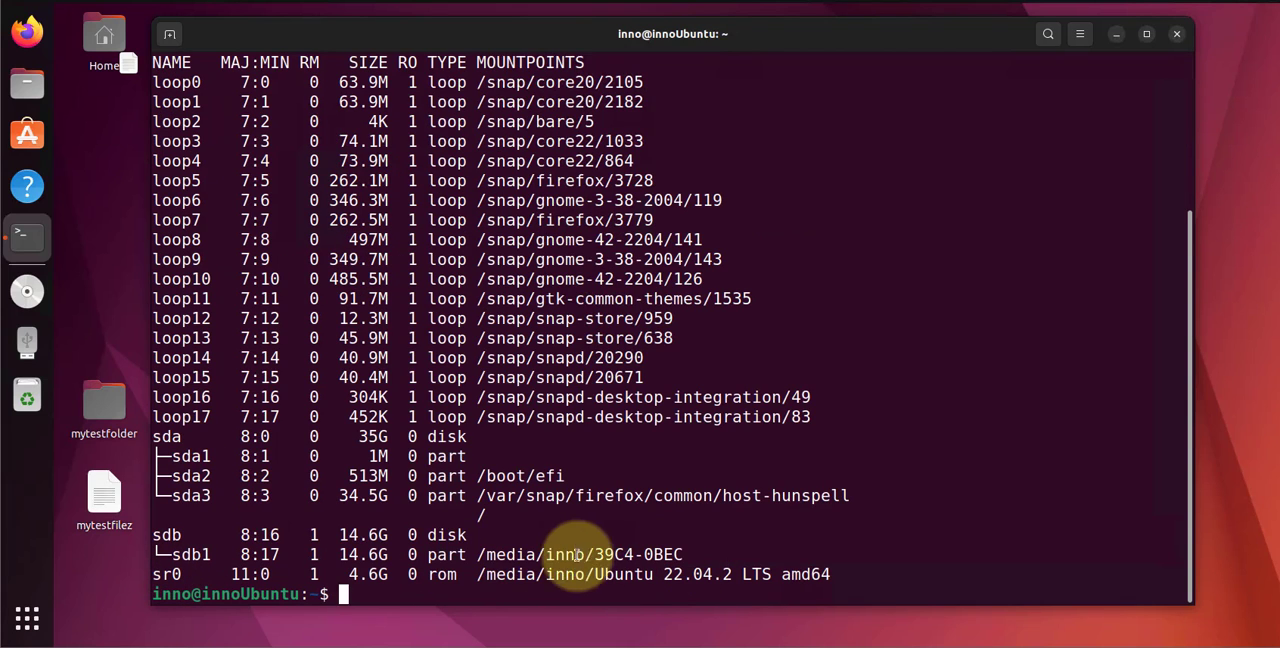
pyautogui.moveTo(700, 408)
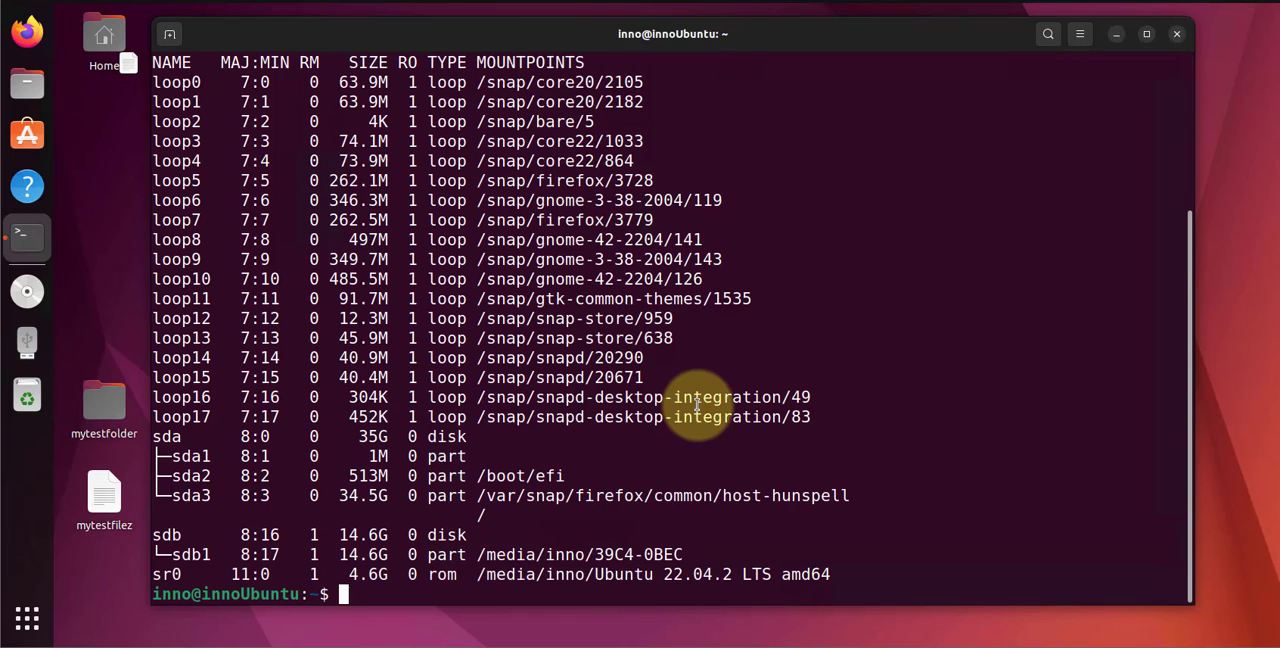
# - Unmount the USB partition with umount /dev/sdb1
pyautogui.press('ctrl+l')
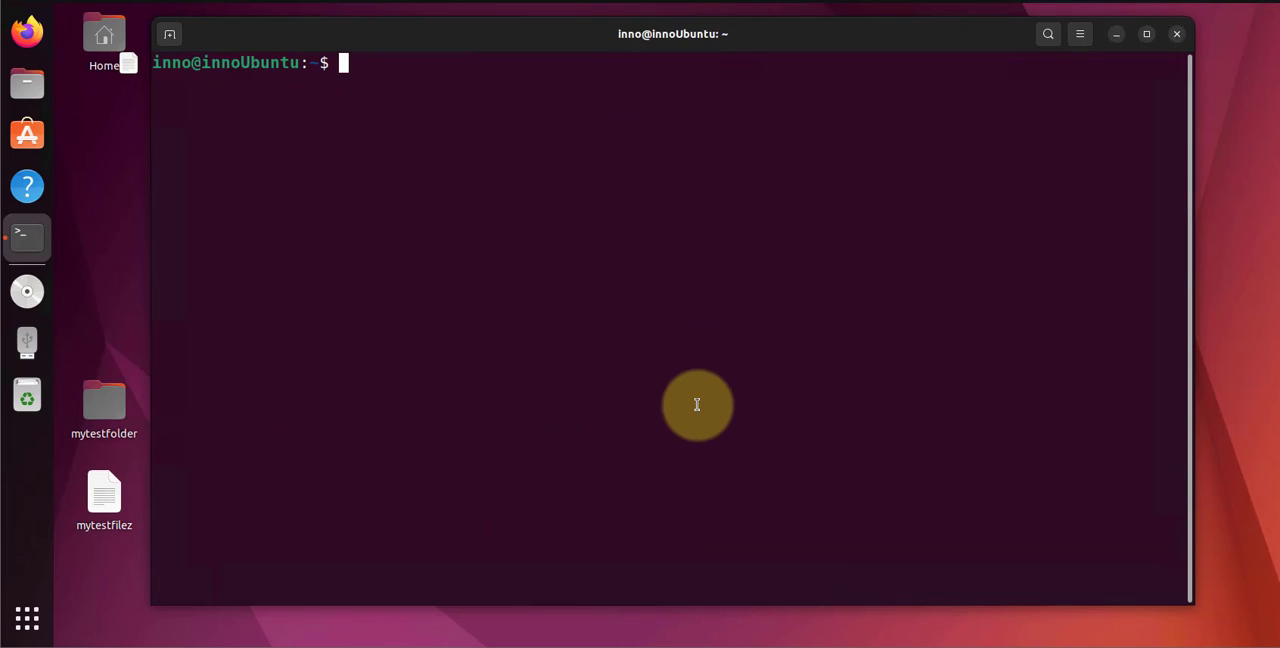
pyautogui.write('umou')
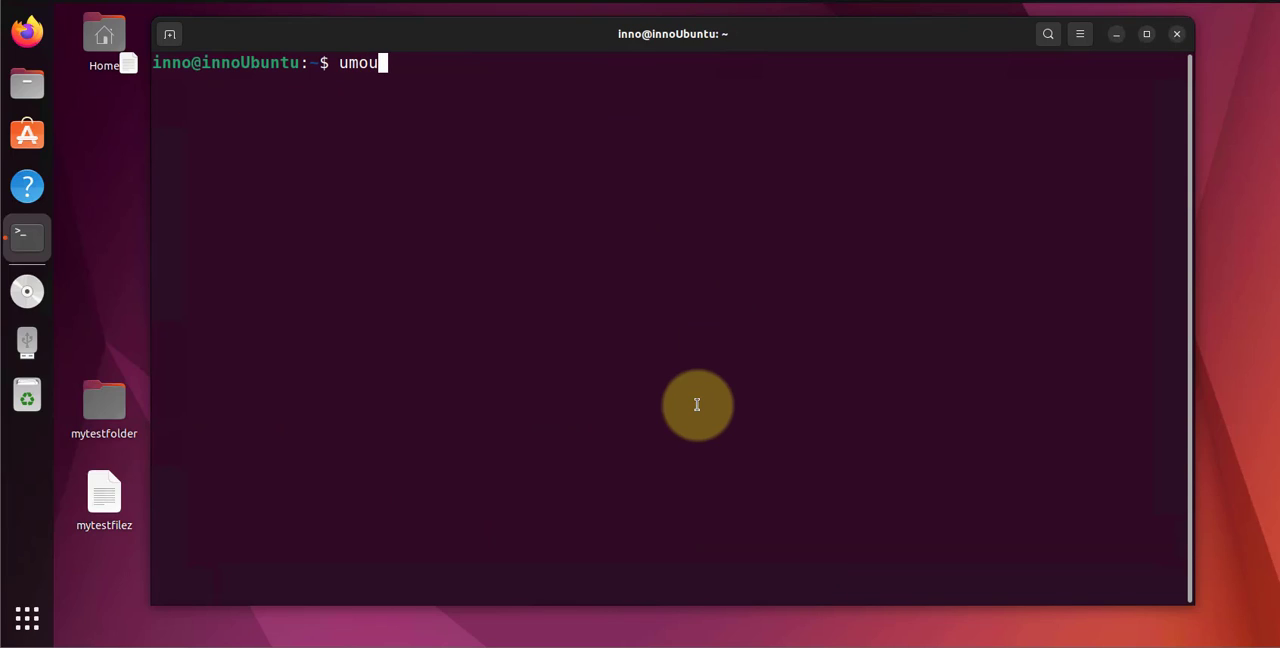
pyautogui.write('nt /')
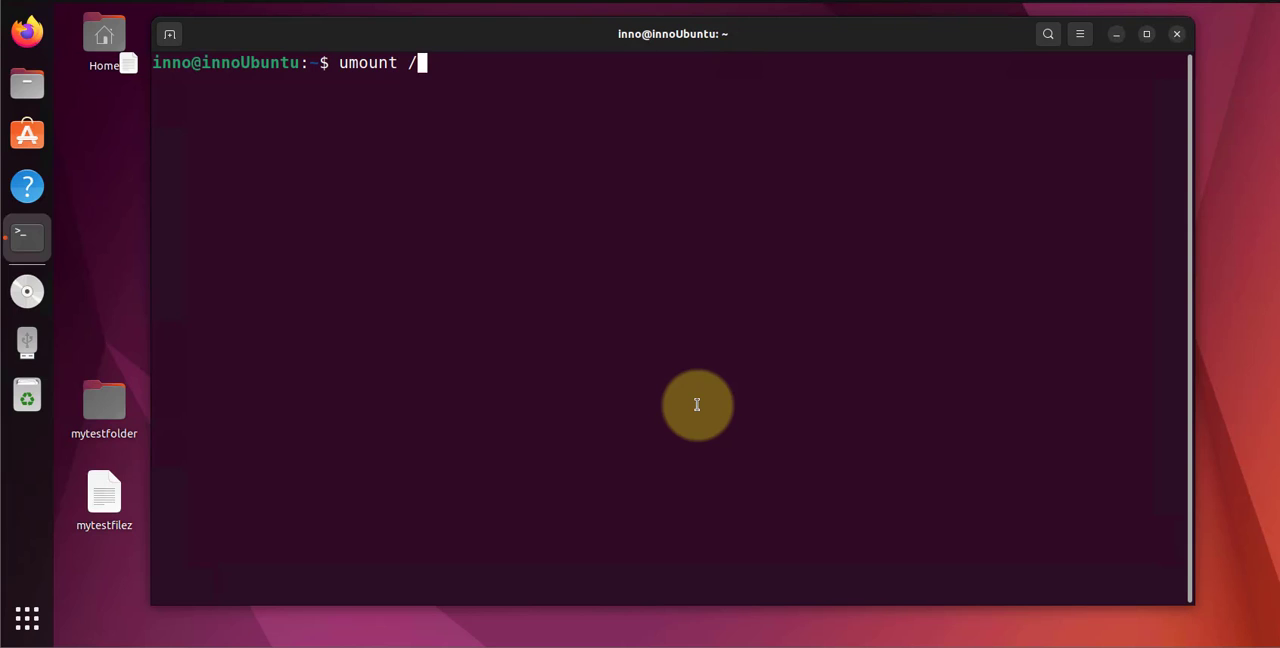
pyautogui.write('dev/sd')
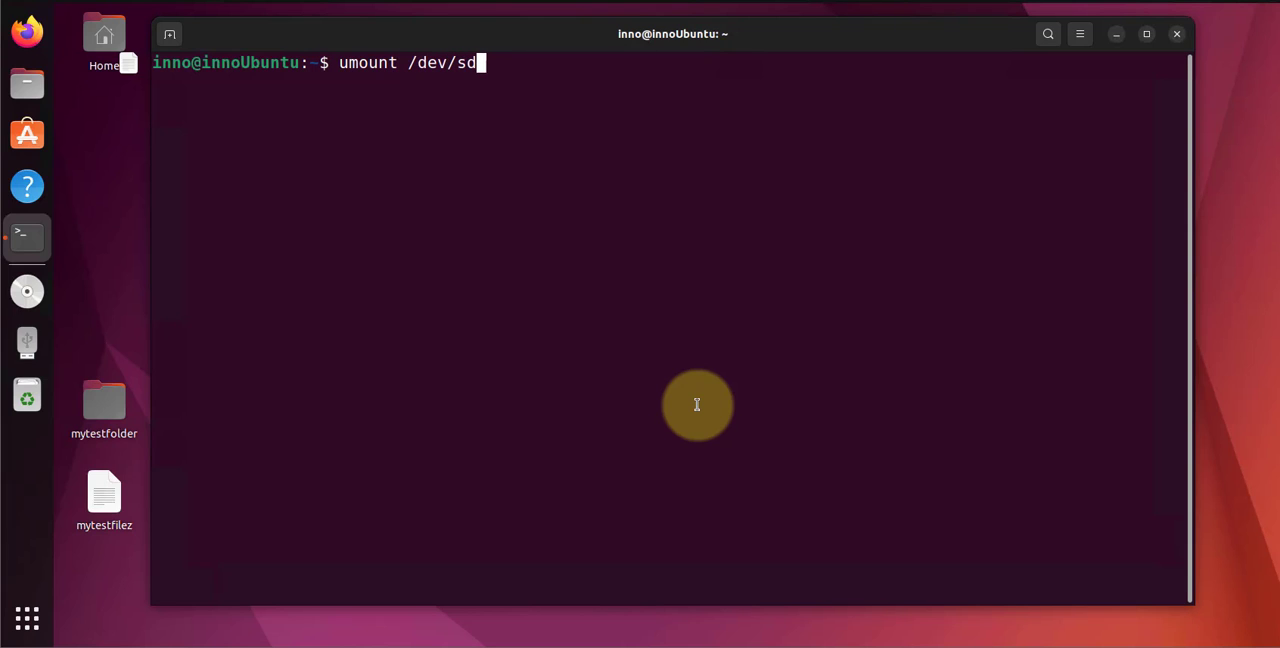
pyautogui.write('b1')
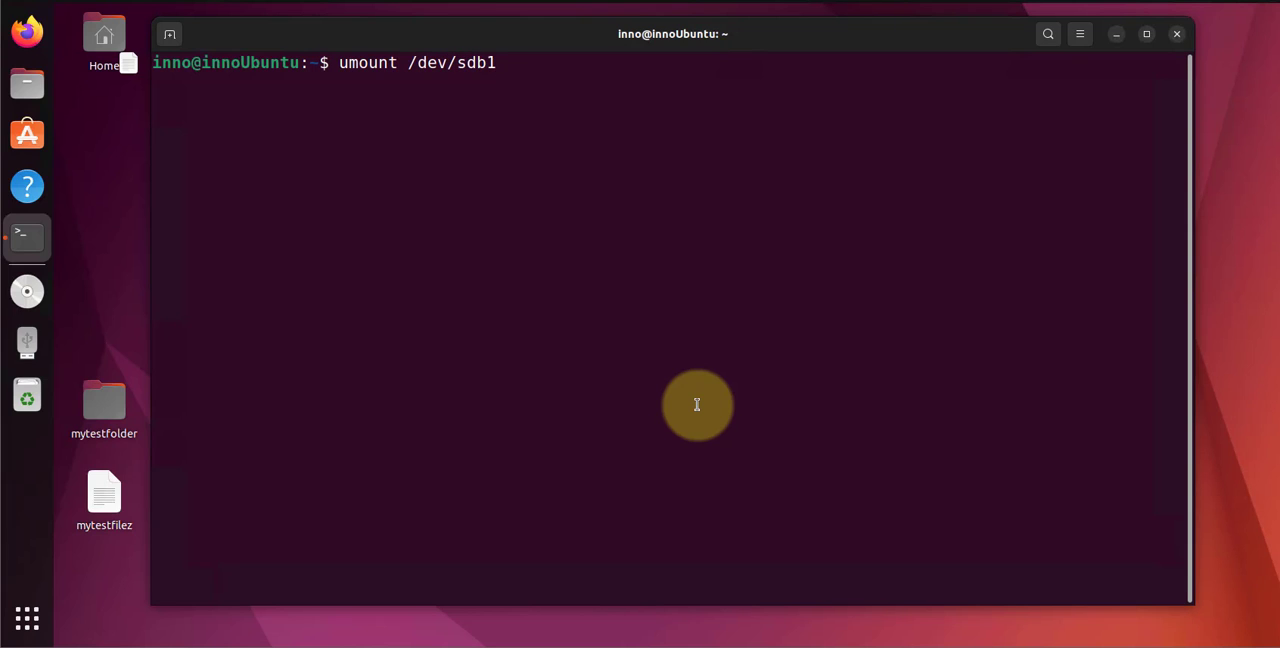
pyautogui.press('Return')
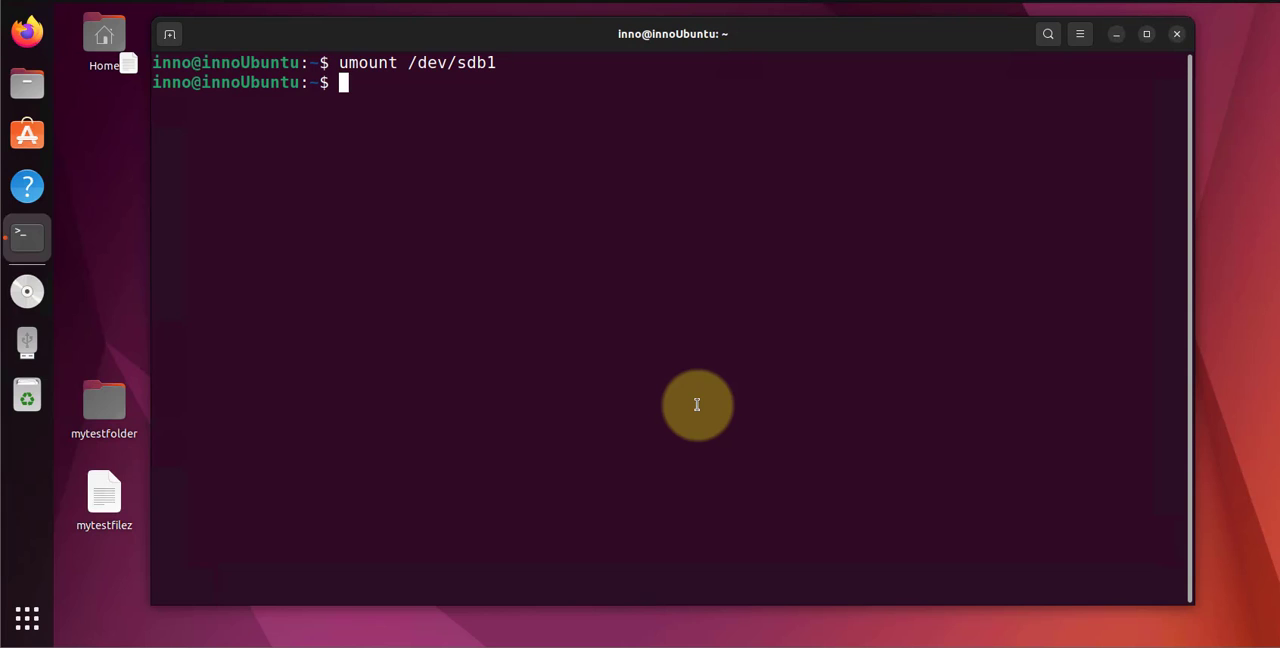
# - Verify with lsblk that sdb1 no longer has a mount point
pyautogui.write('df -h')
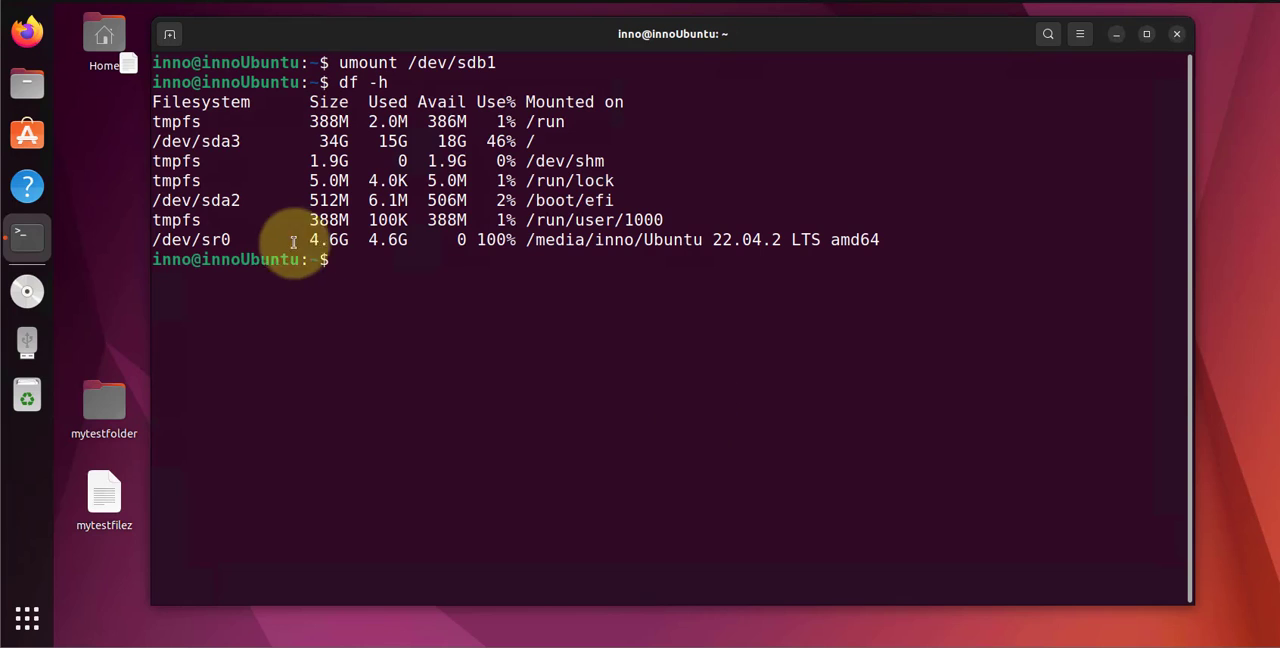
pyautogui.moveTo(260, 230)
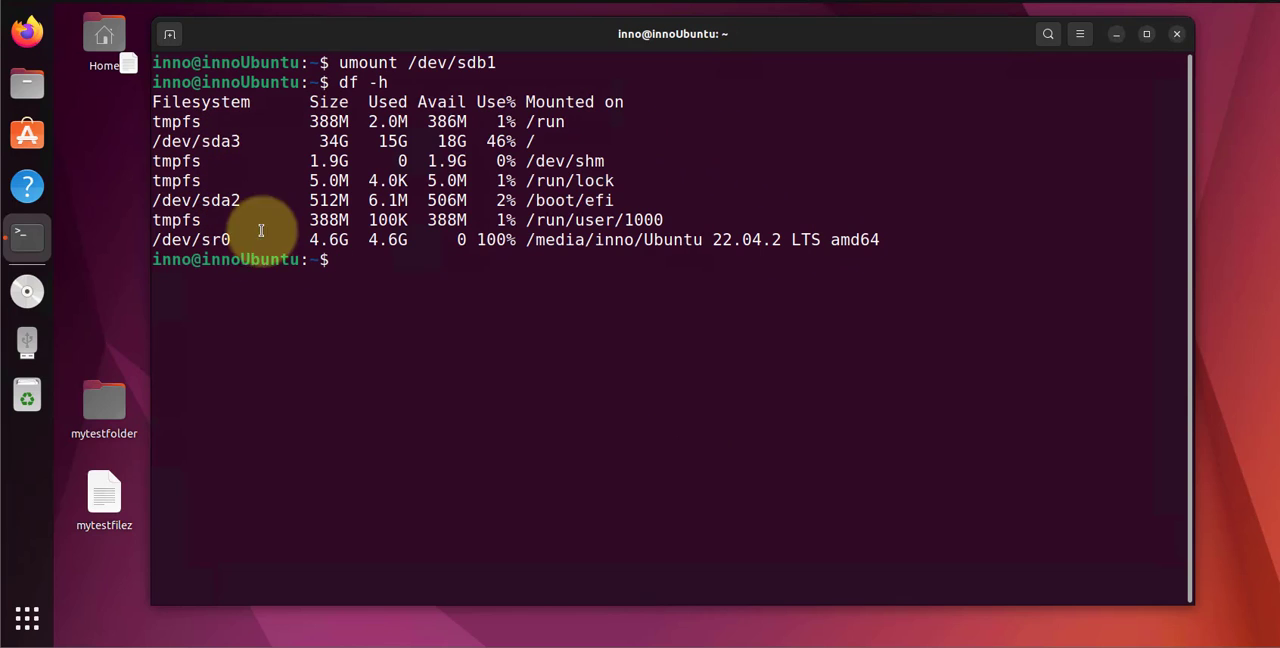
pyautogui.moveTo(430, 282)
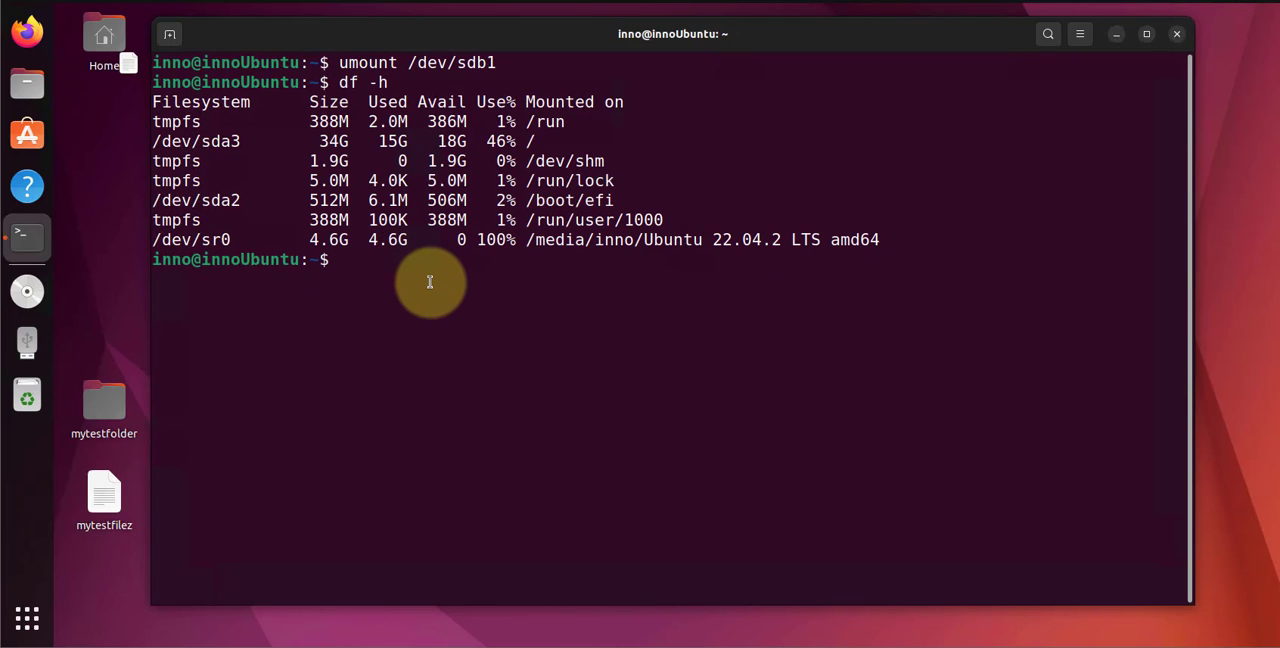
pyautogui.write('lsblk')
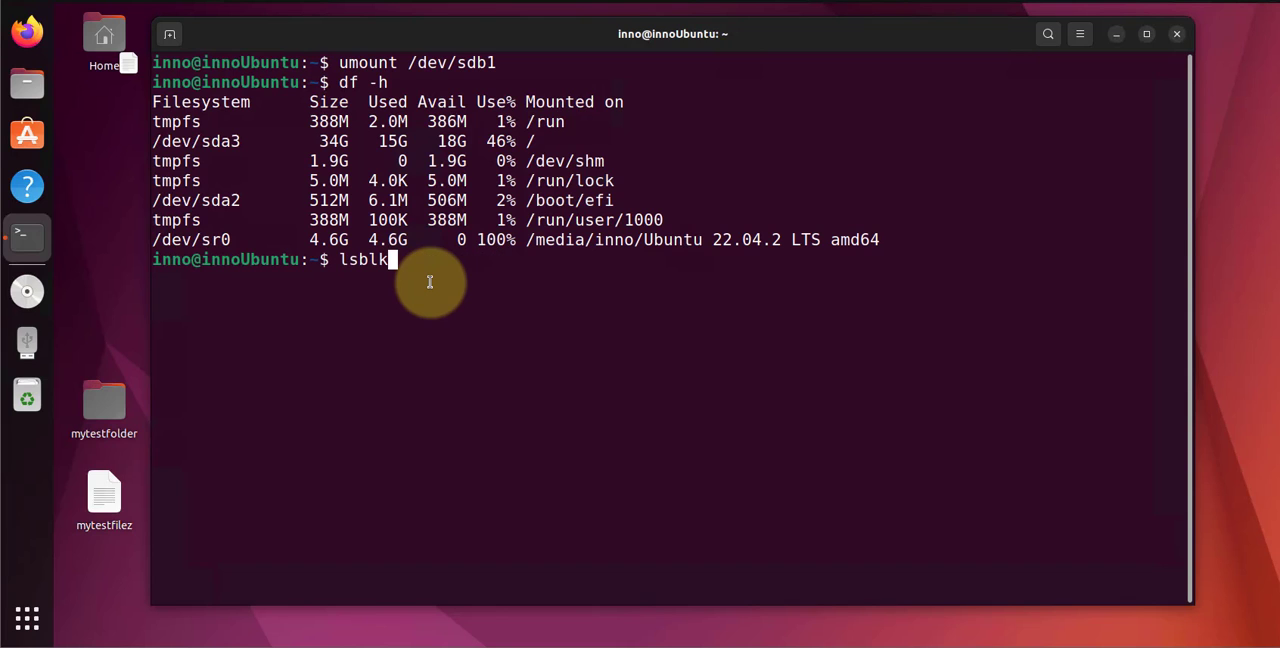
pyautogui.press('Return')
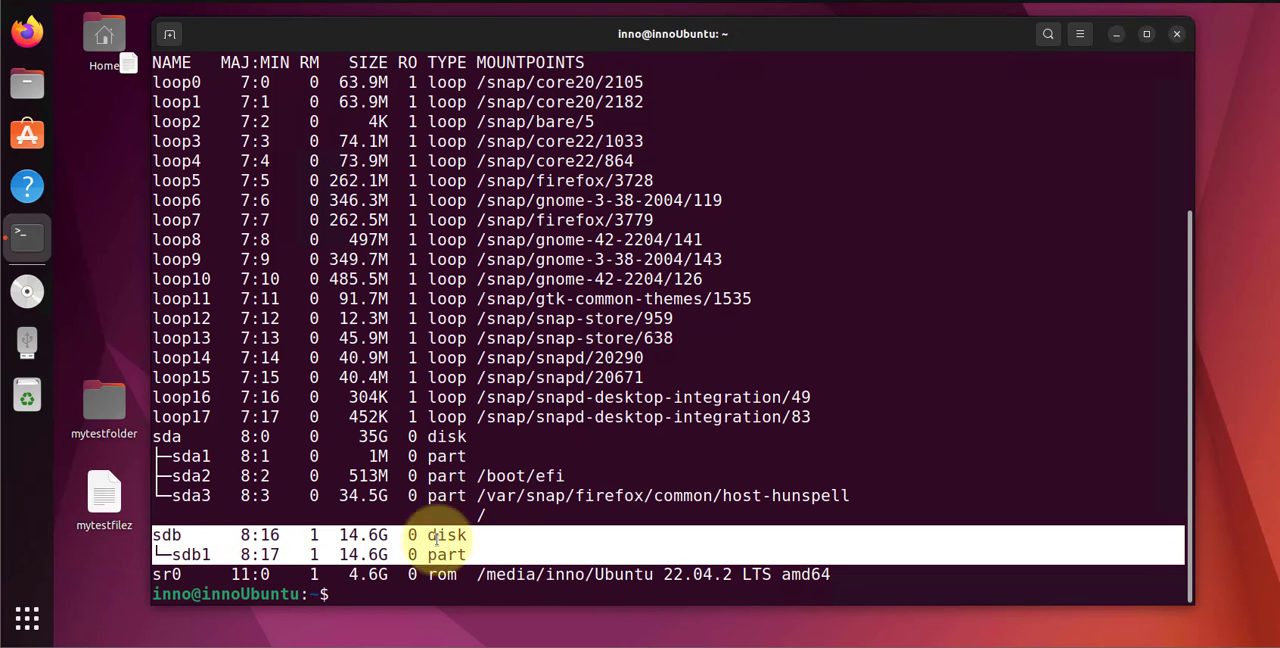
pyautogui.moveTo(850, 298)
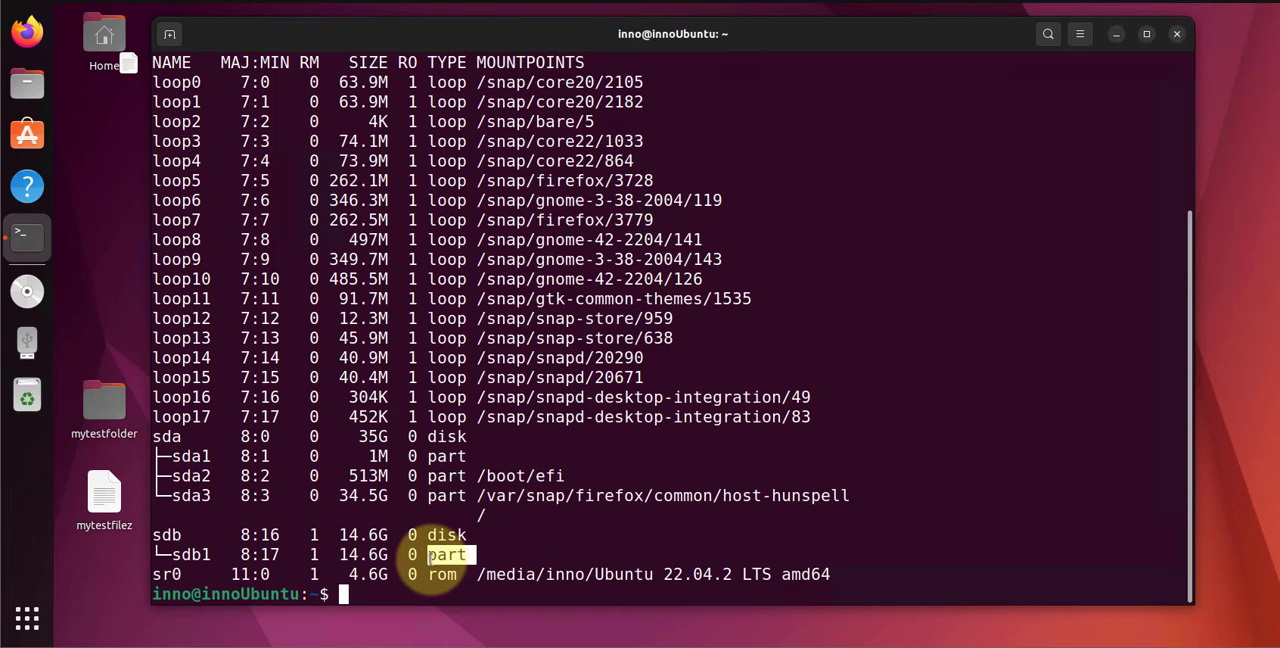
pyautogui.write('clear')
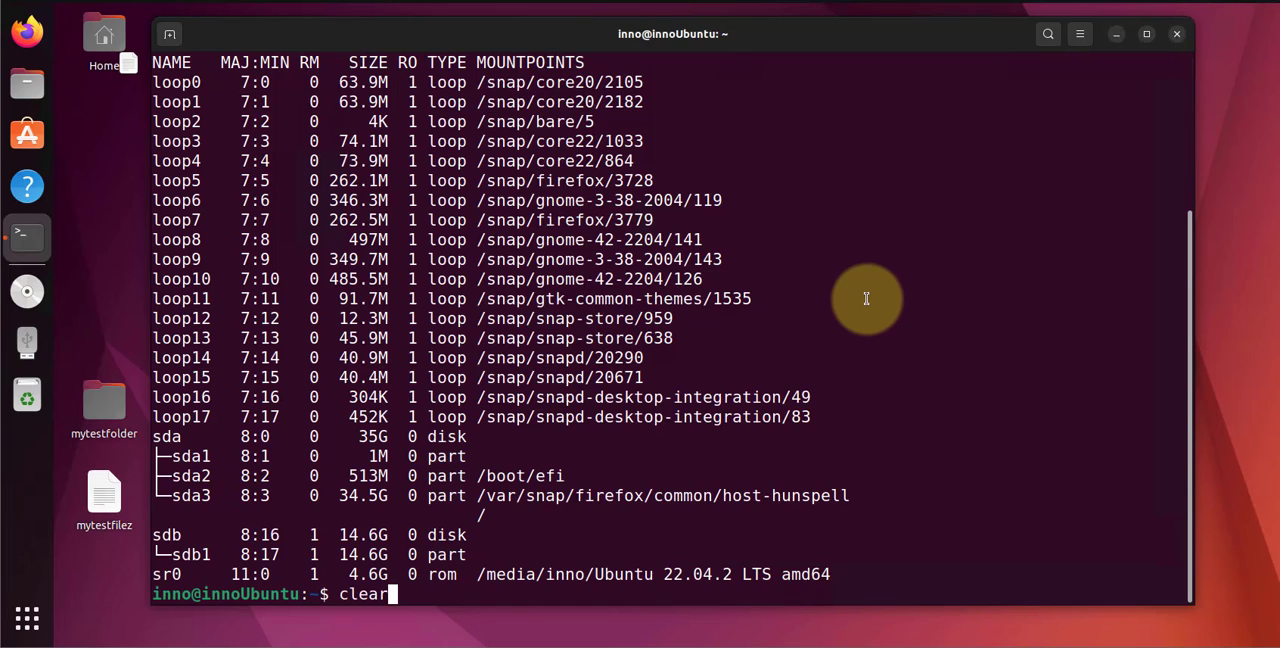
# - Run sudo fdisk /dev/sdb and supply the password to reach the fdisk prompt
pyautogui.press('Return')
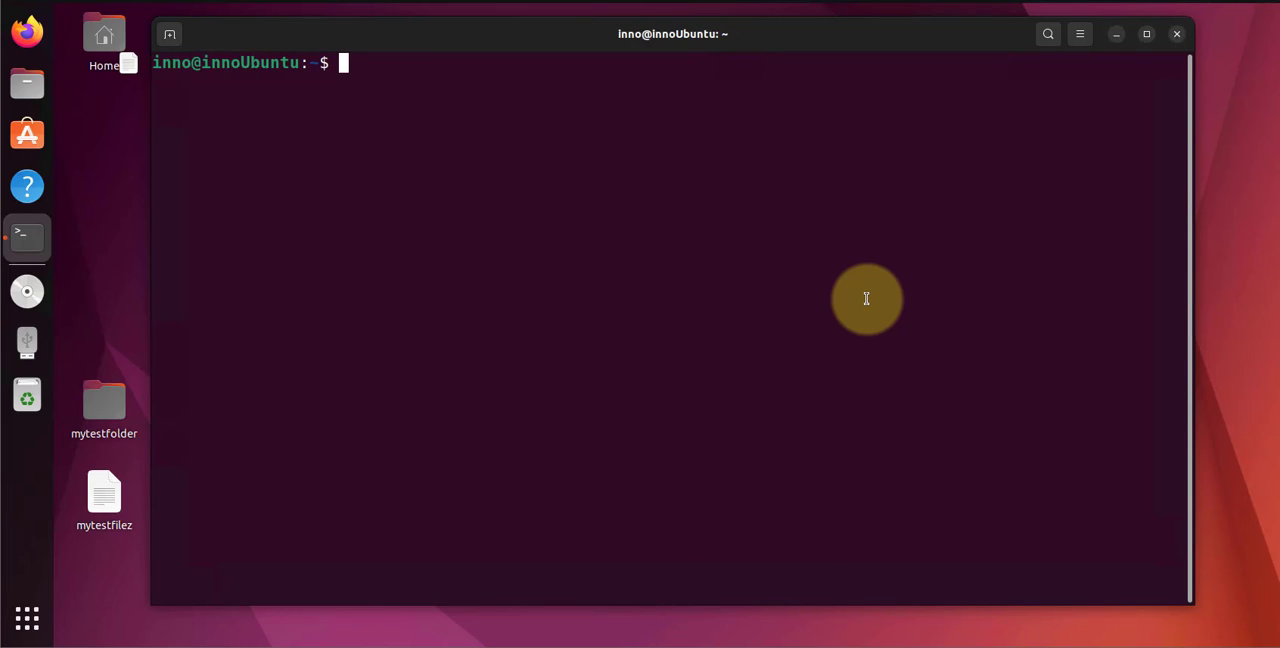
pyautogui.write('sudo f')
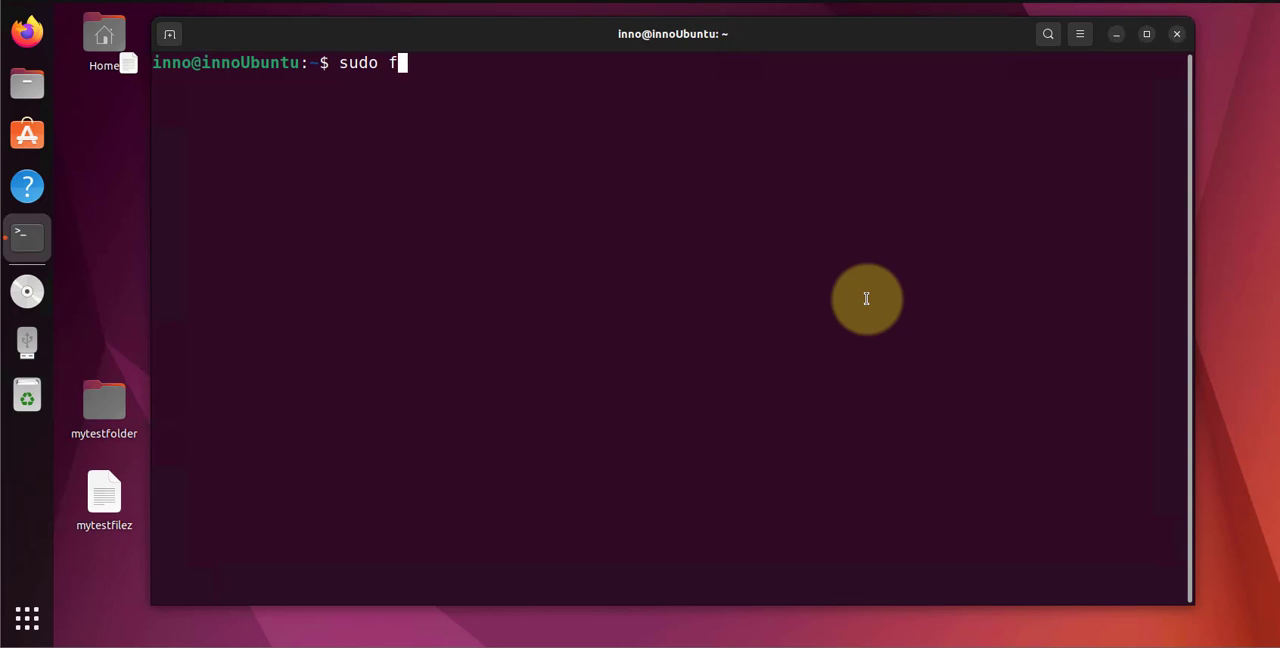
pyautogui.write('disk')
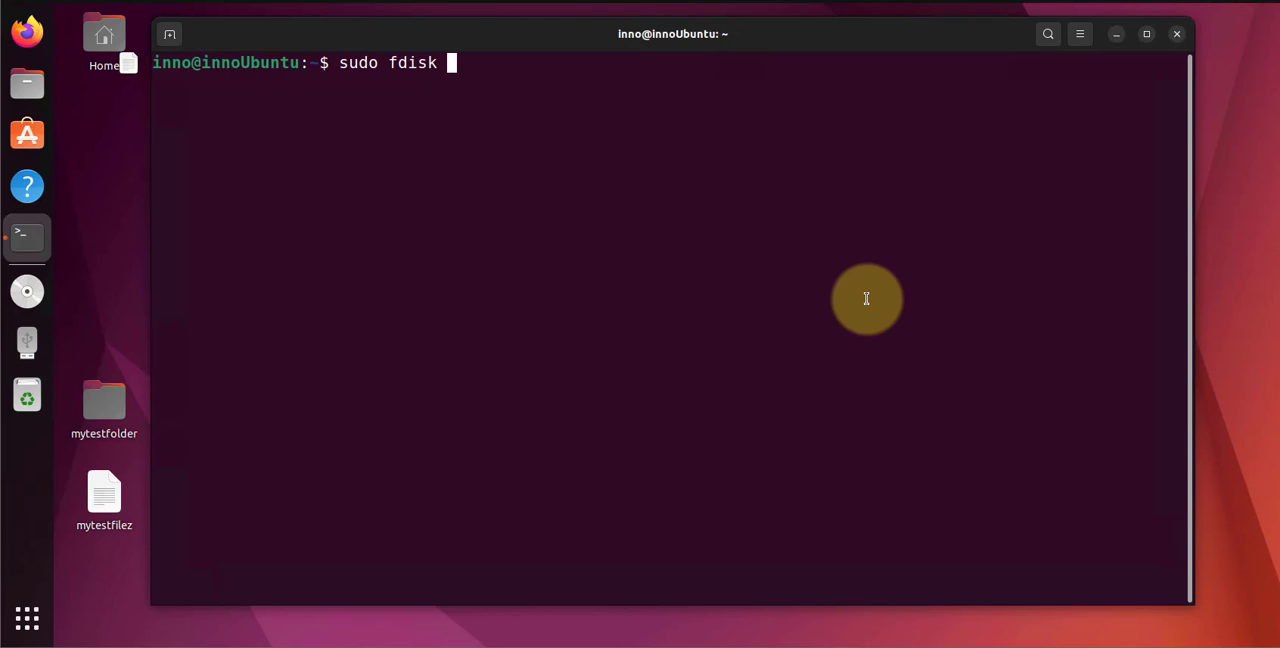
pyautogui.write('/dev/')
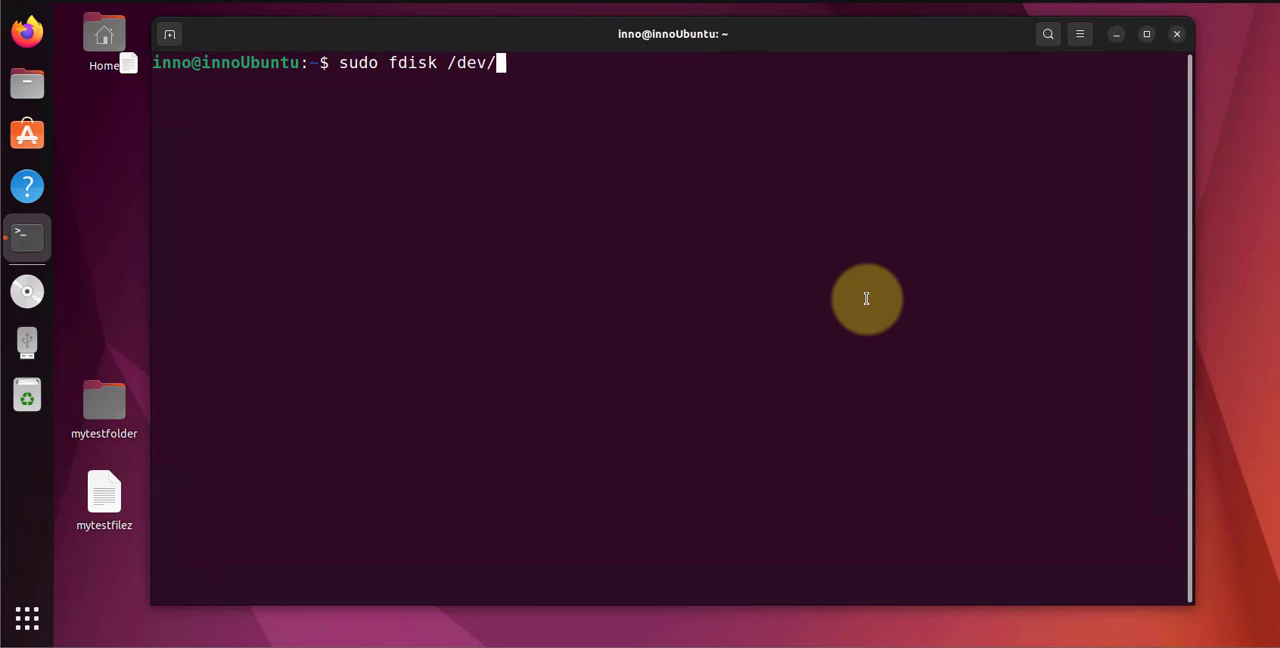
pyautogui.write('s')
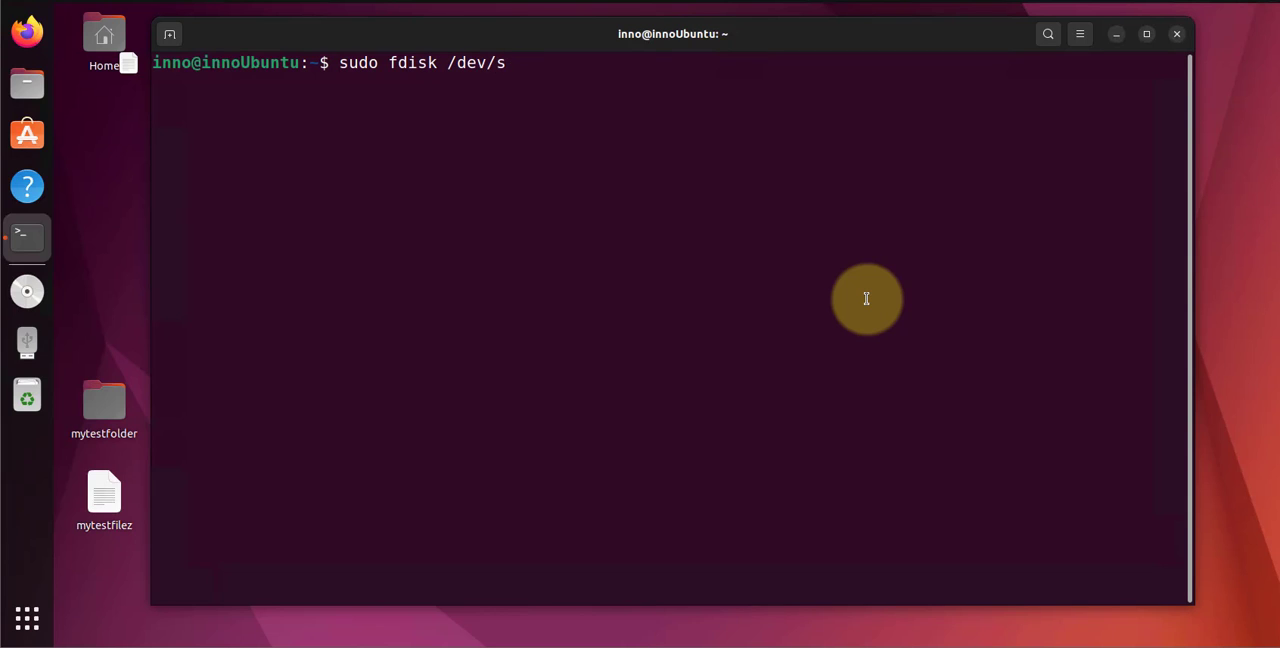
pyautogui.write('db')
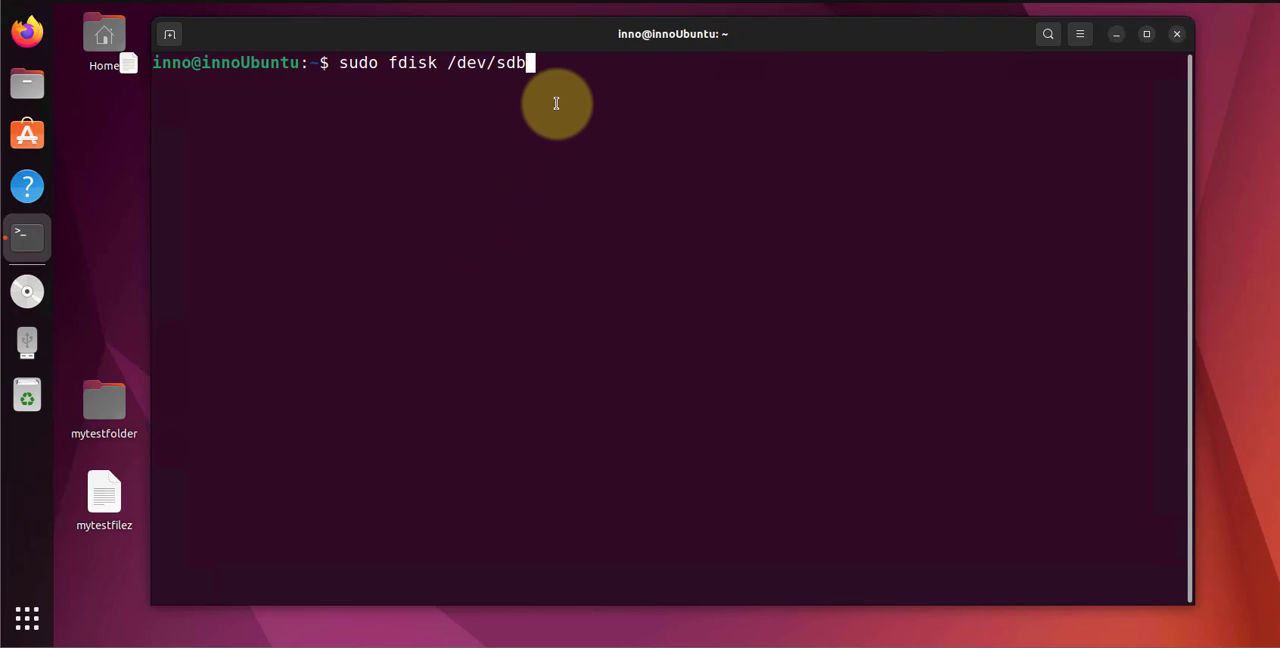
pyautogui.press('Return')
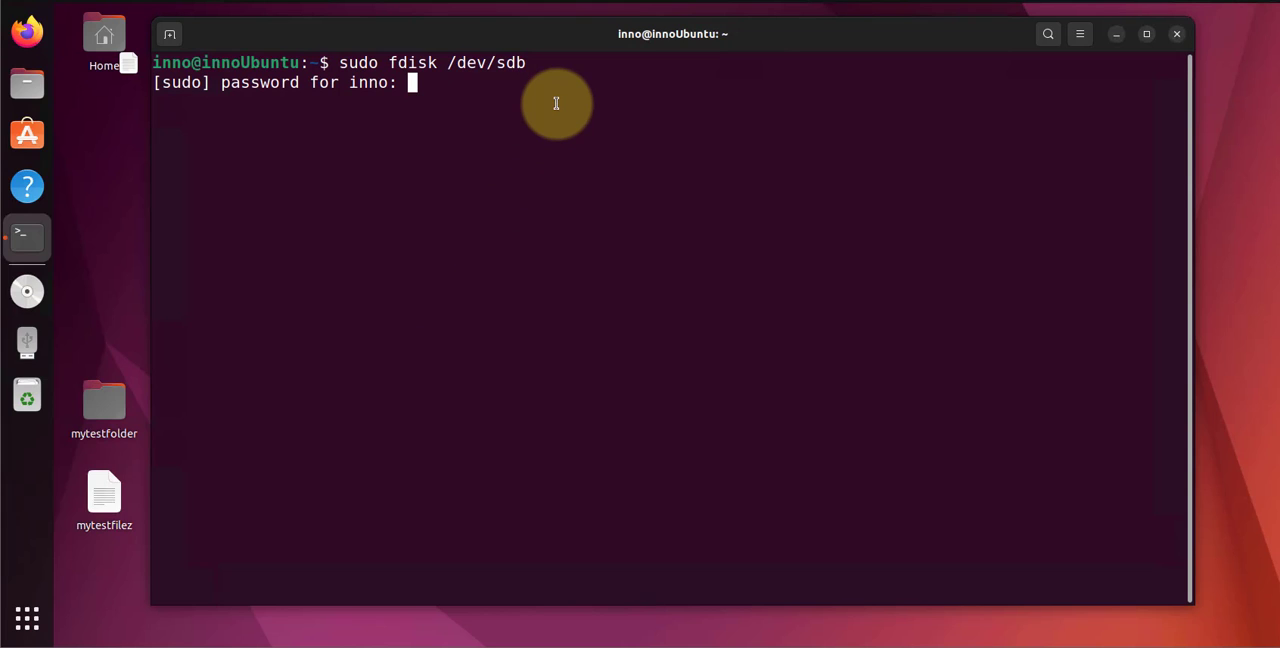
pyautogui.press('Return')
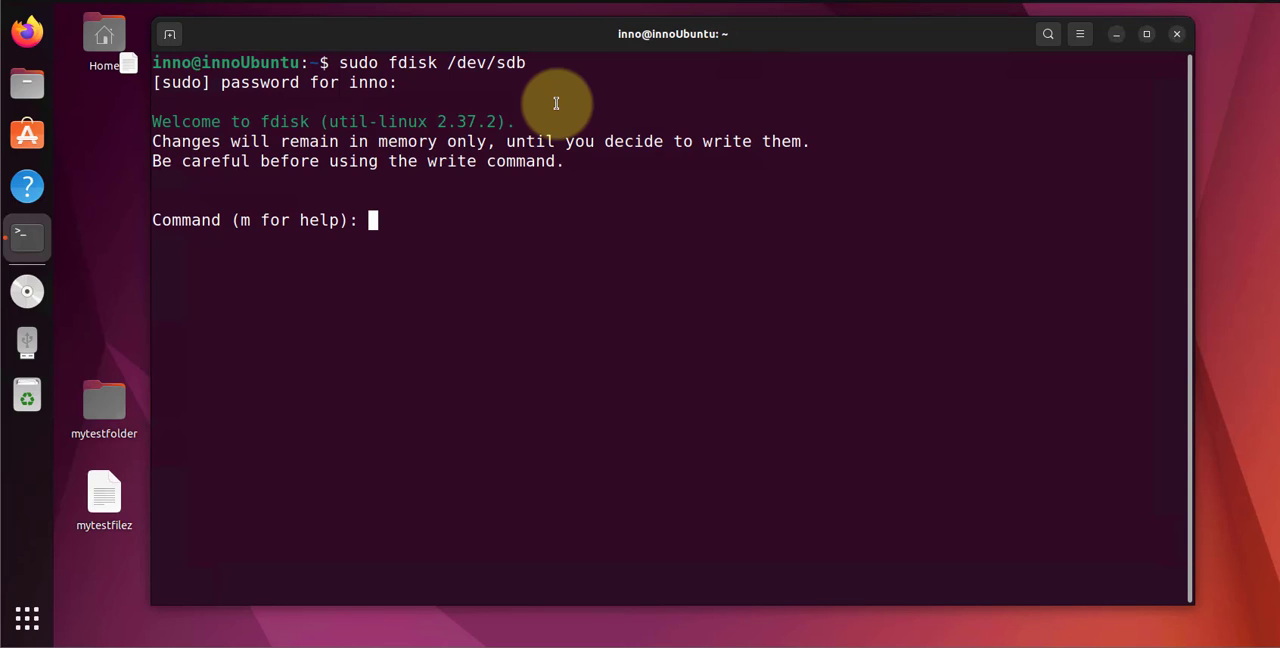
pyautogui.moveTo(244, 220)
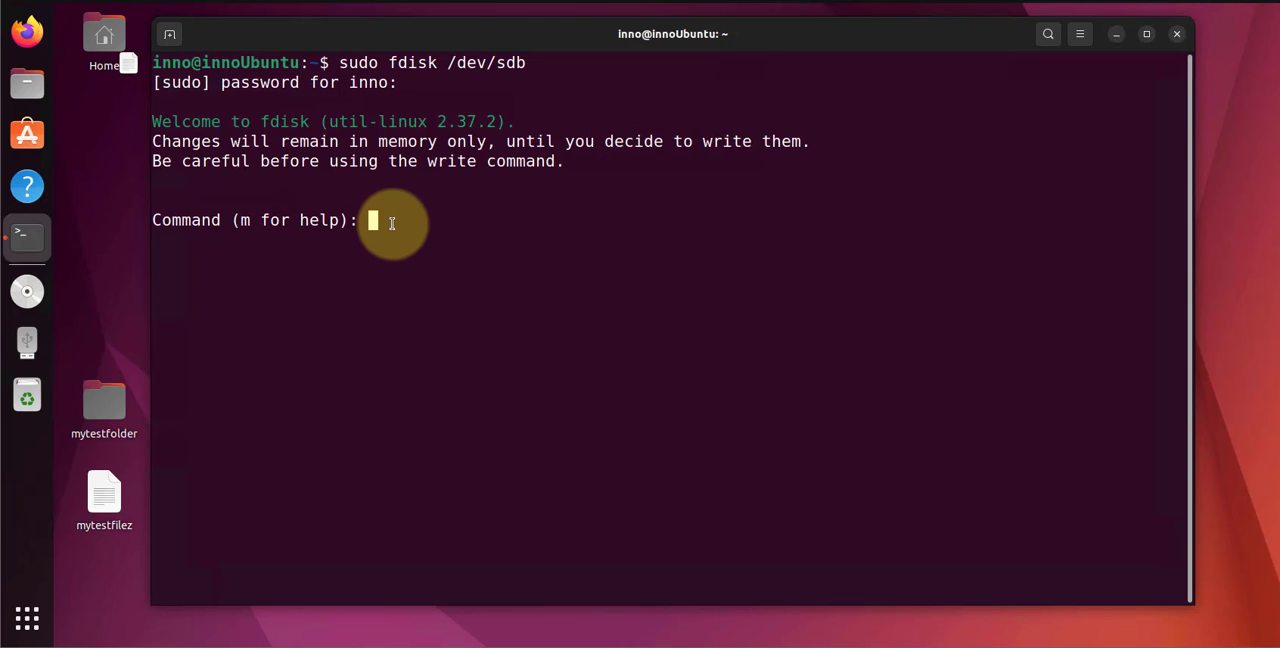
# - Print fdisk's help menu with m and review its commands
pyautogui.write('m')
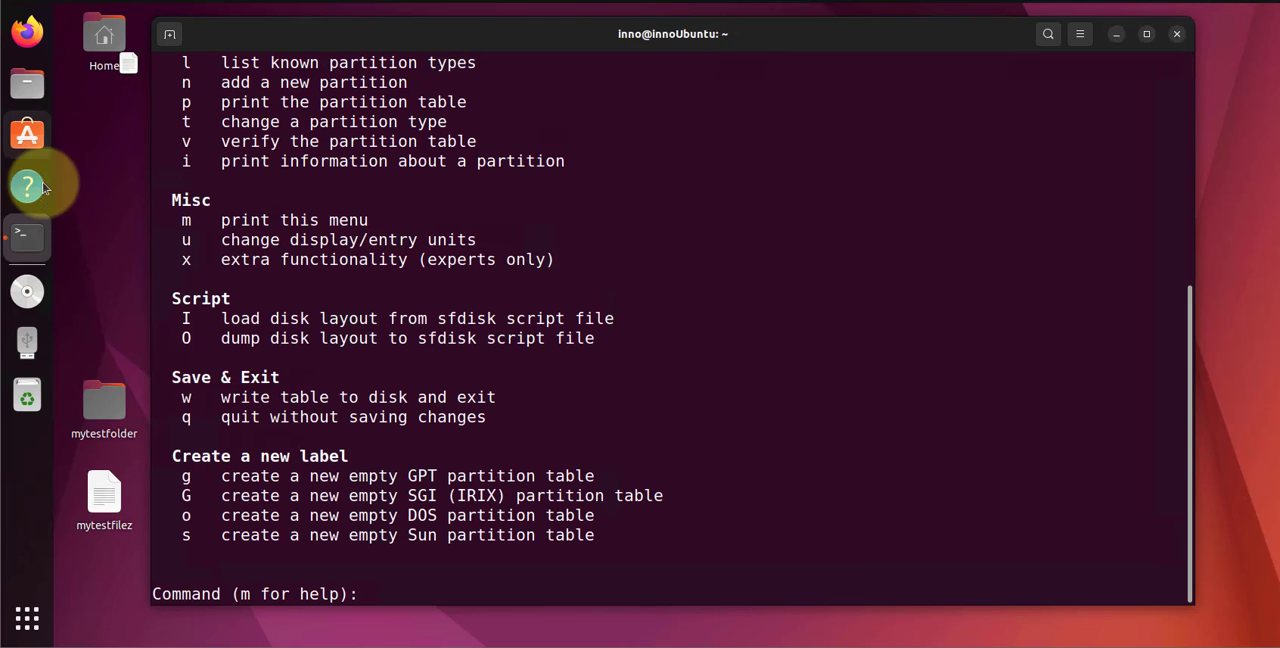
pyautogui.scroll(3)
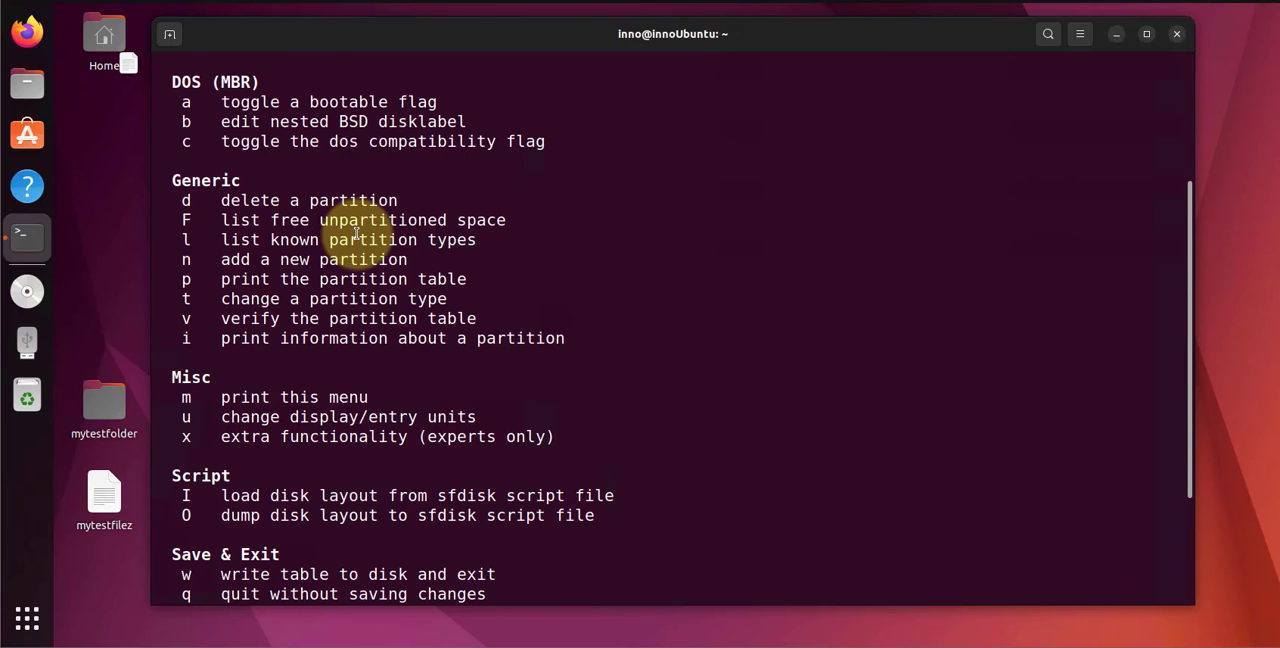
pyautogui.moveTo(450, 278)
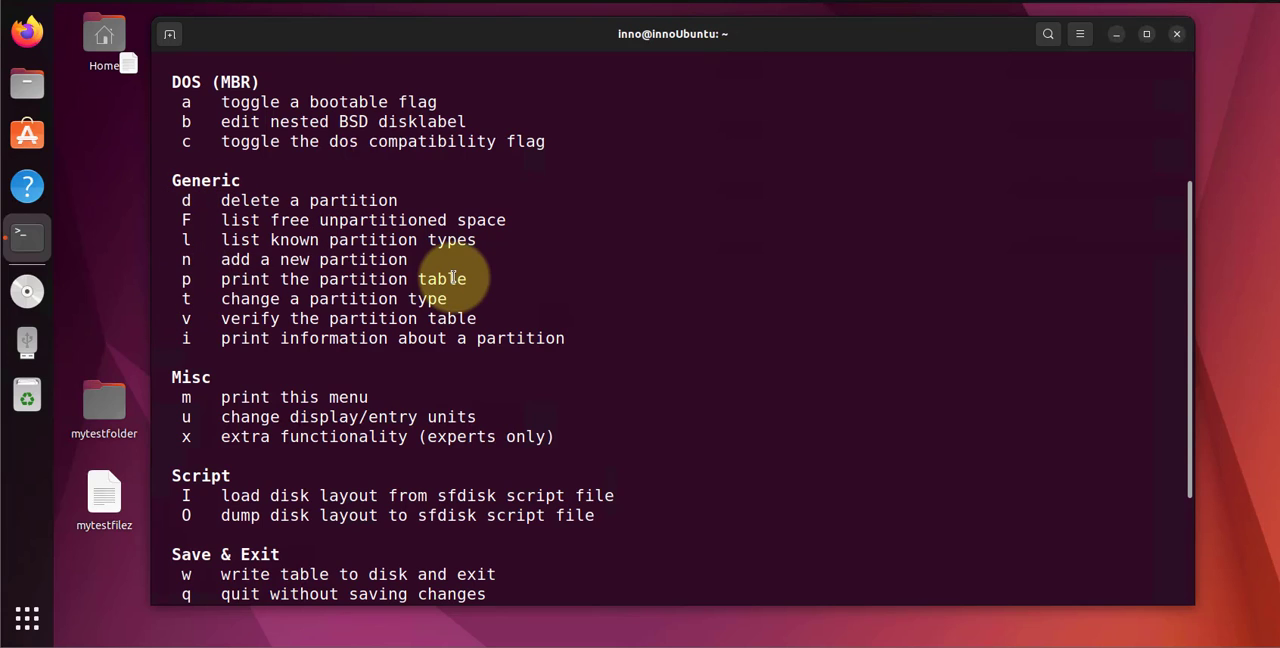
pyautogui.moveTo(532, 264)
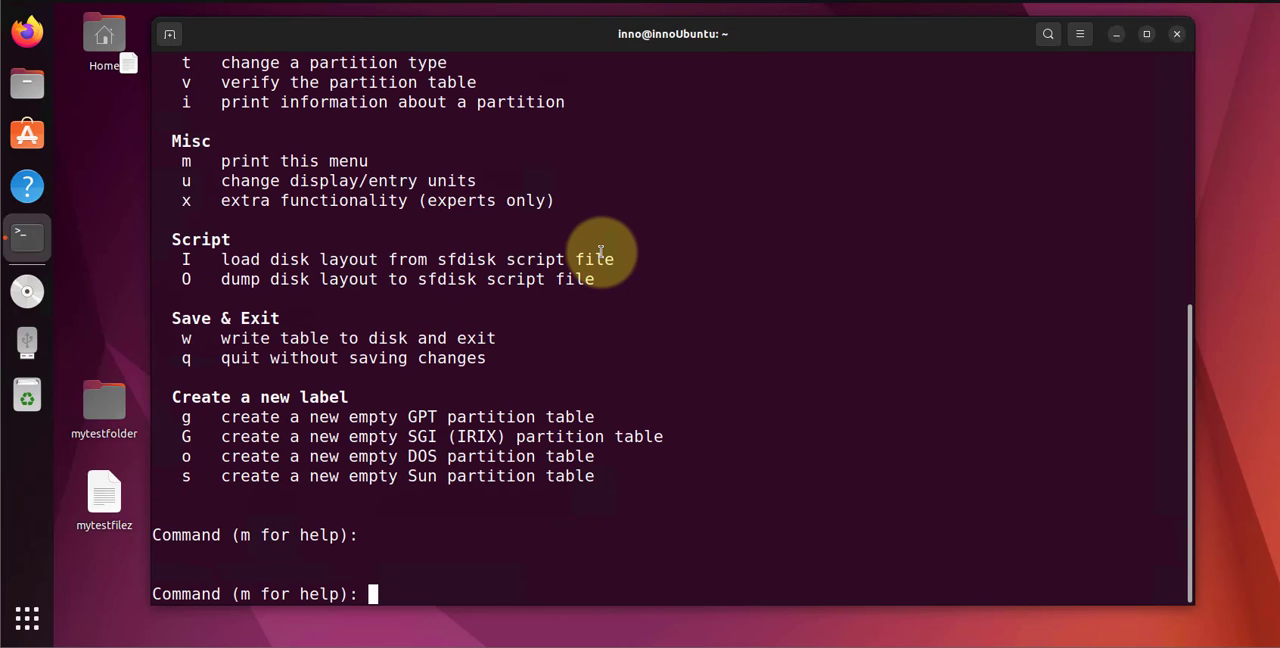
# - Print the partition table and delete the disk's only partition sdb1
pyautogui.write('p')
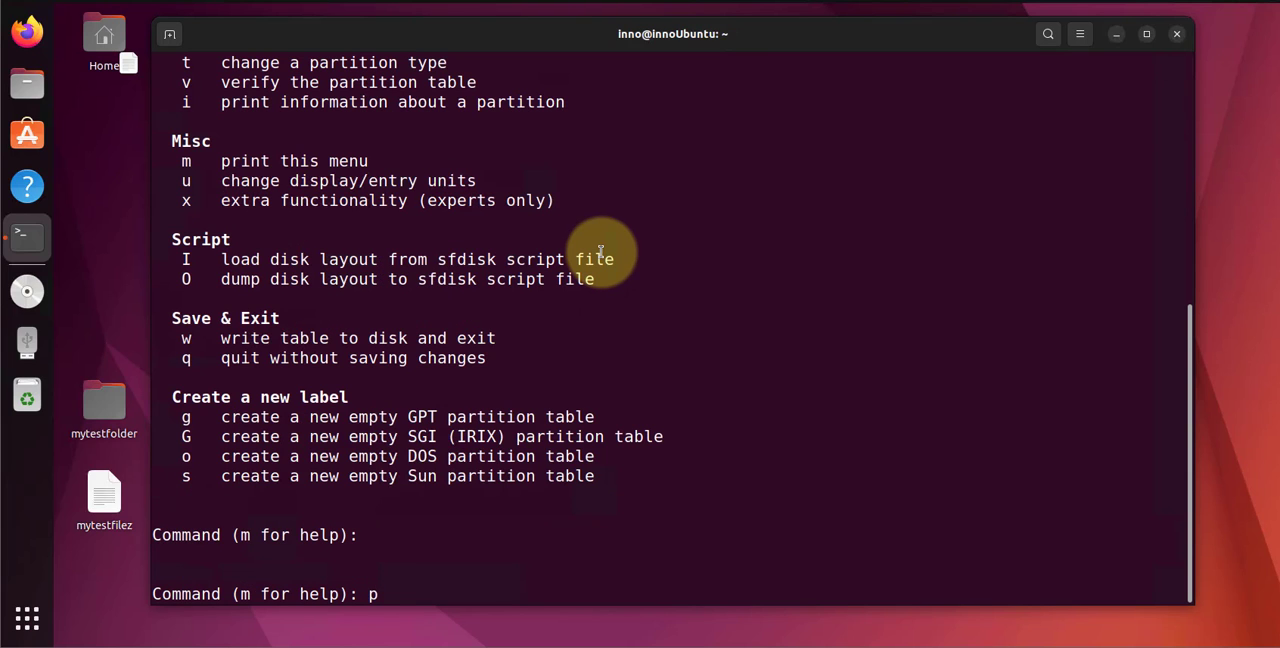
pyautogui.press('Return')
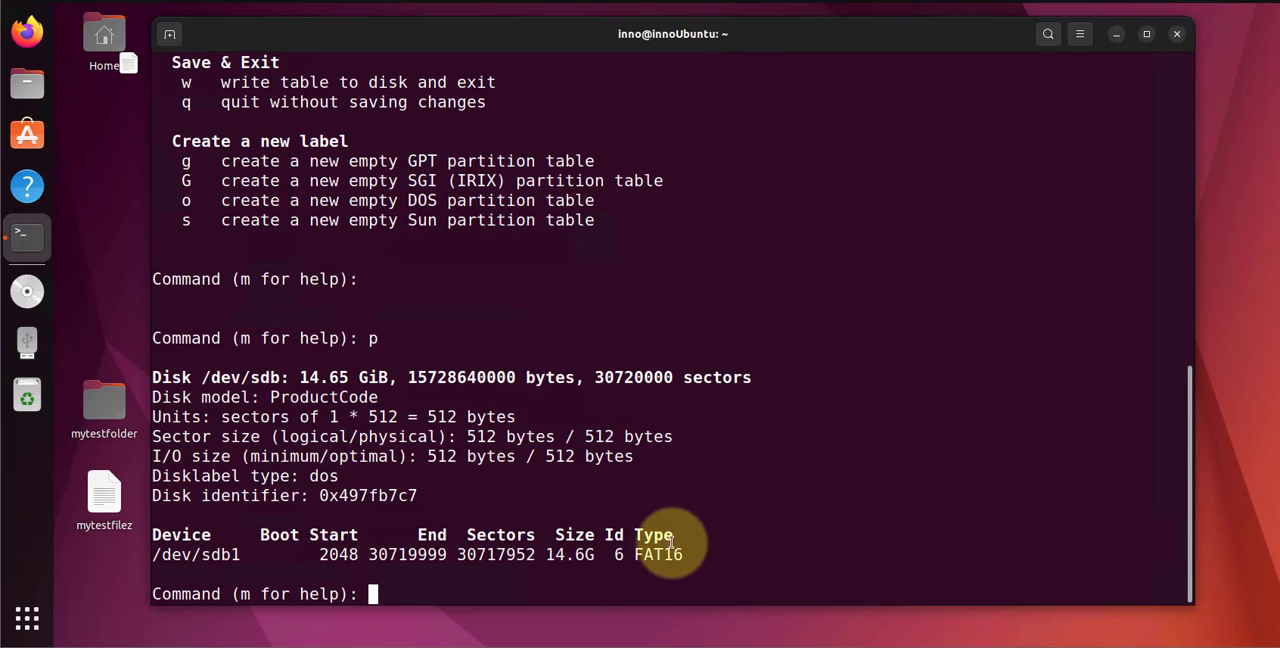
pyautogui.moveTo(696, 552)
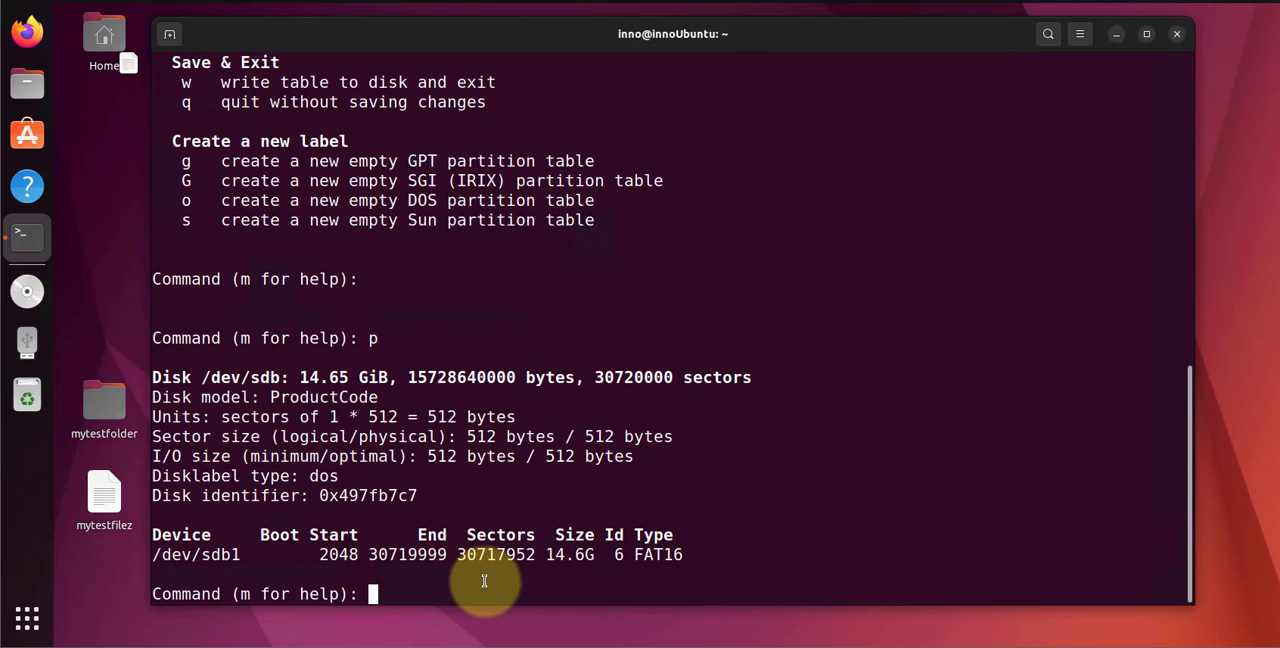
pyautogui.write('d')
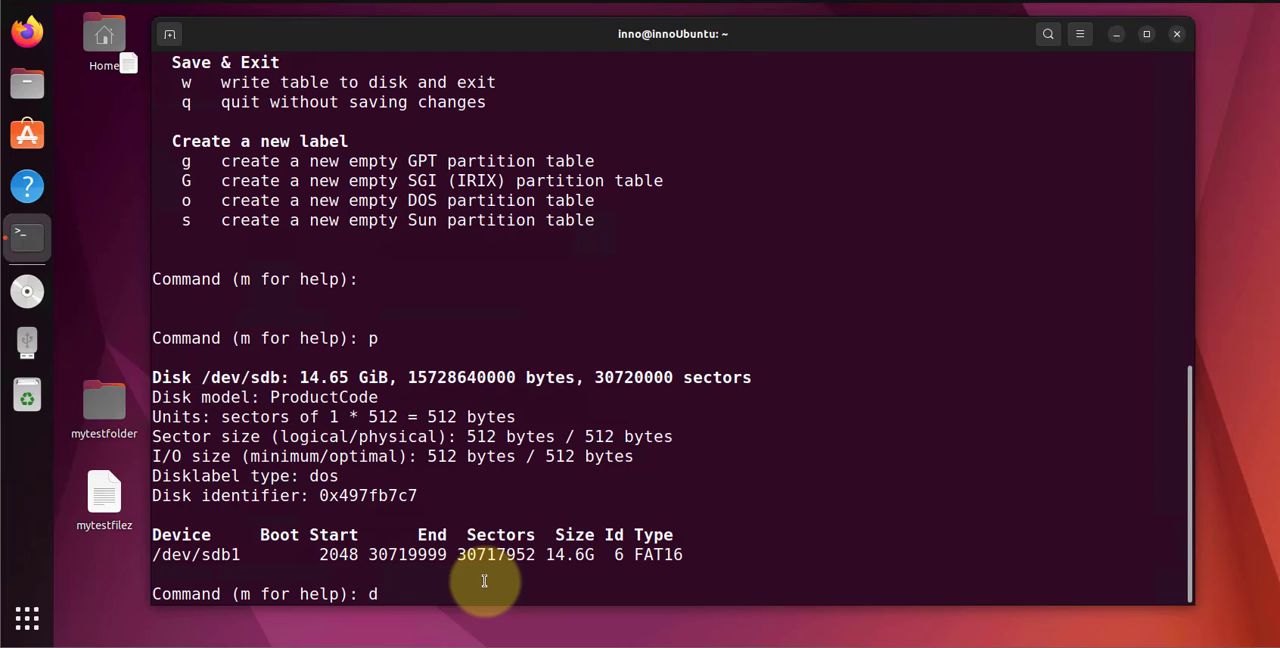
pyautogui.press('Return')
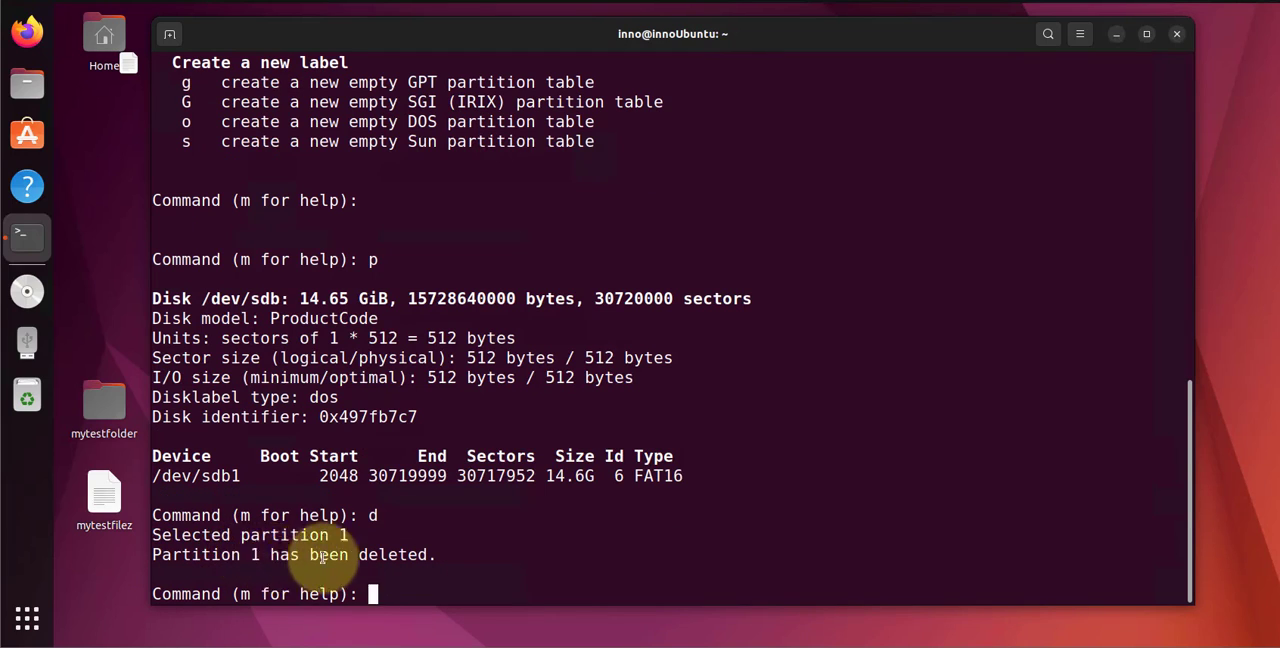
pyautogui.moveTo(502, 554)
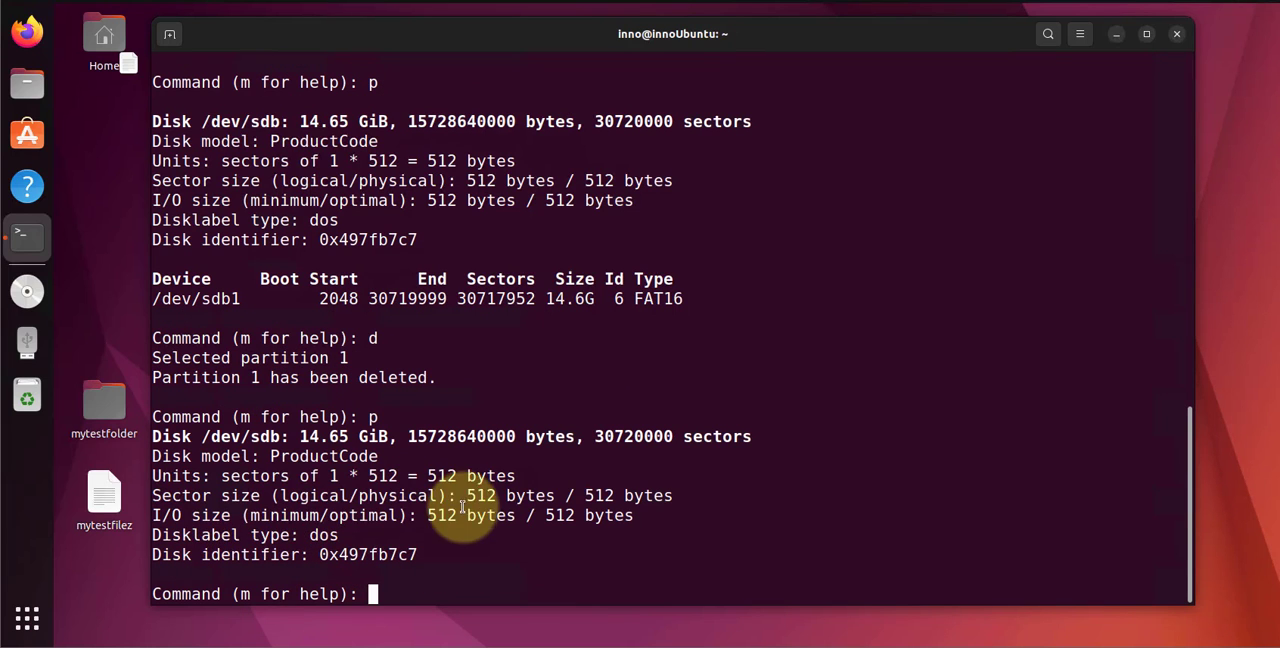
# - Write the empty partition table to disk with w and exit fdisk
pyautogui.write('w')
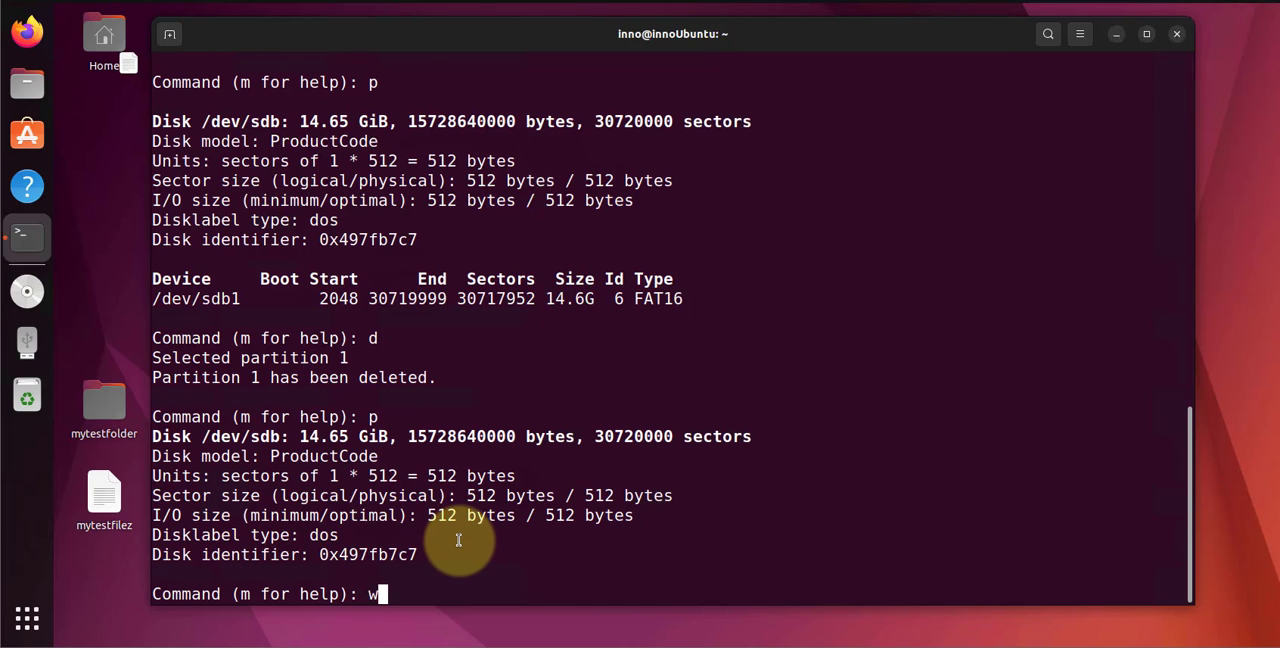
pyautogui.press('Return')
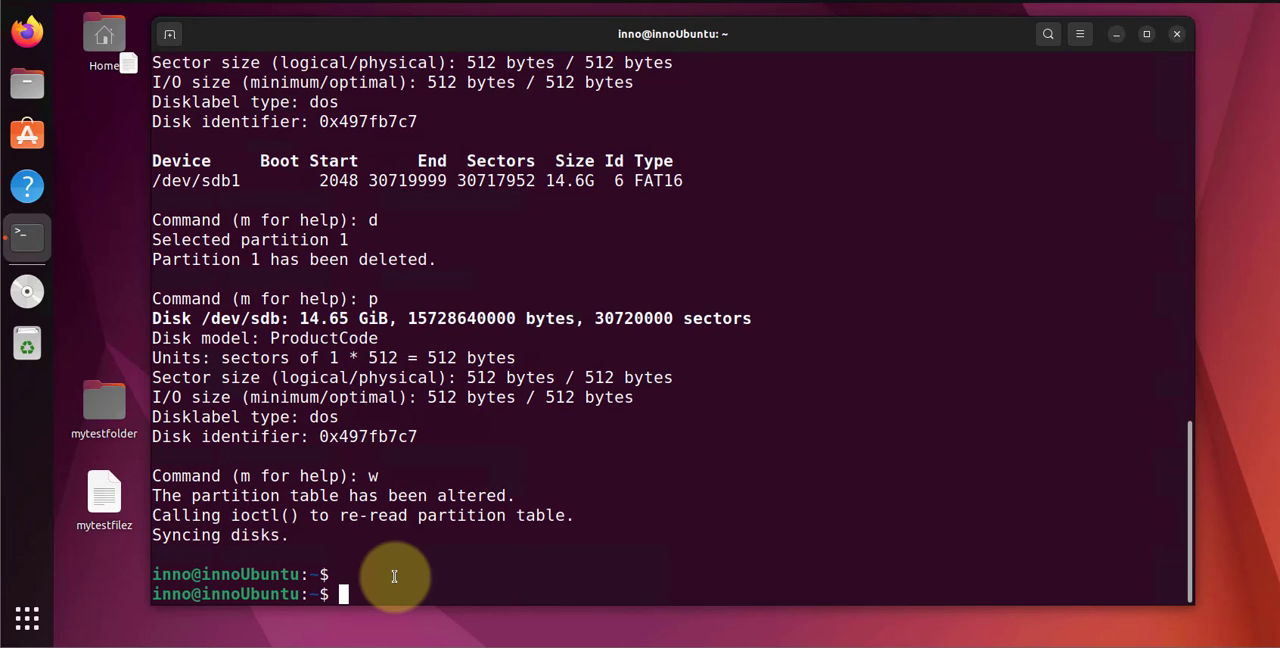
# - Confirm with lsblk that sdb has no partitions, then clear the screen
pyautogui.write('ls')
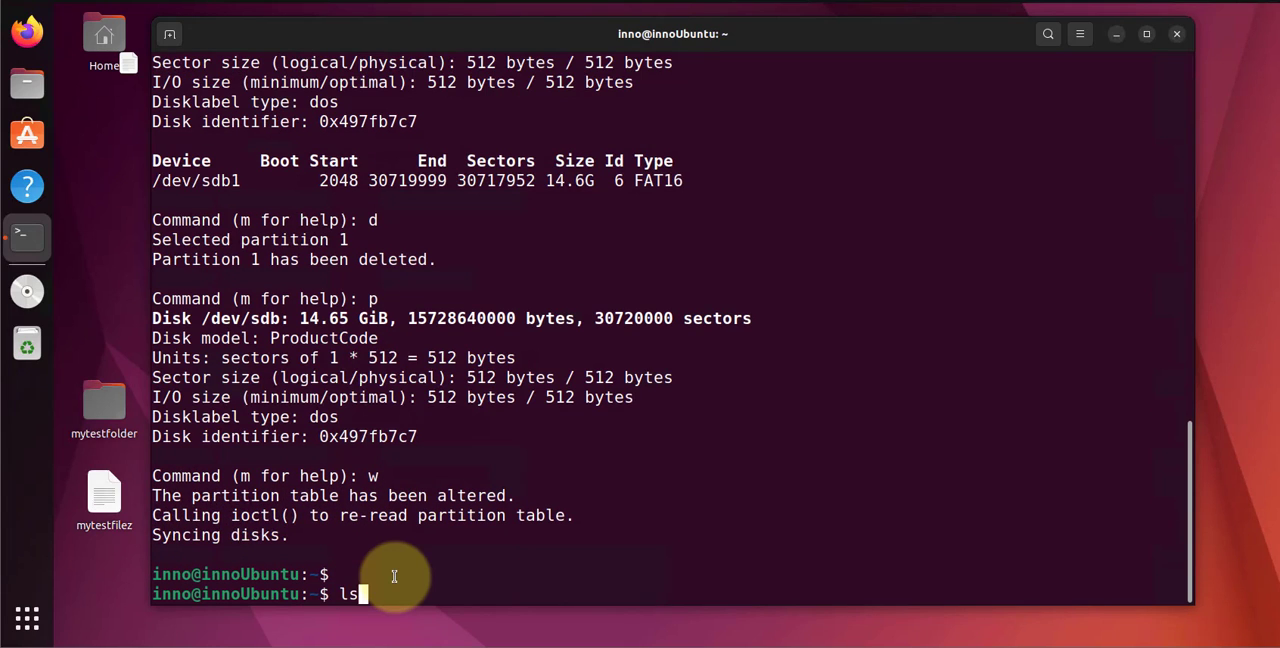
pyautogui.write('blk')
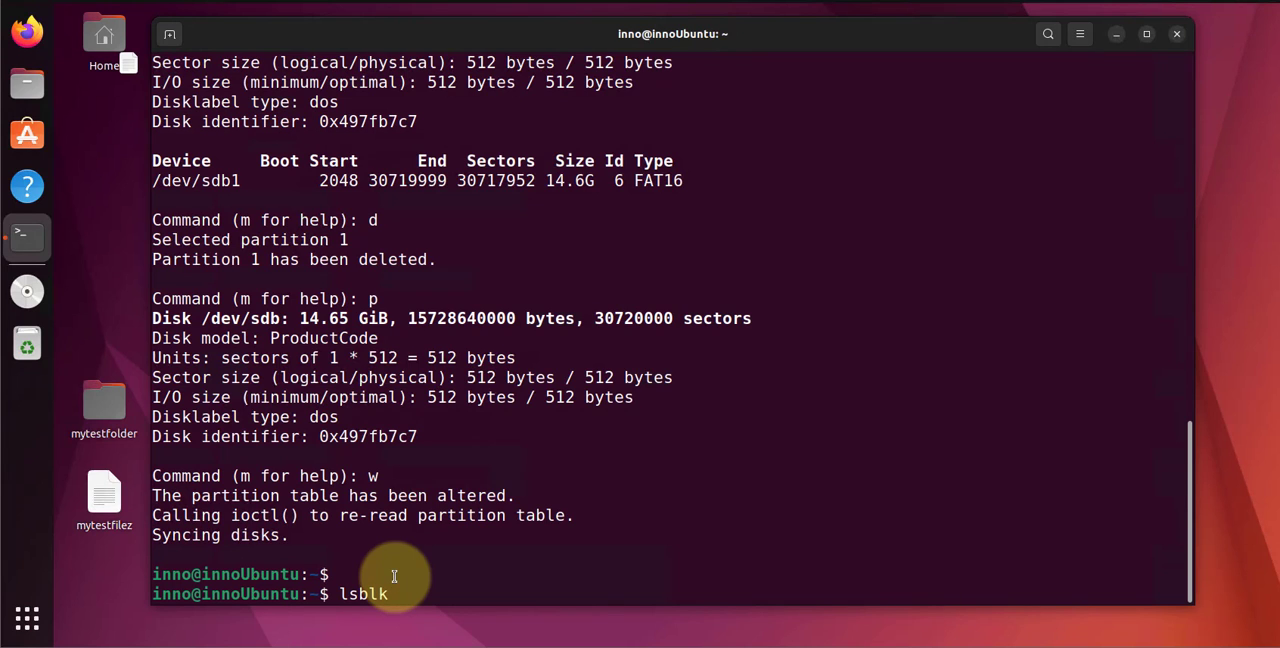
pyautogui.press('Return')
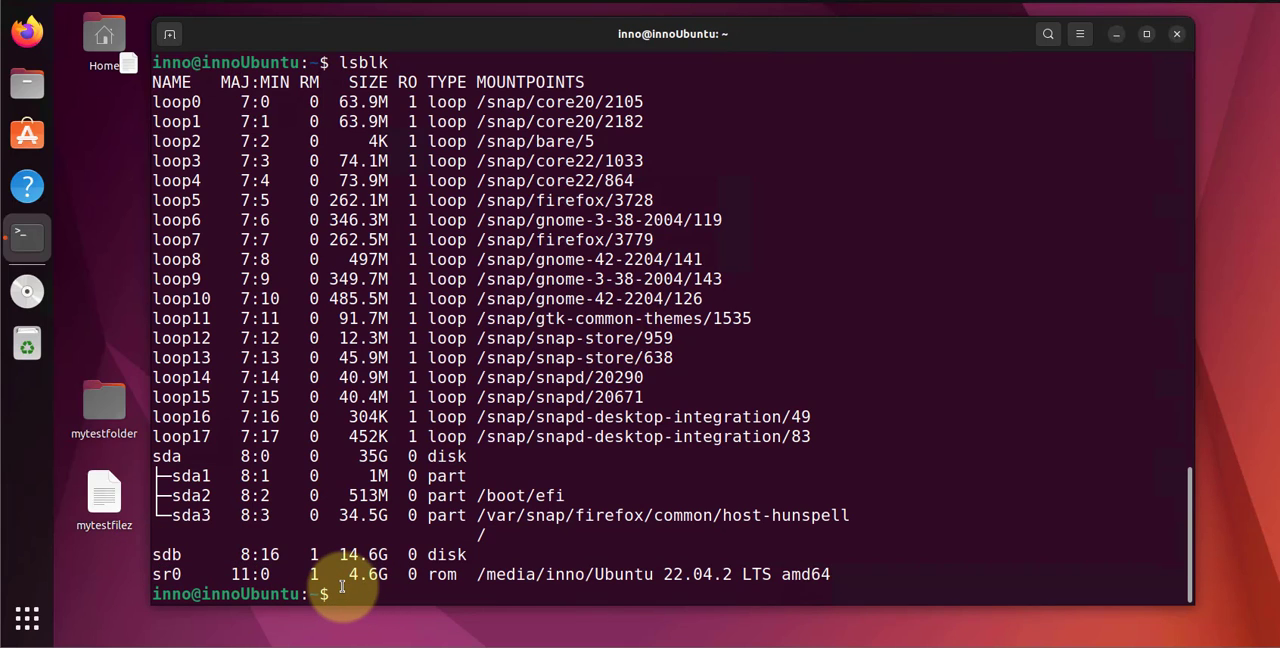
pyautogui.write('cle')
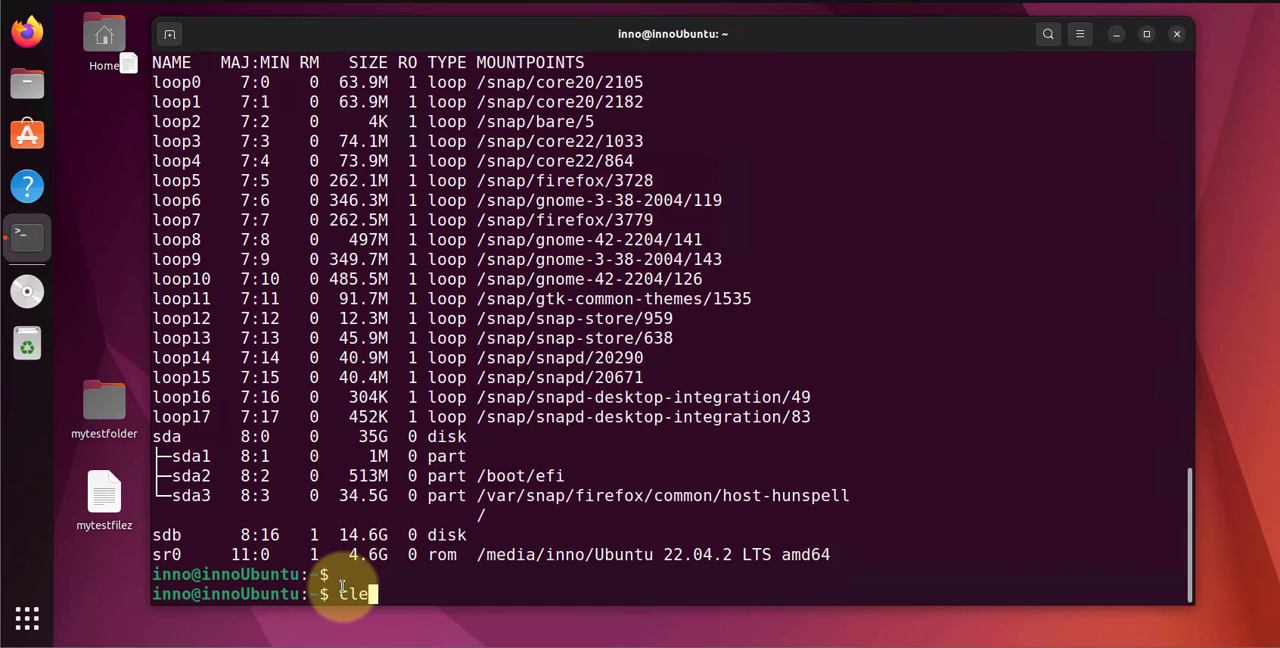
pyautogui.press('Return')
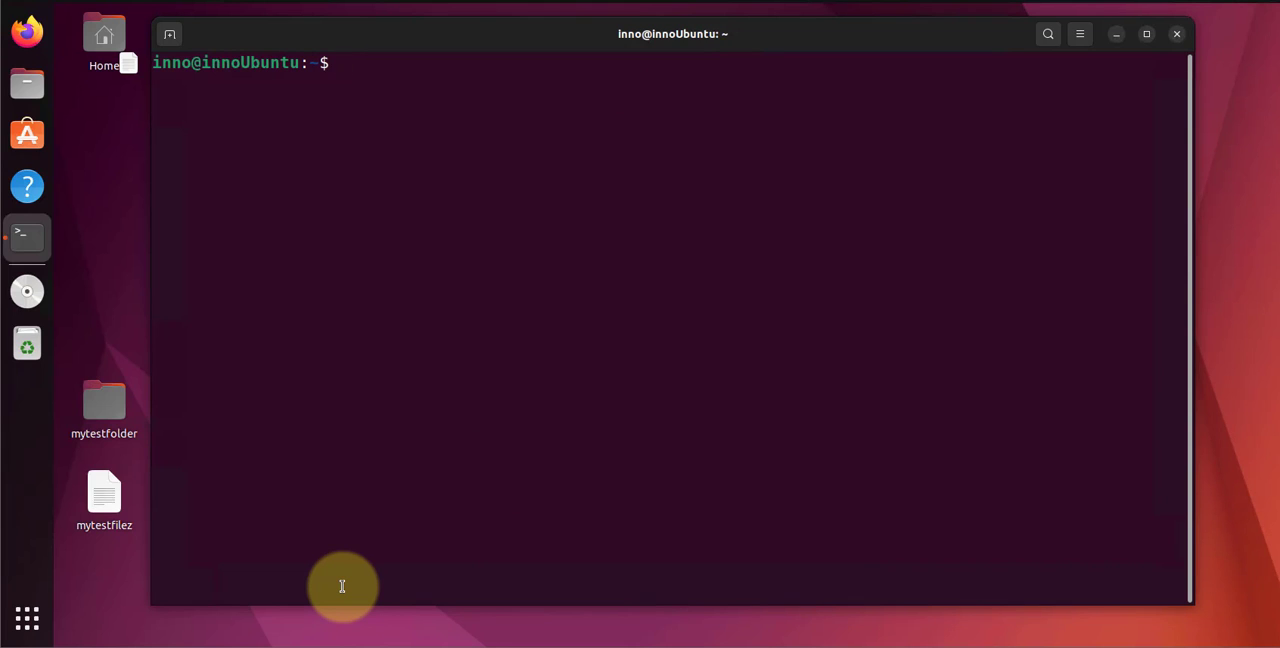
# - Reopen sudo fdisk /dev/sdb and print the empty partition table
pyautogui.write('s')
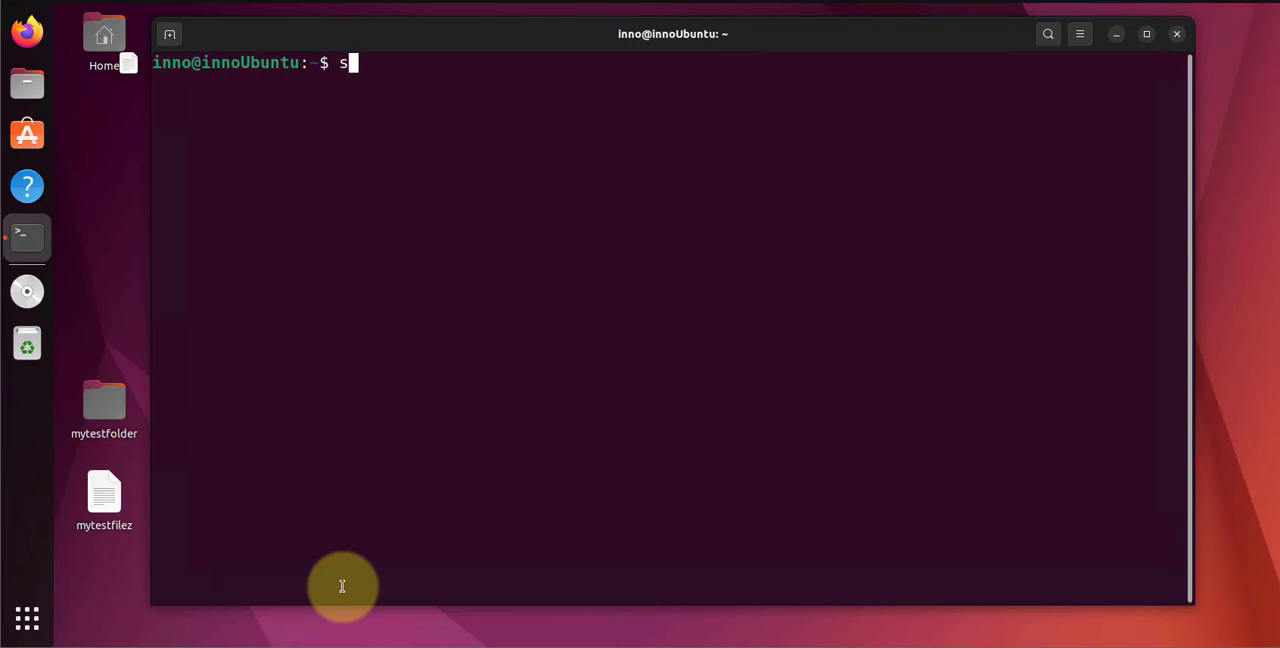
pyautogui.write('udo f')
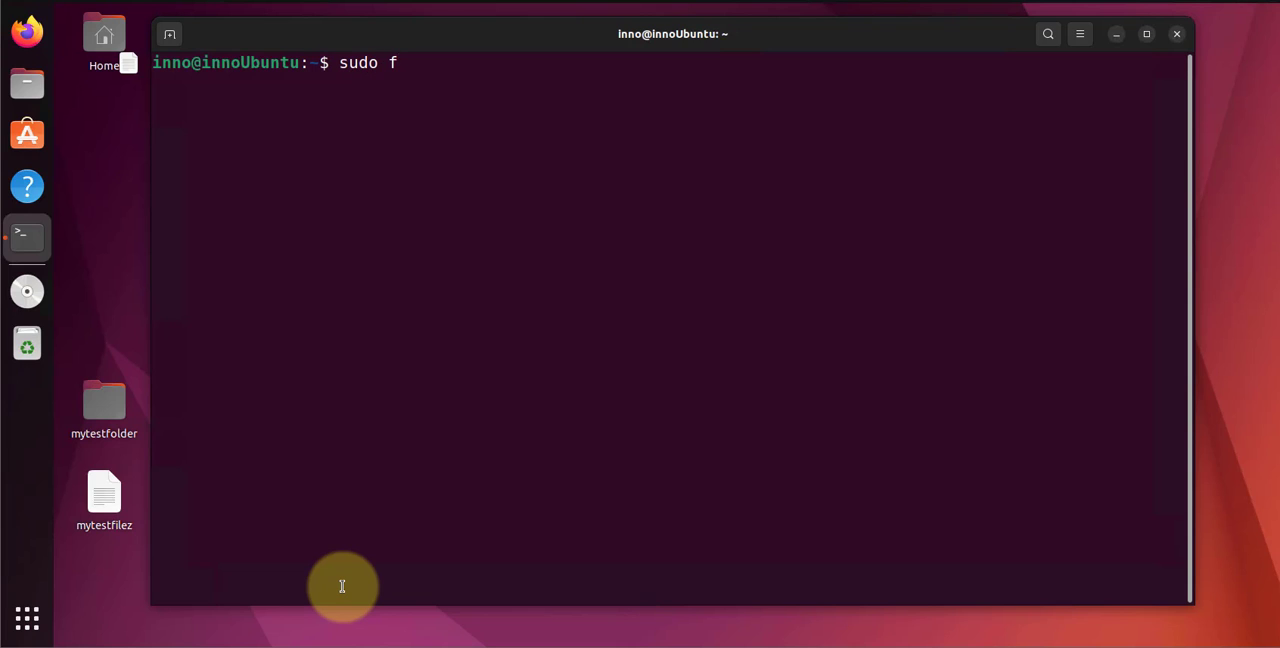
pyautogui.write('disk')
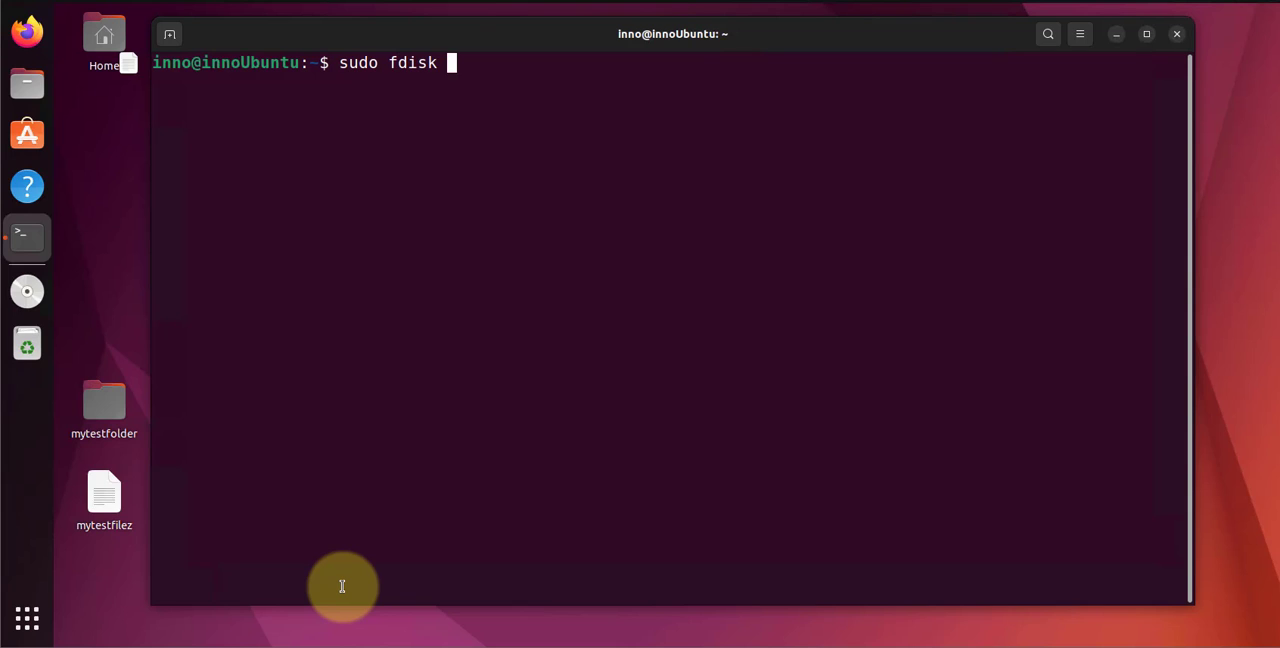
pyautogui.write('/dev/sdb')
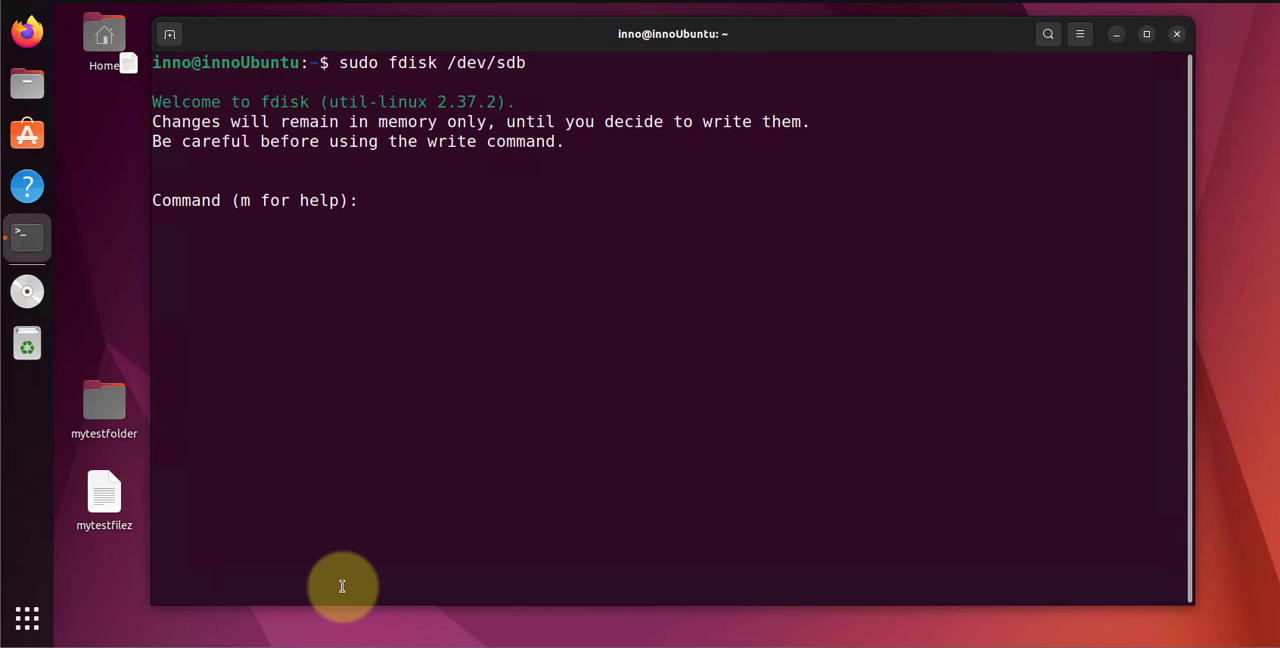
pyautogui.write('p')
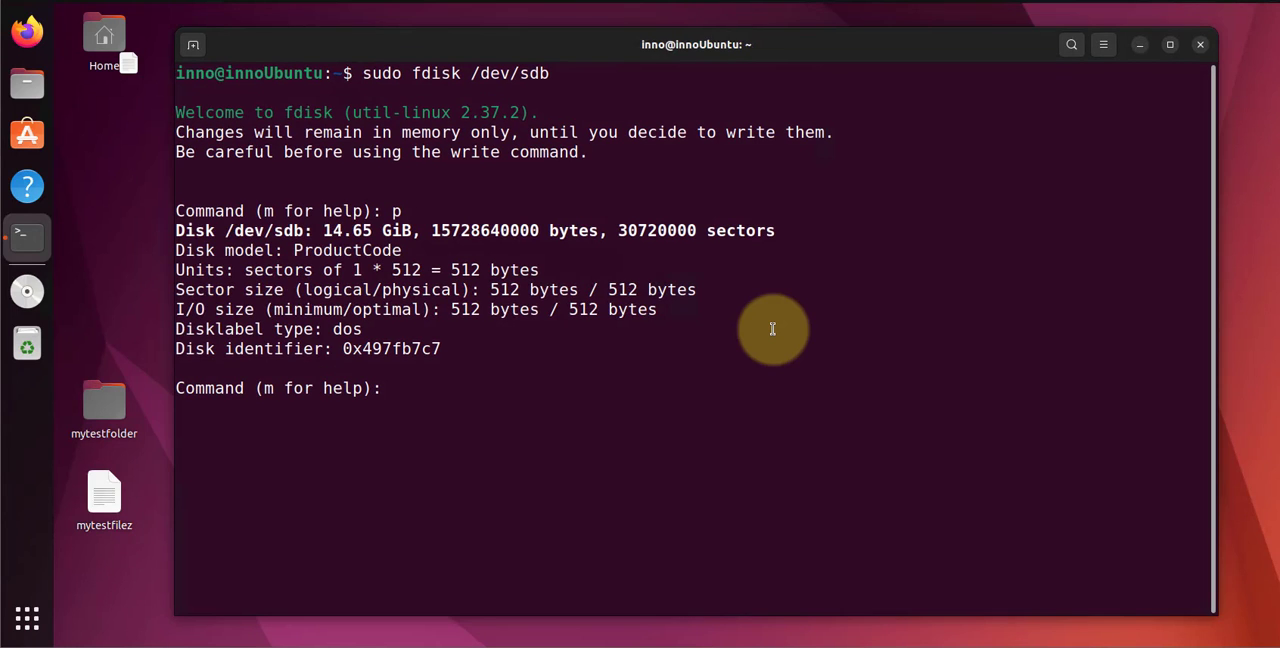
pyautogui.moveTo(396, 388)
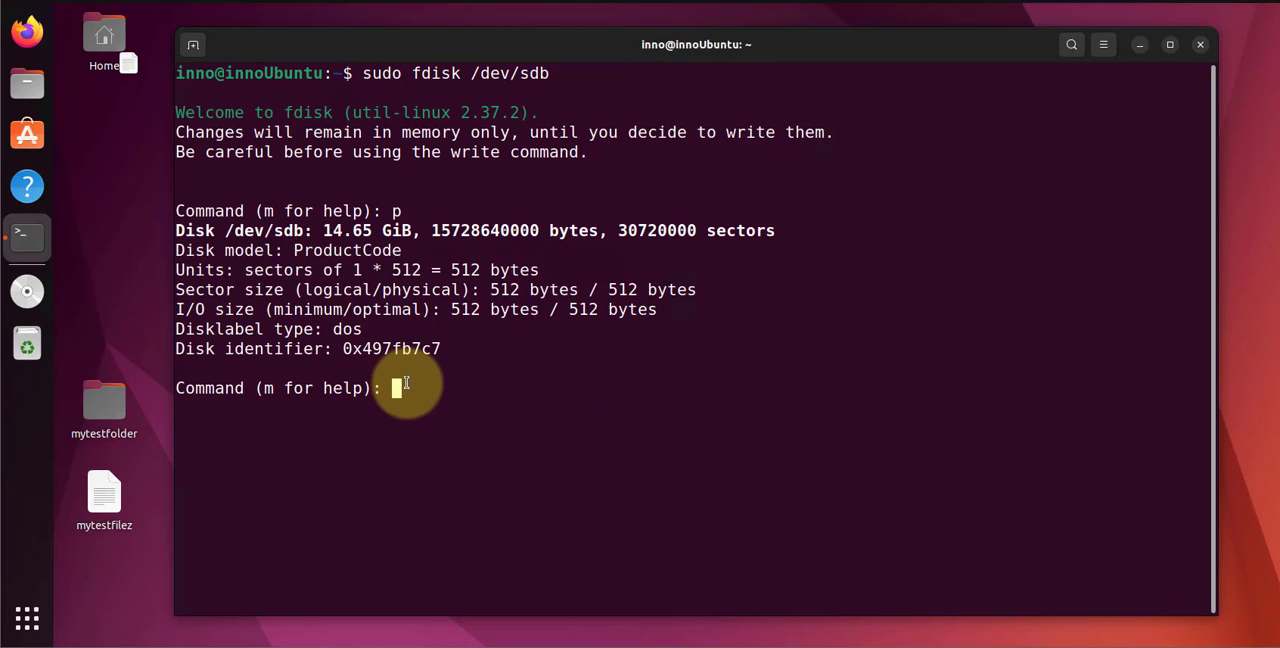
# - Create primary partition 1 with default sectors spanning the whole 14.6 GiB disk
pyautogui.write('n')
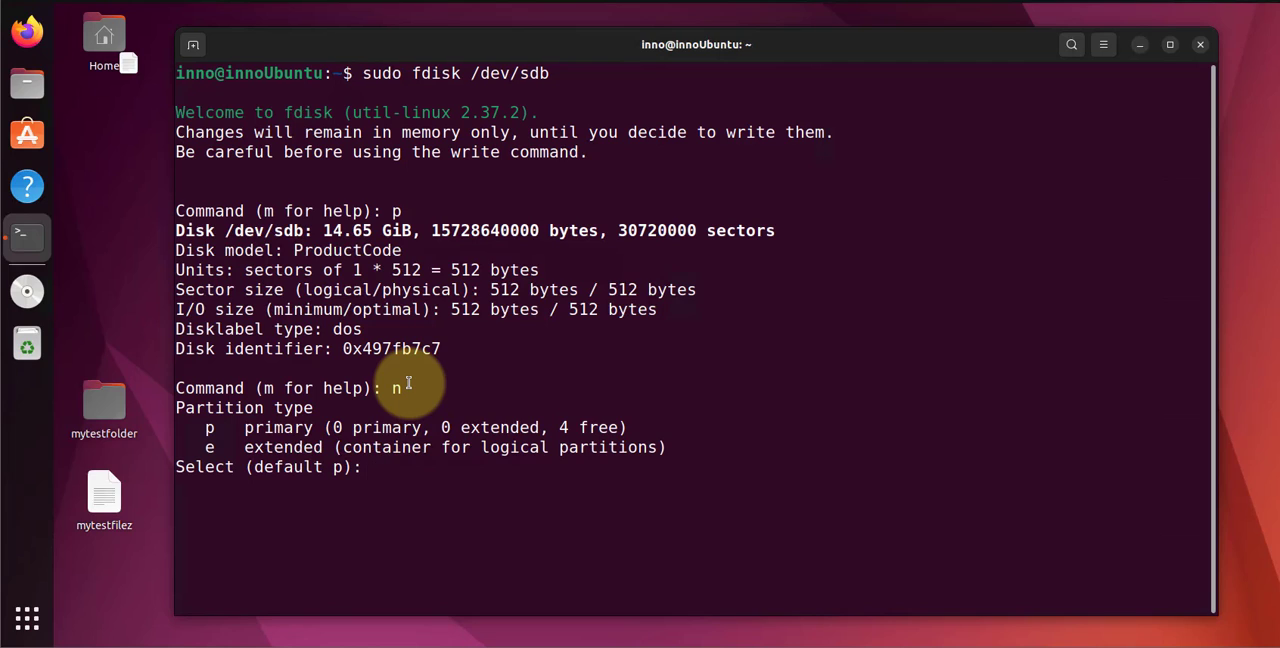
pyautogui.press('Return')
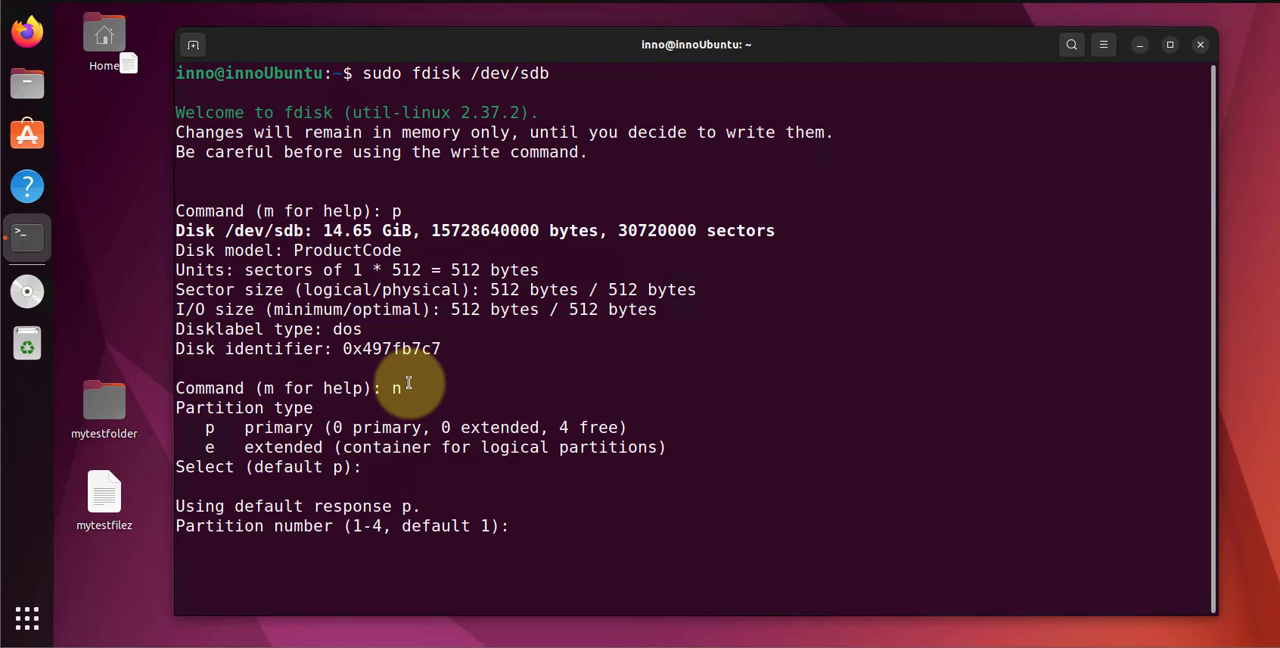
pyautogui.press('Return')
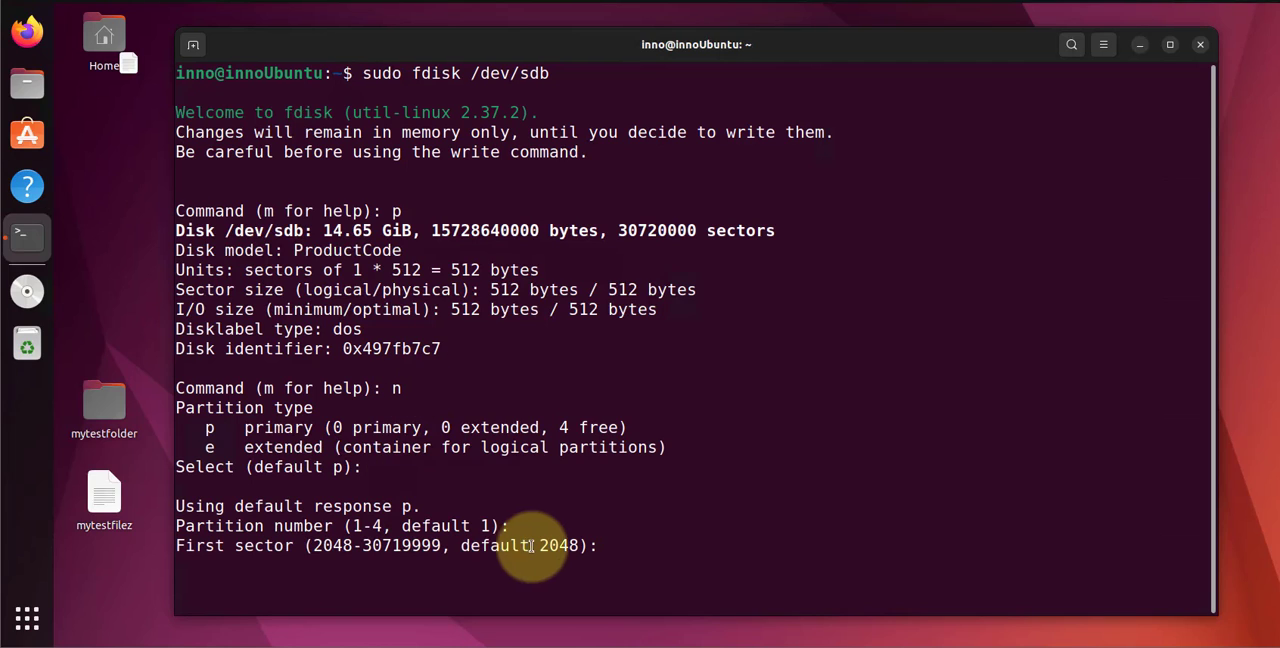
pyautogui.press('Return')
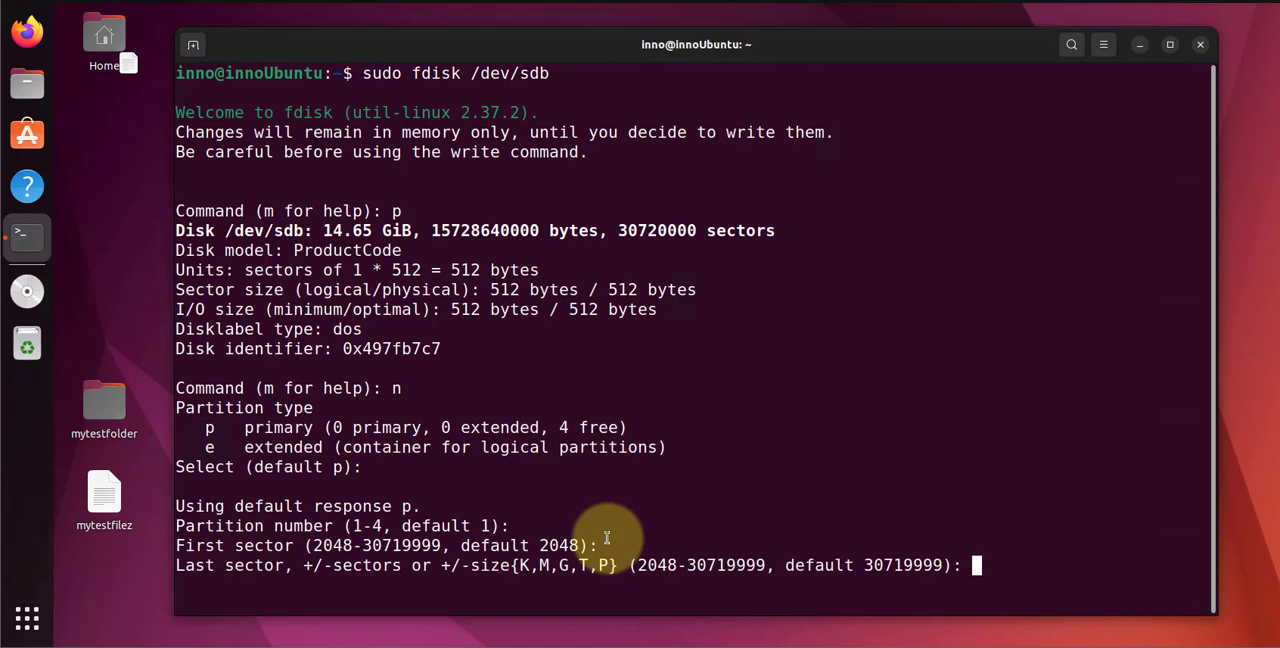
pyautogui.press('Return')
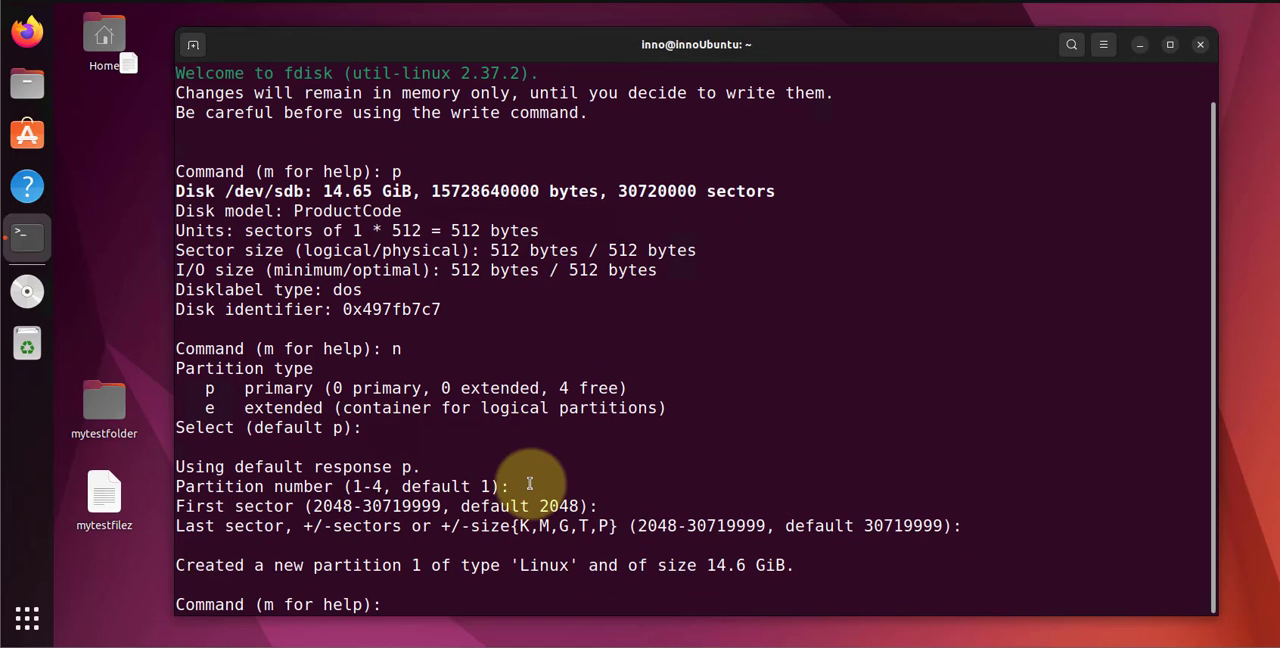
pyautogui.moveTo(652, 540)
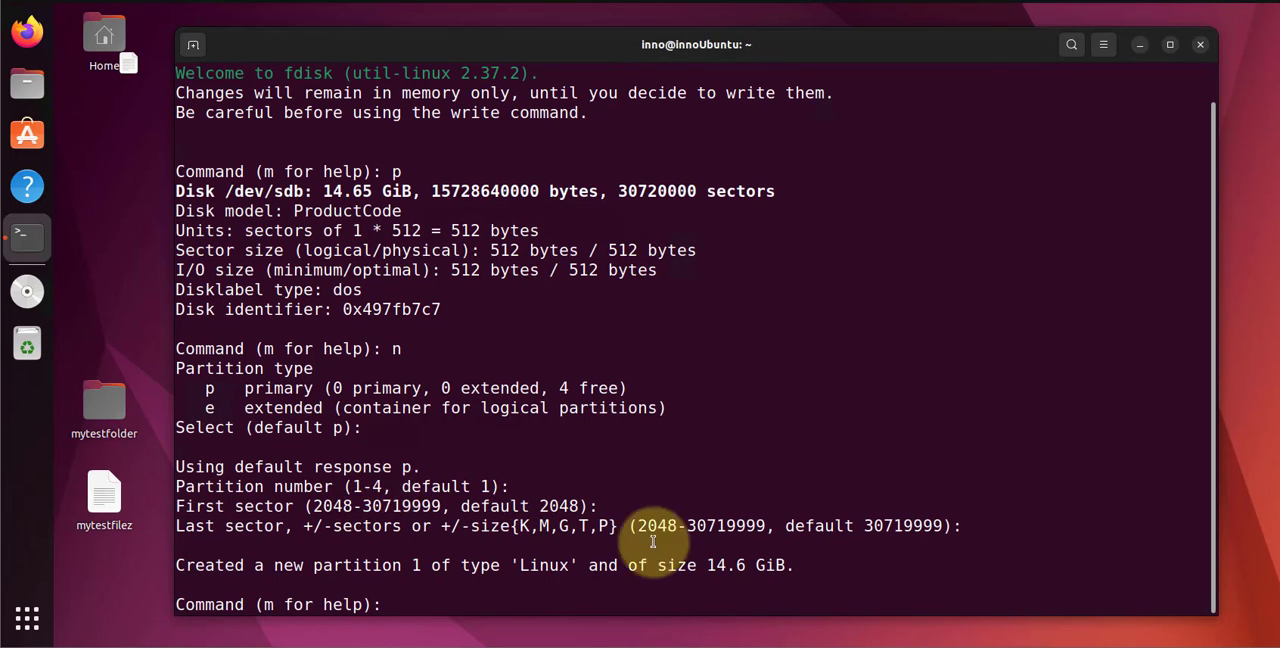
pyautogui.write('t')
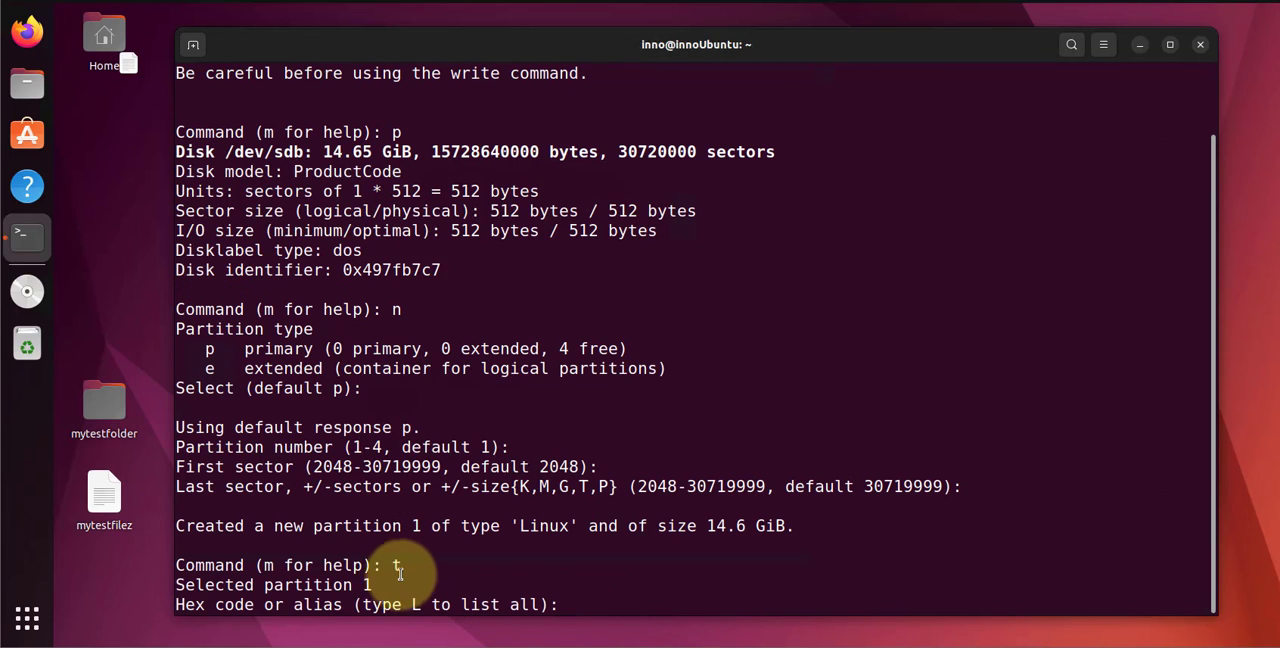
# - List the fdisk type codes, set partition 1 to HPFS/NTFS/exFAT (07) and write the table
pyautogui.write('L')
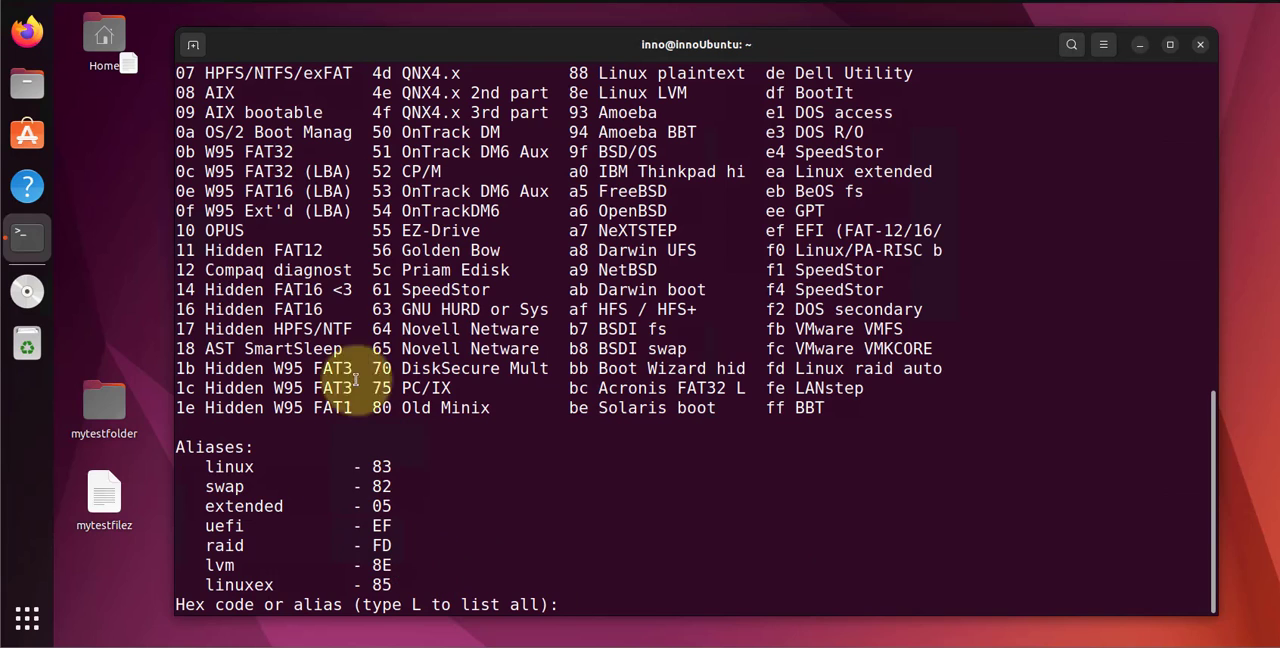
pyautogui.scroll(3)
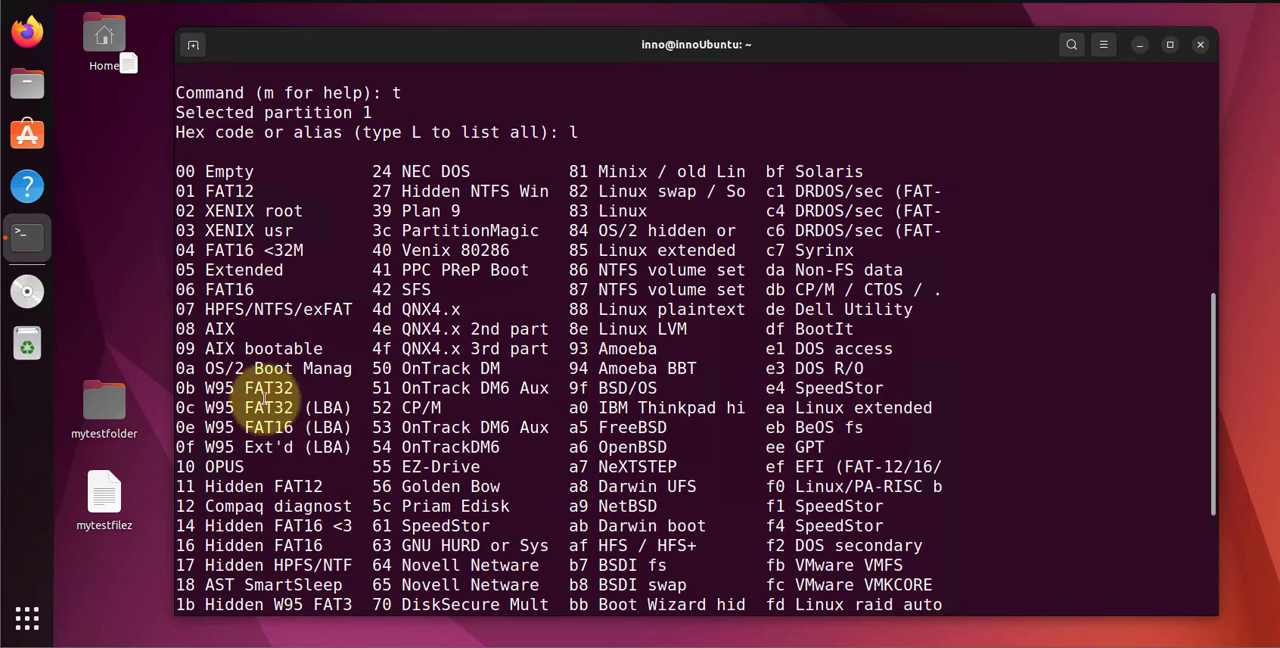
pyautogui.moveTo(250, 308)
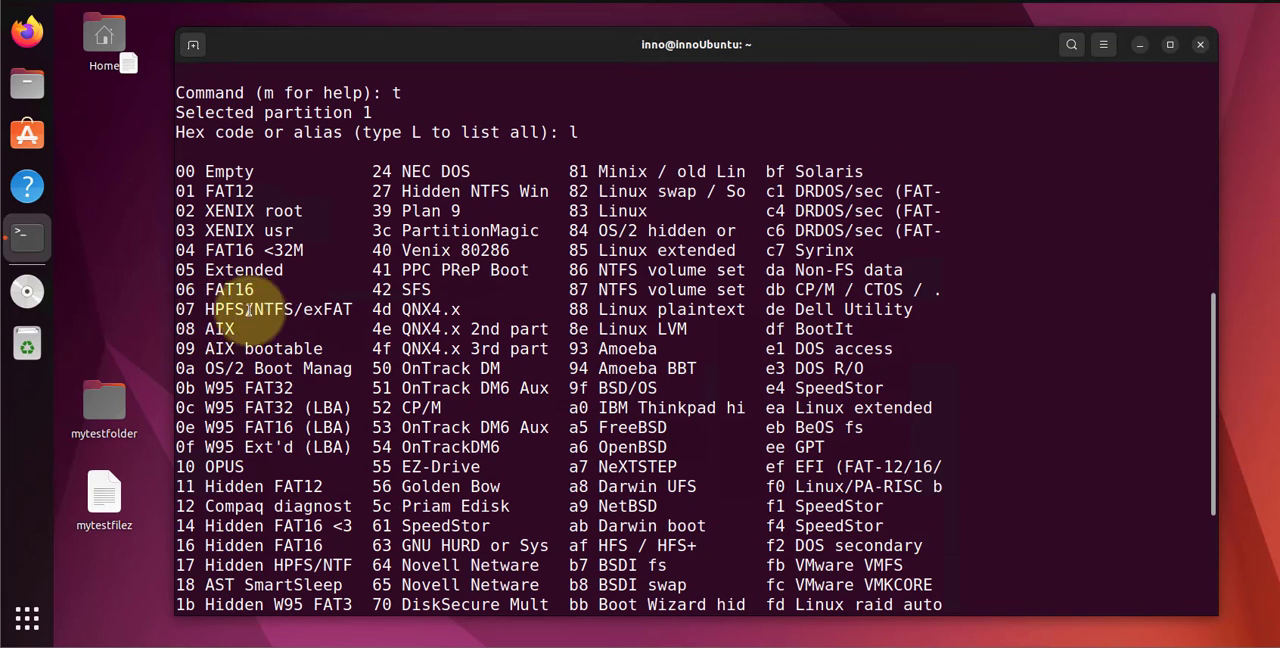
pyautogui.moveTo(140, 318)
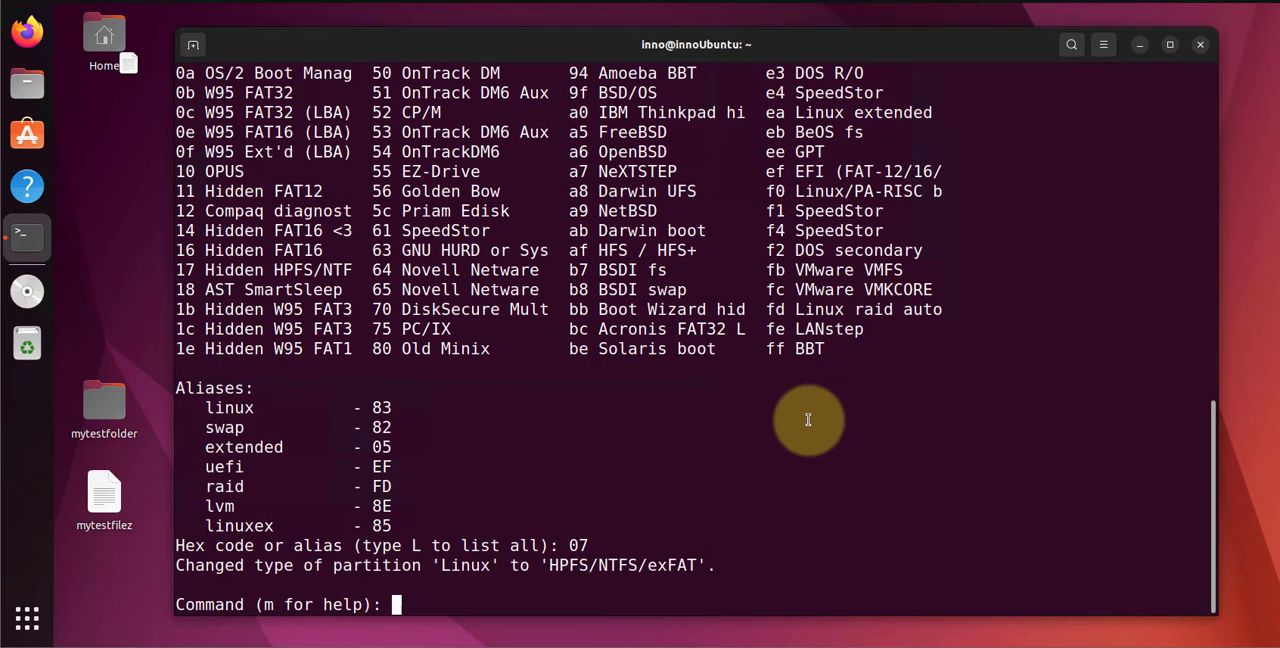
pyautogui.write('w')
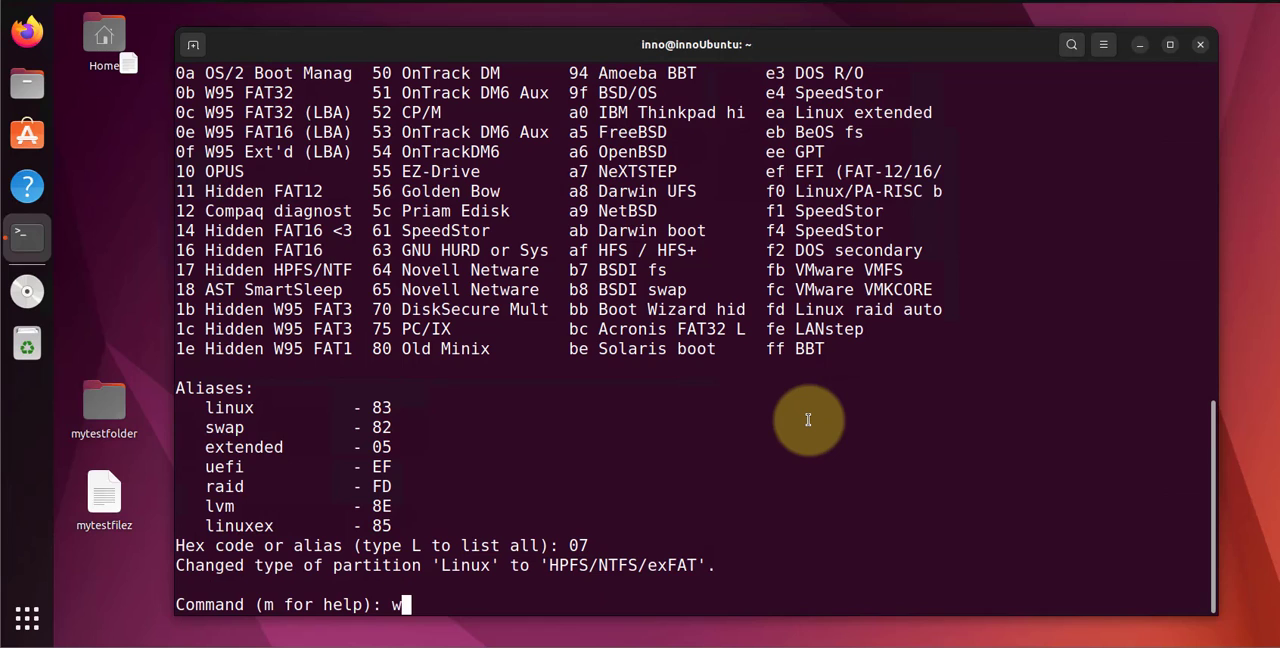
pyautogui.press('Return')
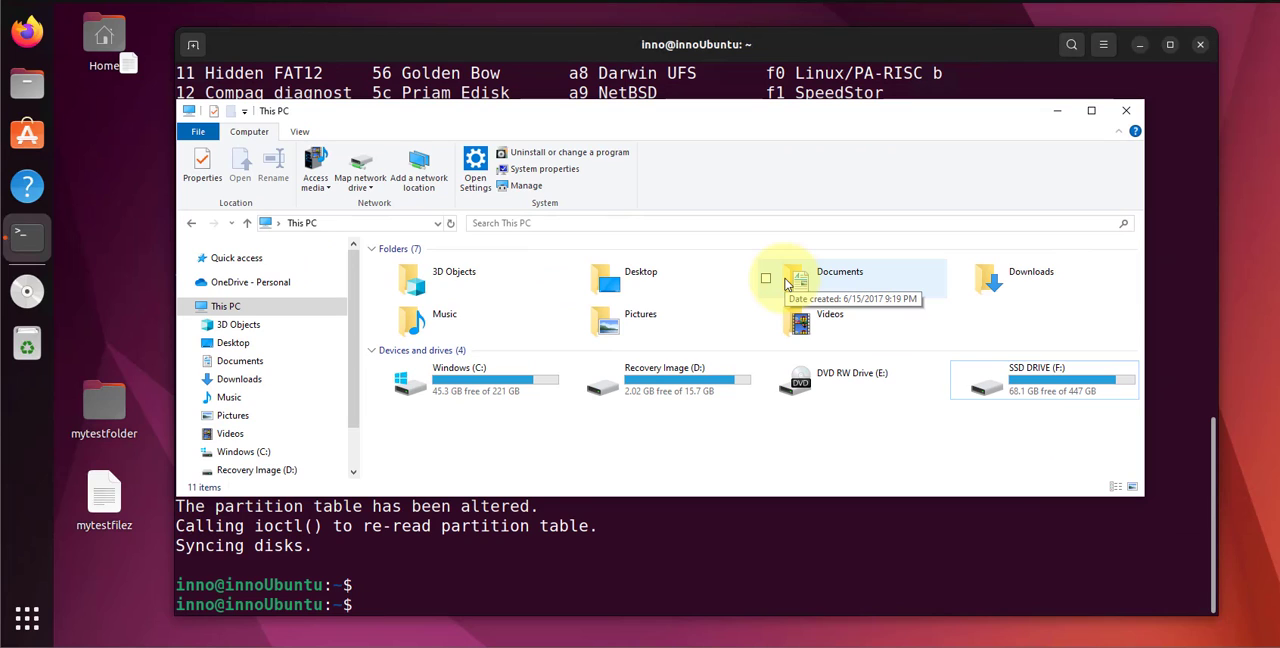
pyautogui.moveTo(796, 280)
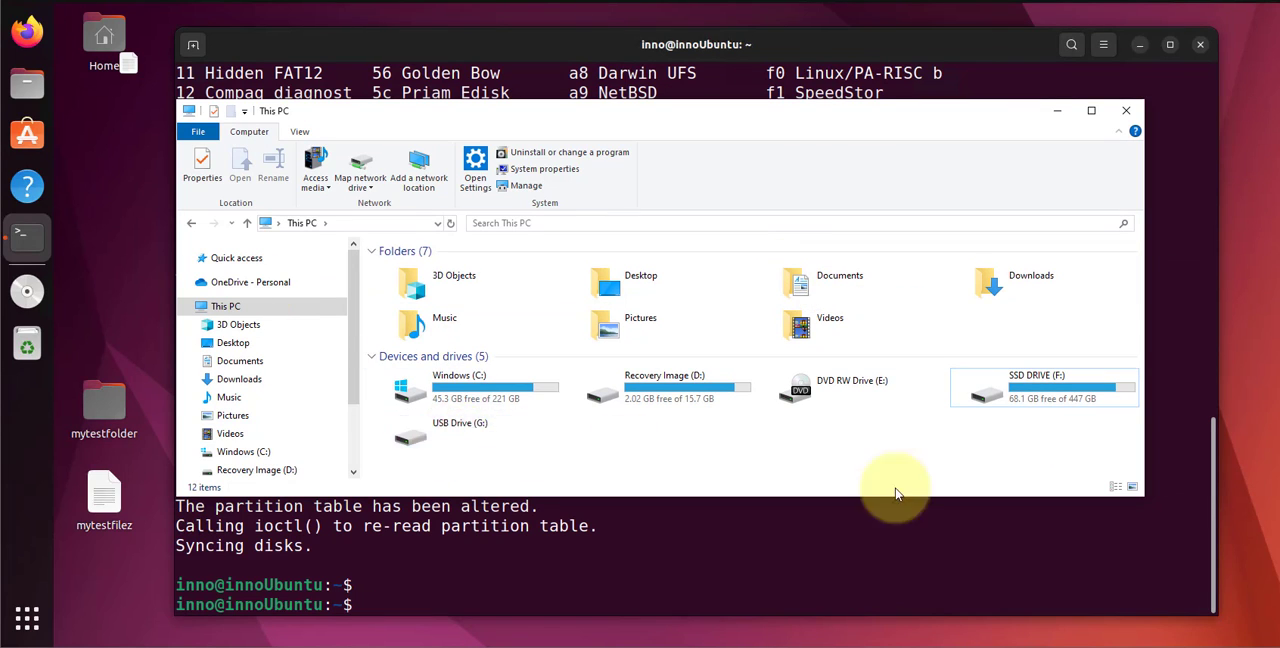
# - Quick-format USB Drive (G:) as FAT32, confirming the erase warning and the Format Complete message
pyautogui.click(460, 430)
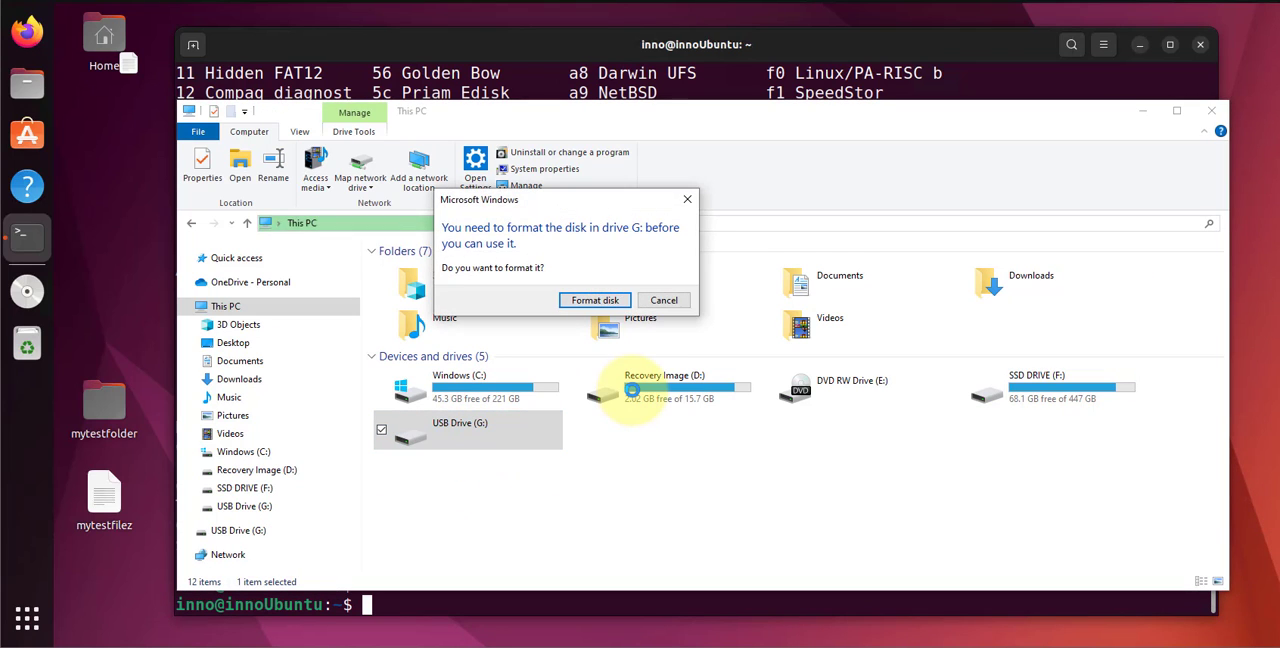
pyautogui.moveTo(496, 270)
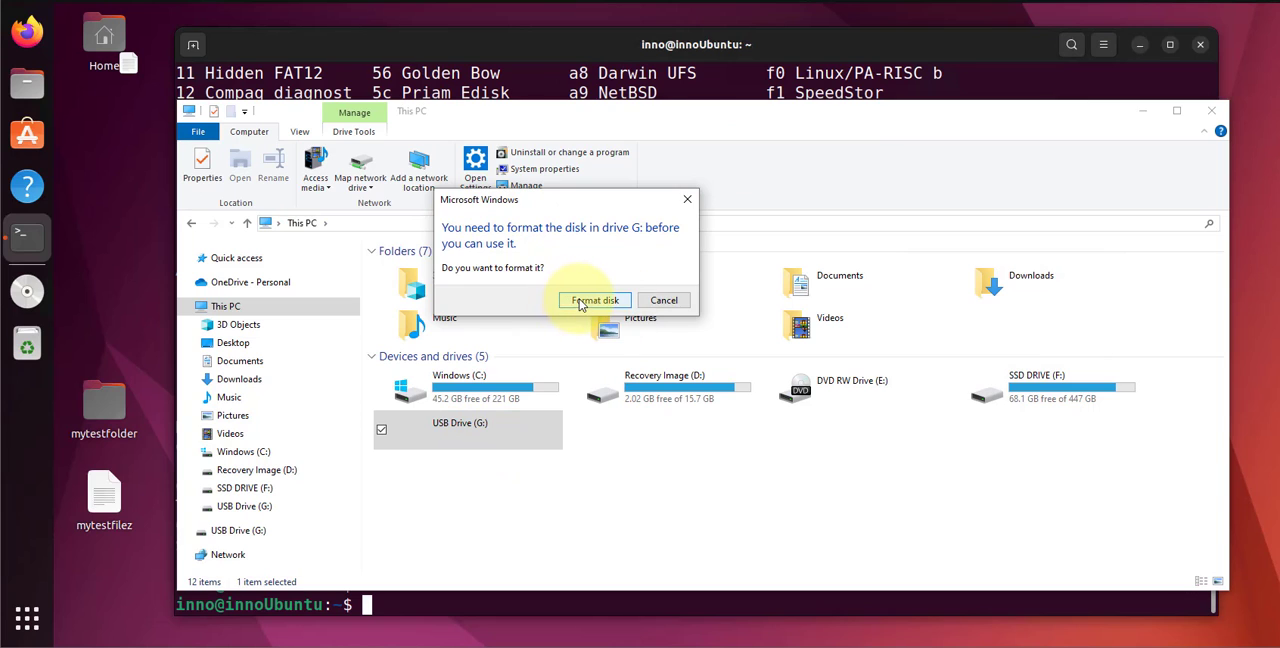
pyautogui.click(596, 300)
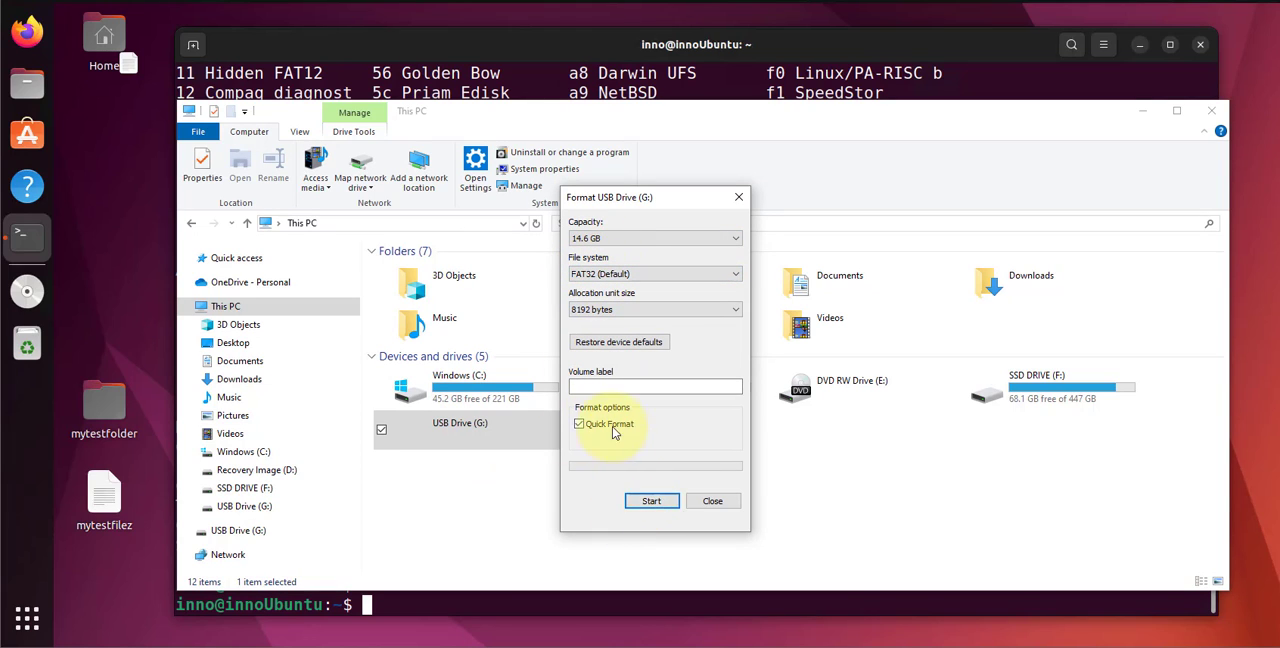
pyautogui.click(652, 500)
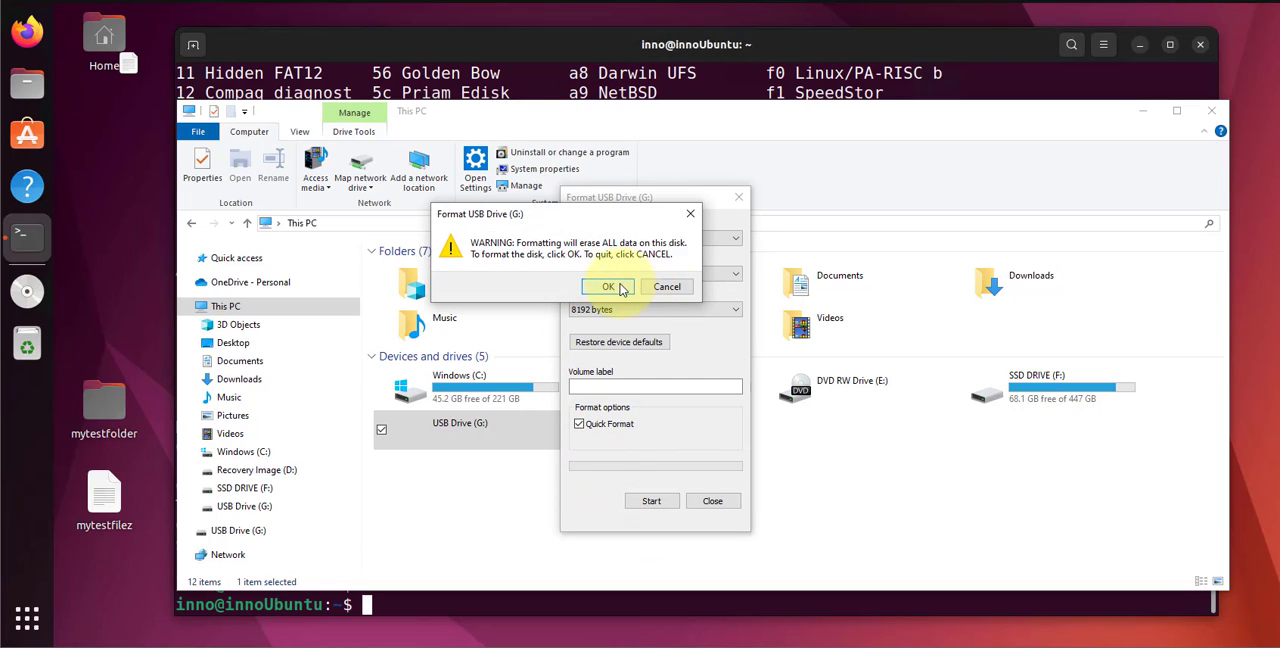
pyautogui.click(608, 288)
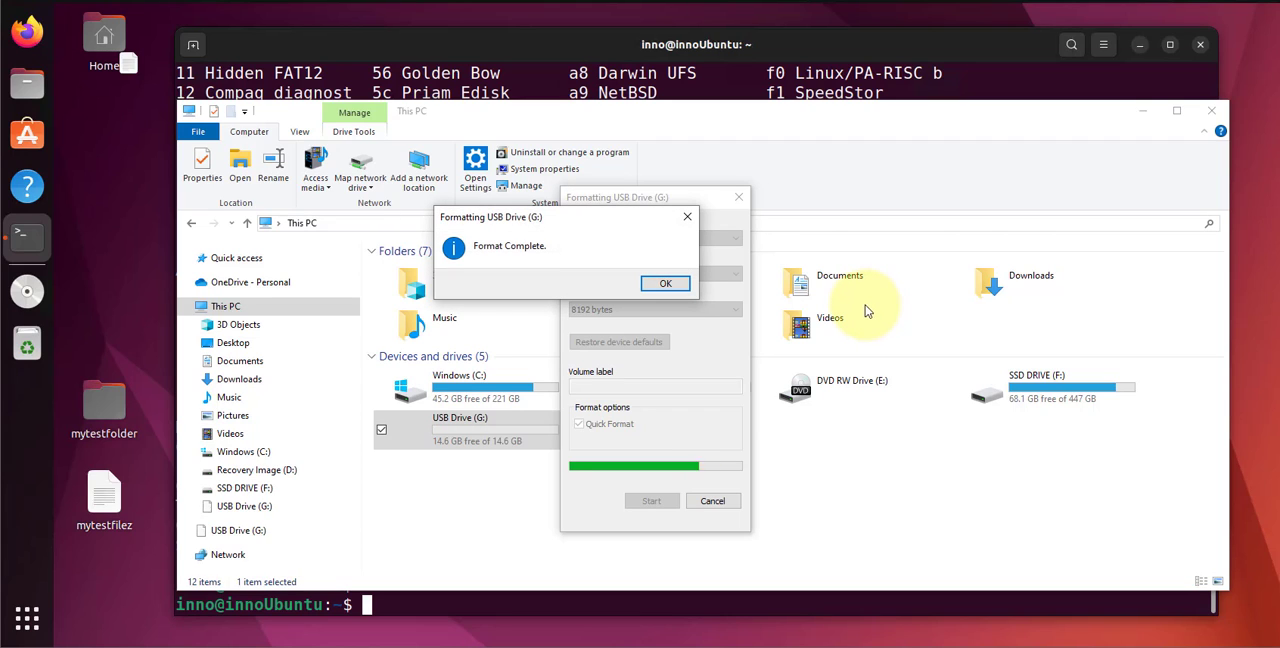
pyautogui.moveTo(512, 256)
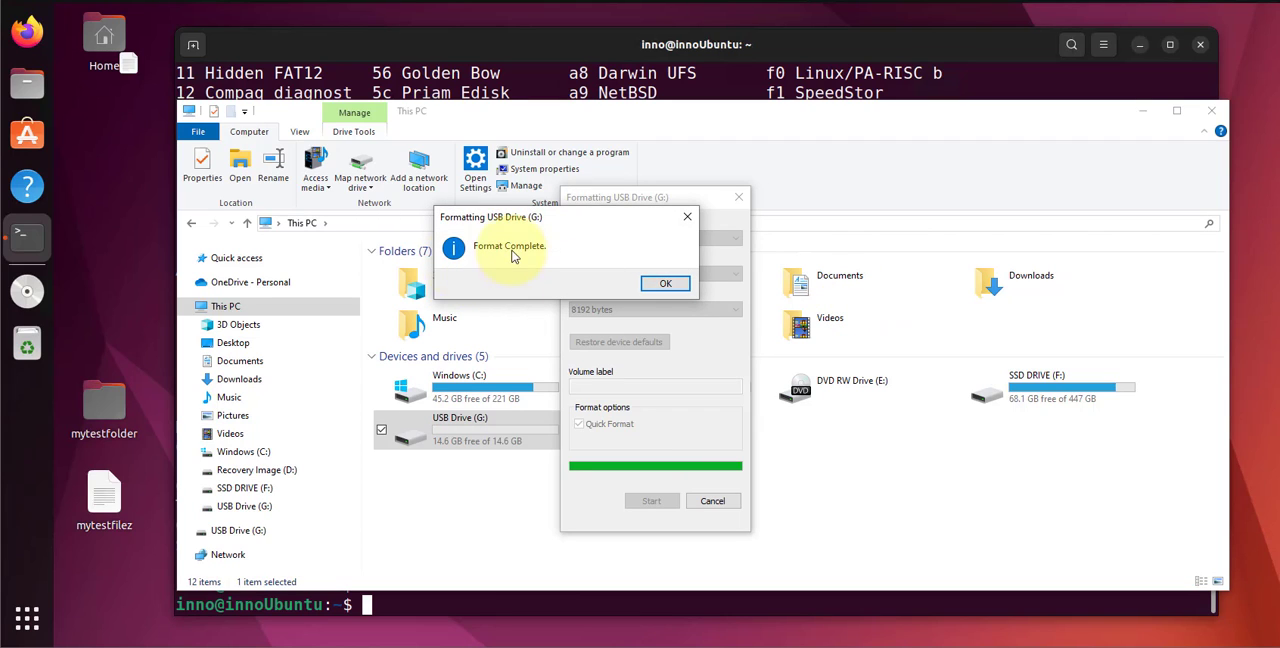
pyautogui.moveTo(664, 284)
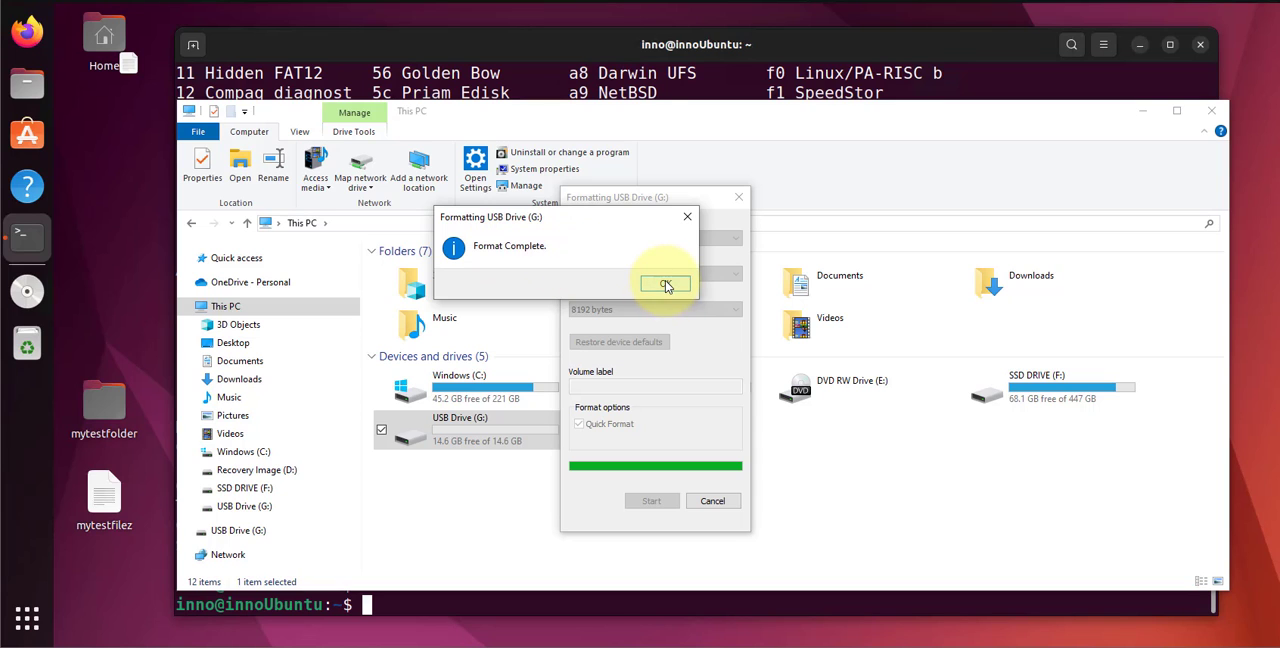
pyautogui.click(664, 284)
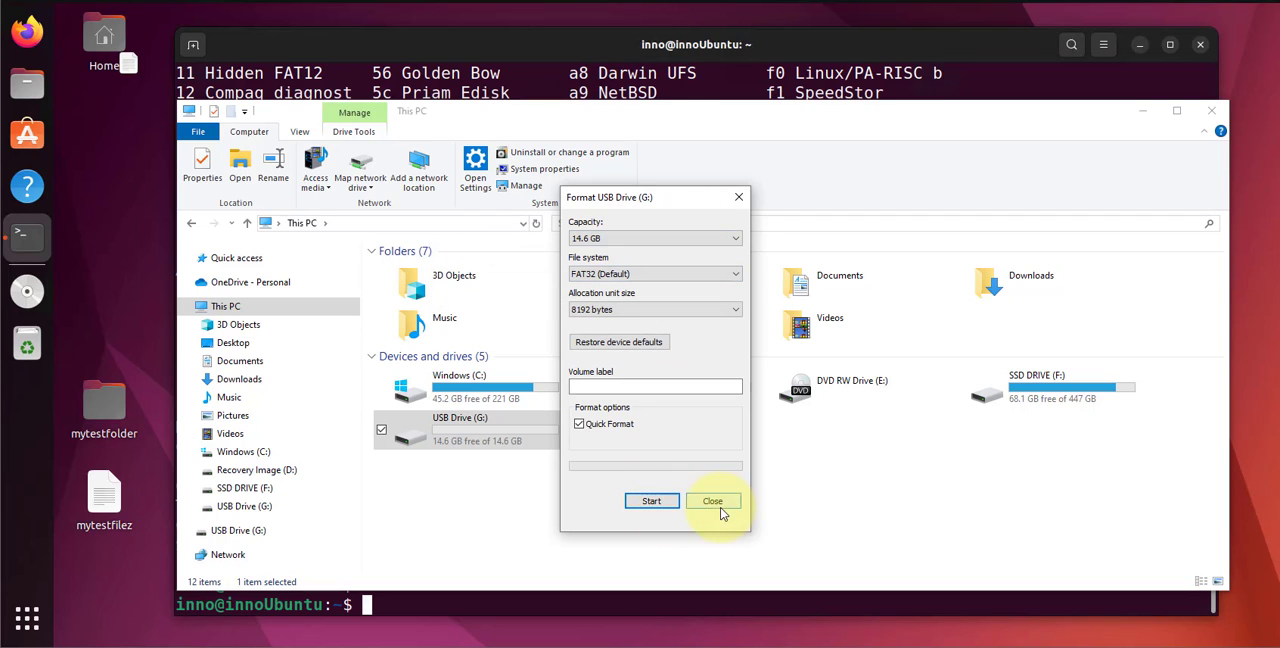
# - Leave the format window and return to the This PC overview
pyautogui.click(712, 500)
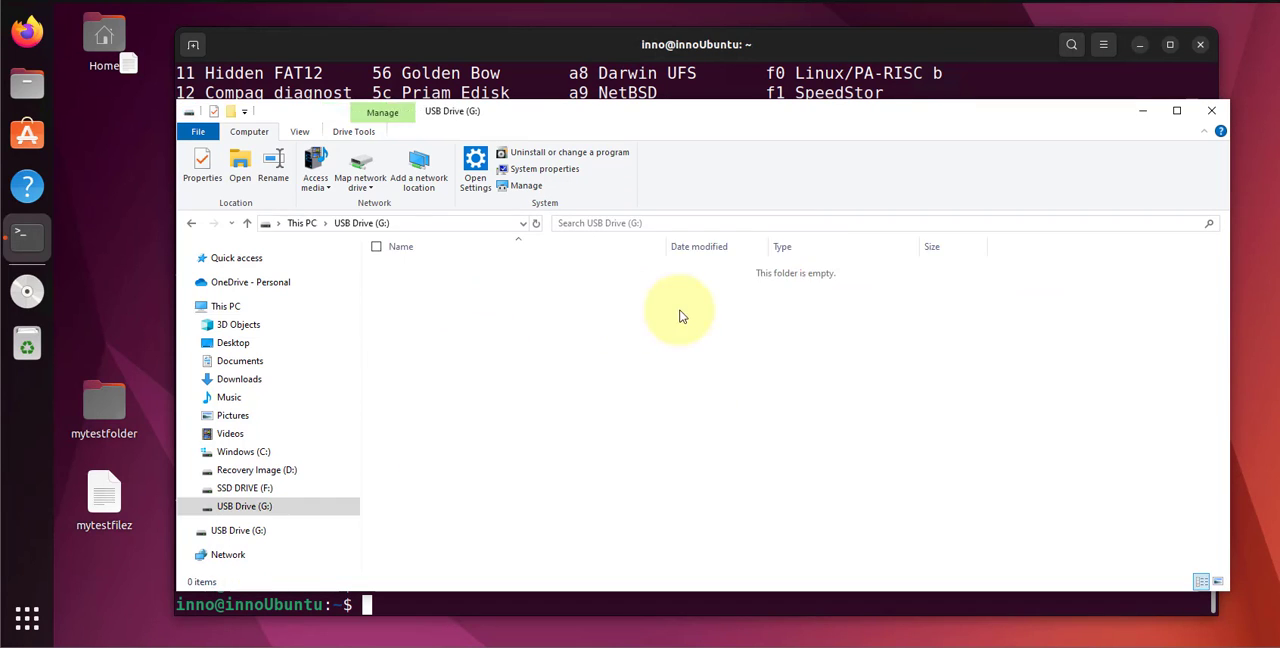
pyautogui.click(240, 132)
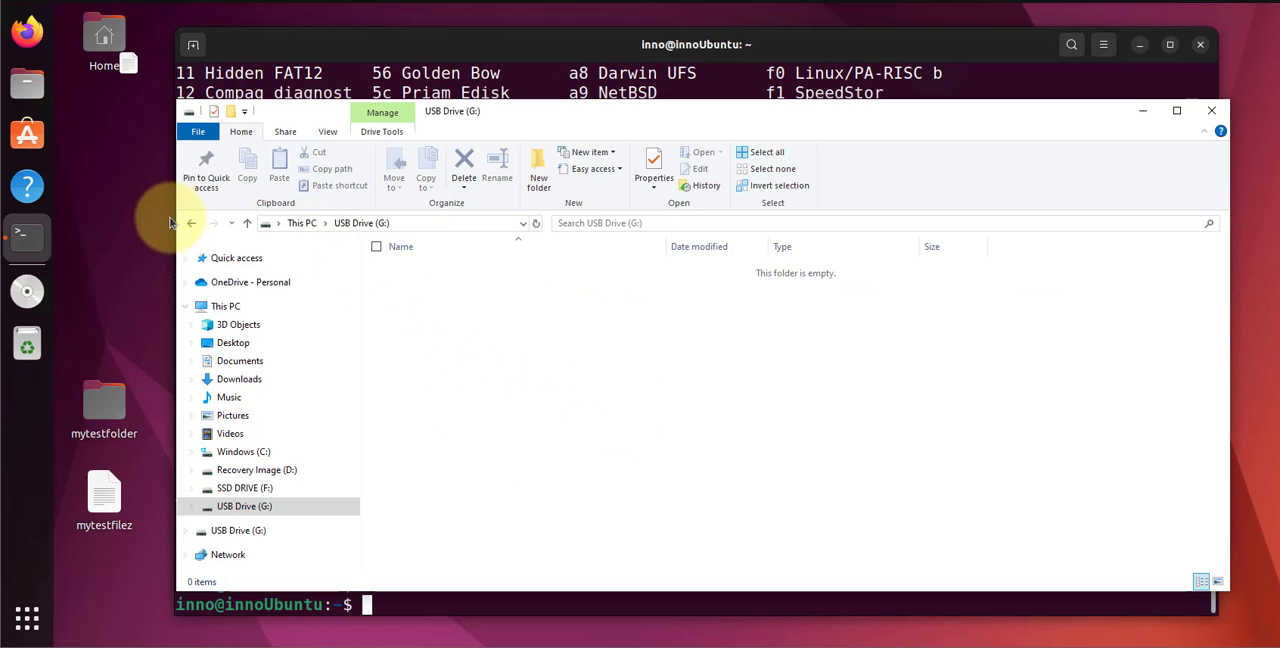
pyautogui.click(224, 306)
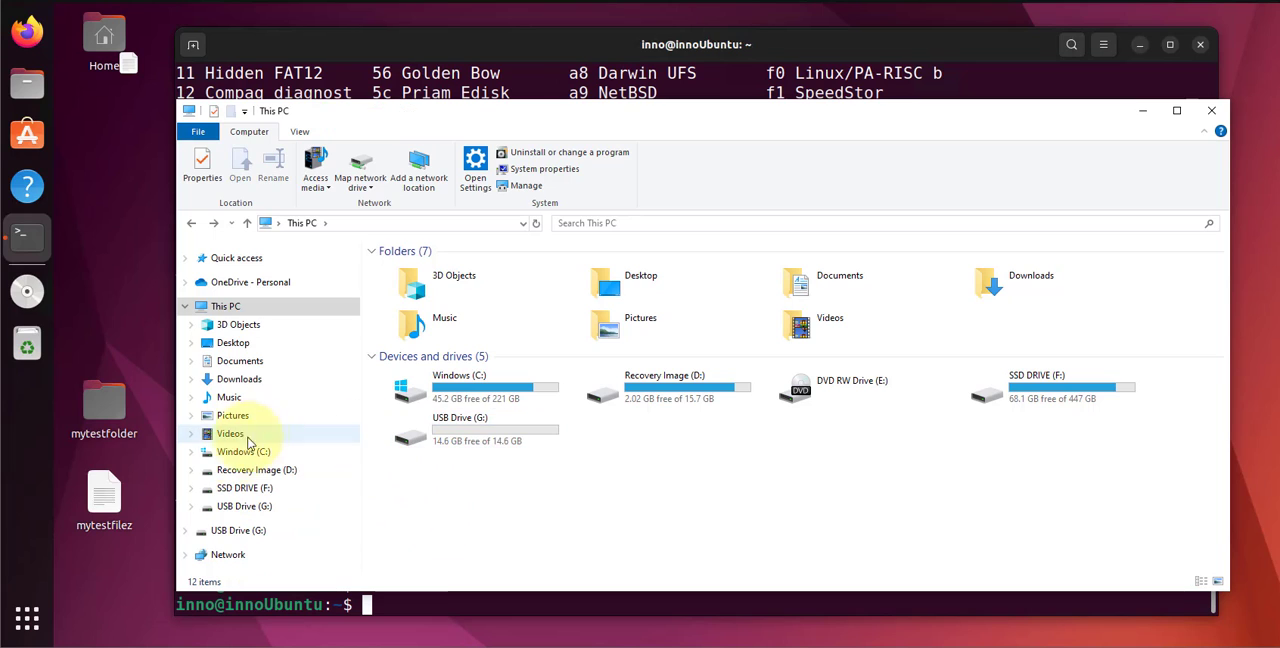
# - Create a new text document named Test File.txt on USB Drive (G:) and go back to This PC
pyautogui.click(470, 430)
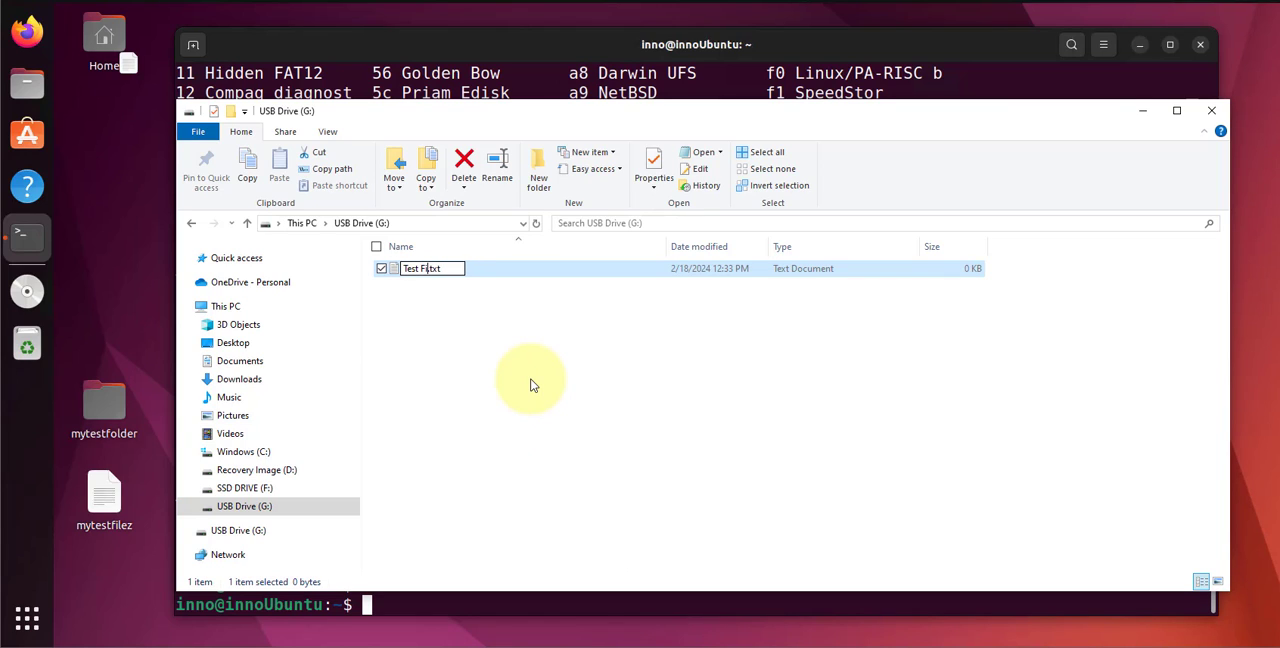
pyautogui.press('Return')
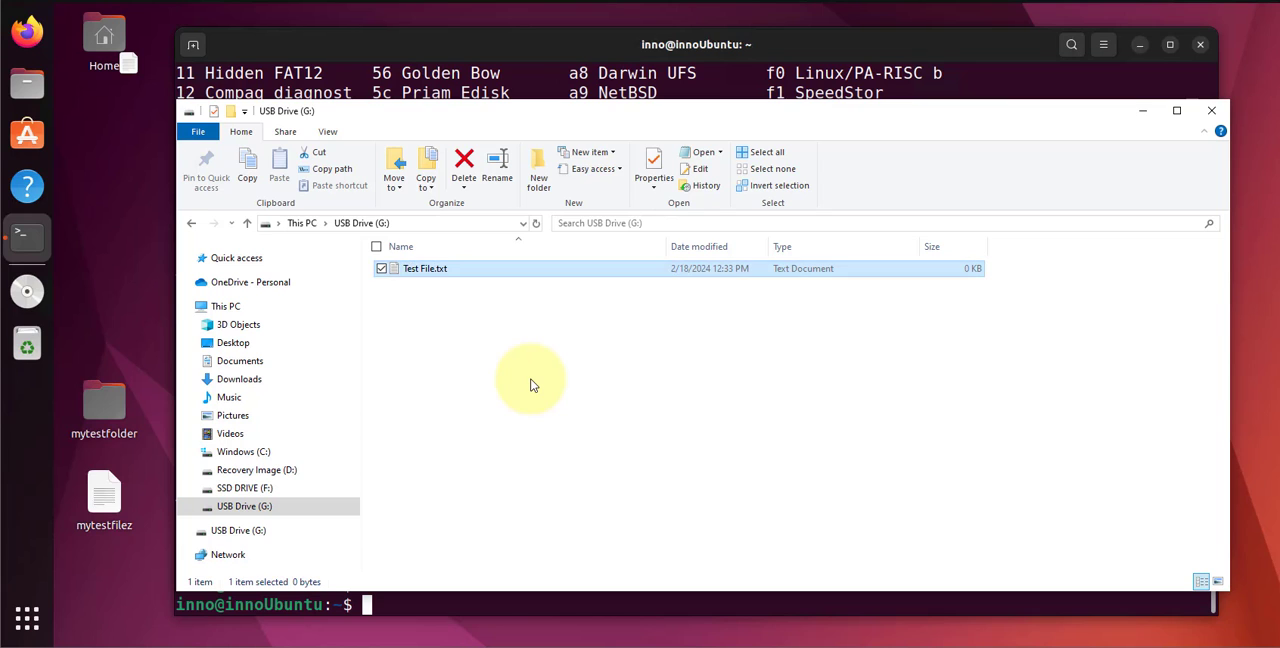
pyautogui.click(224, 306)
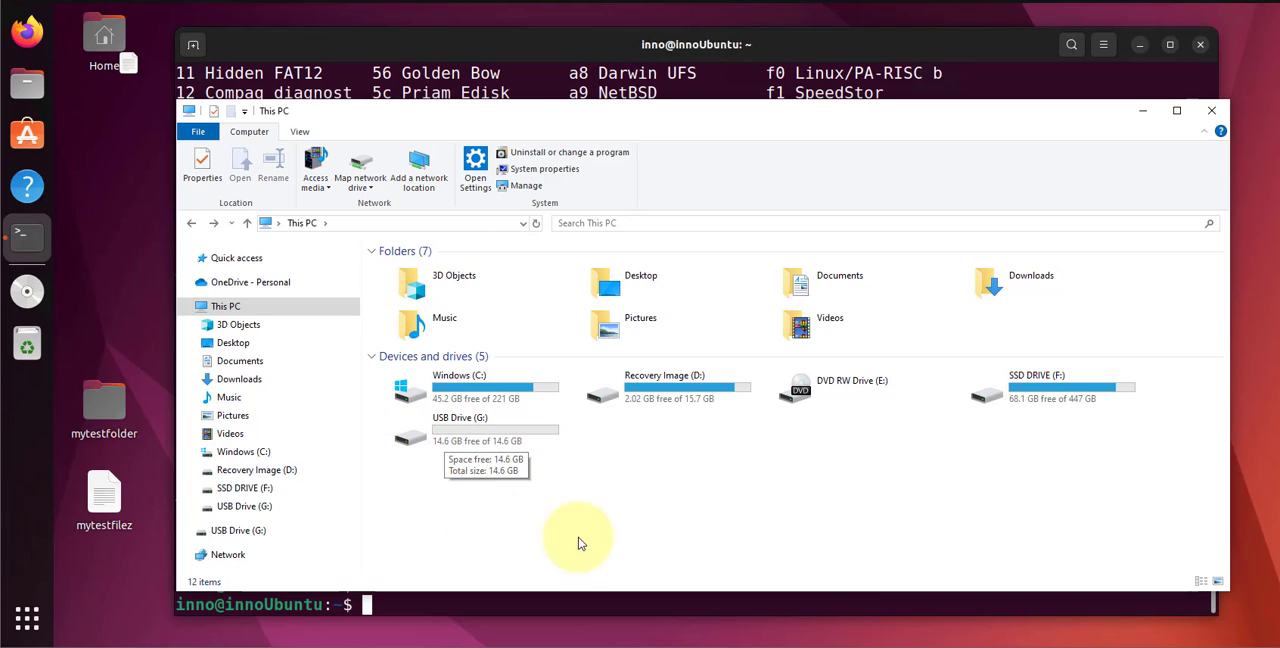
pyautogui.moveTo(668, 502)
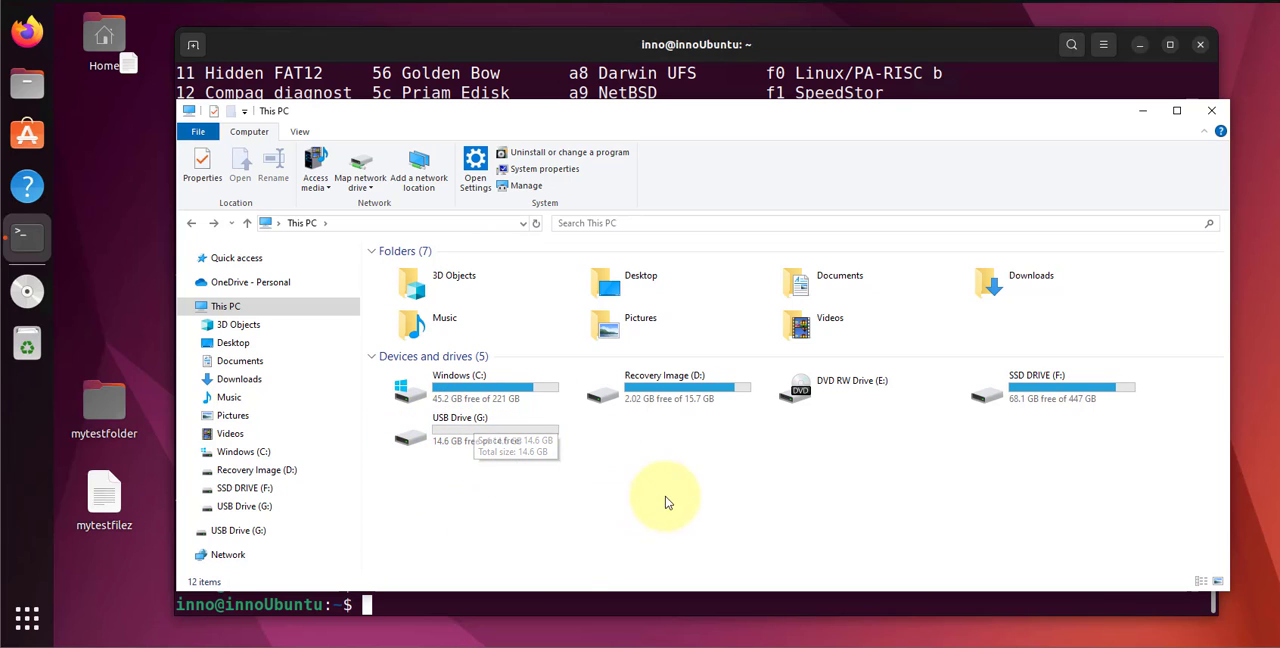
pyautogui.moveTo(364, 408)
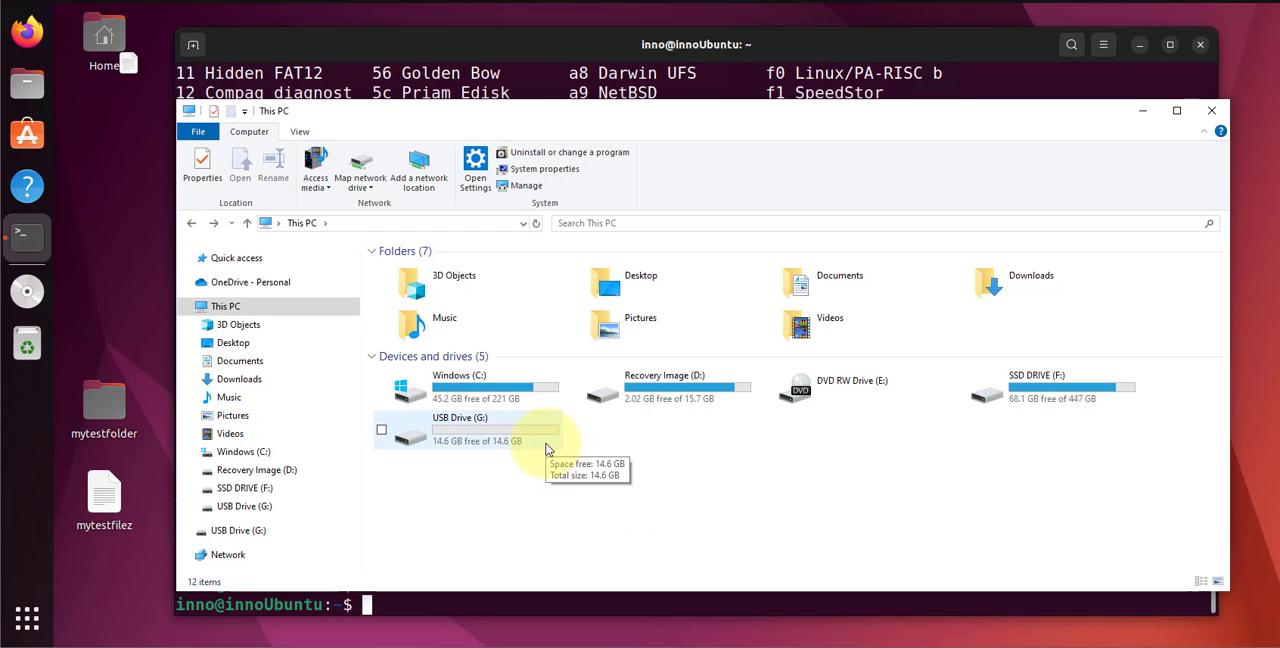
pyautogui.moveTo(548, 390)
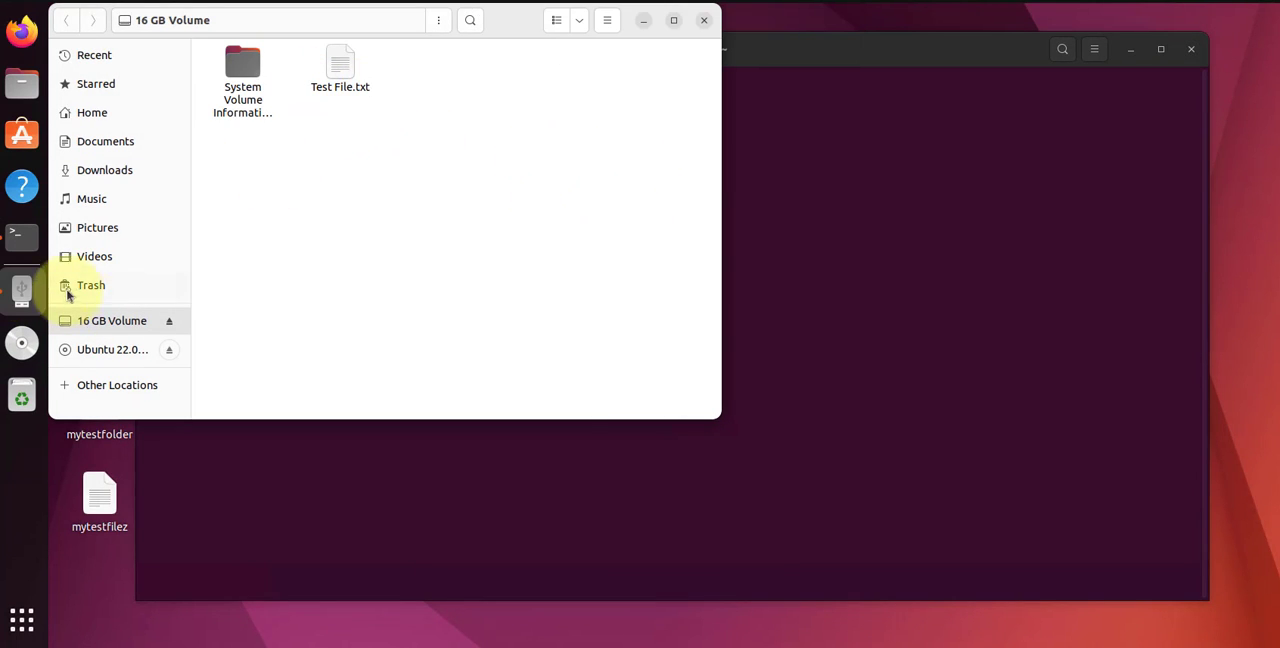
pyautogui.moveTo(696, 20)
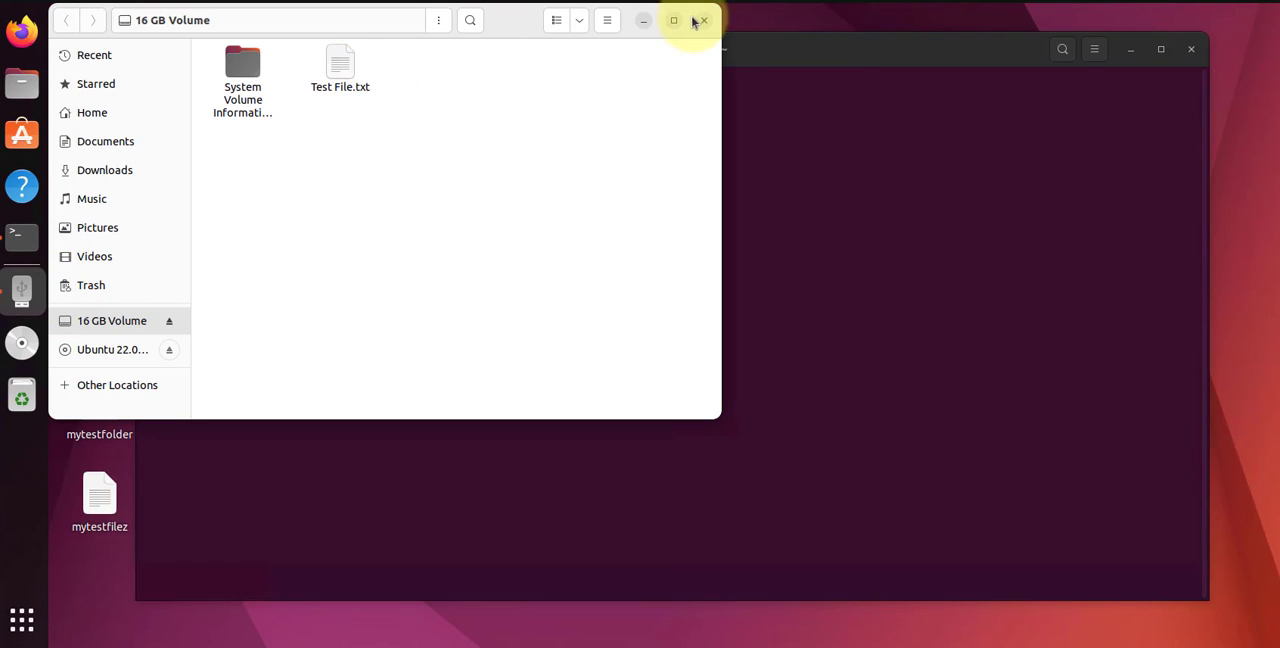
# - Run df -h to find the USB drive mounted at /media/inno/3681-F11A
pyautogui.click(704, 20)
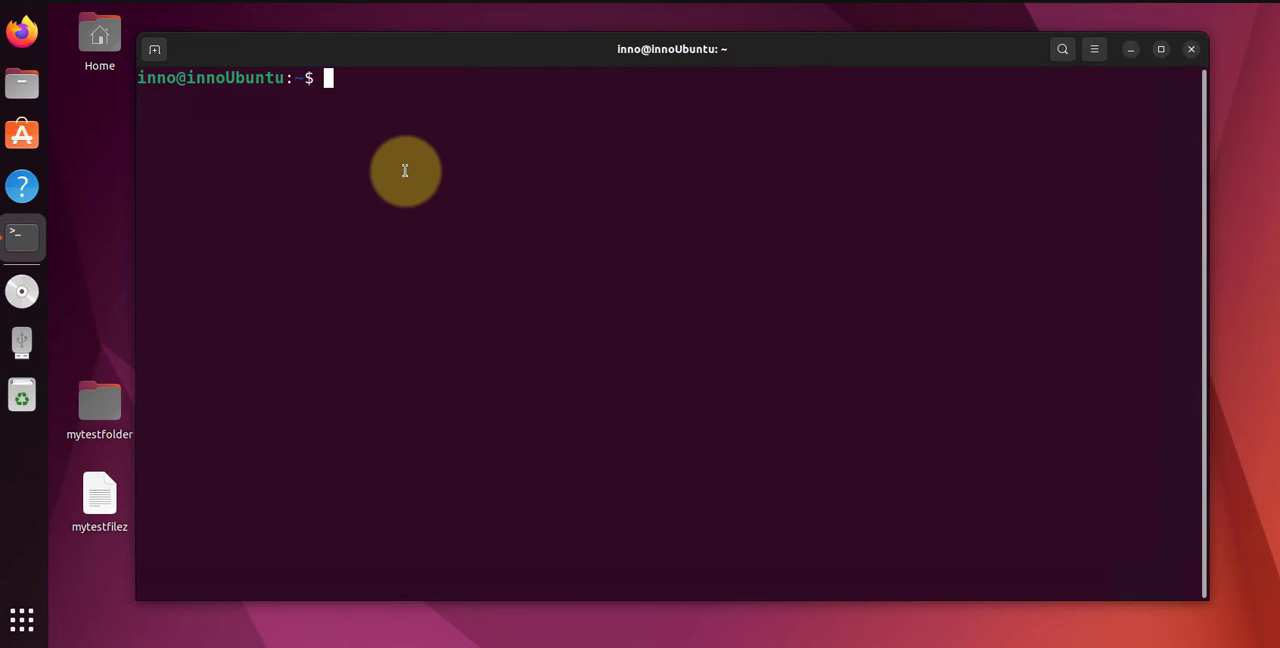
pyautogui.write('df -')
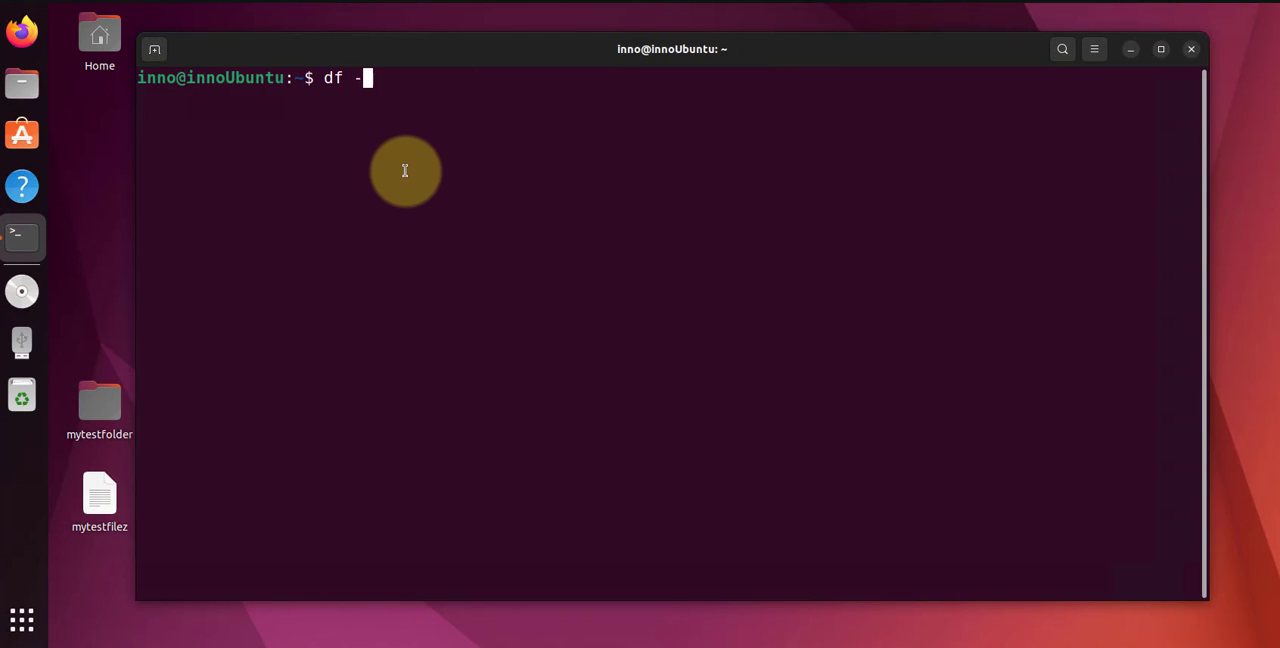
pyautogui.press('Return')
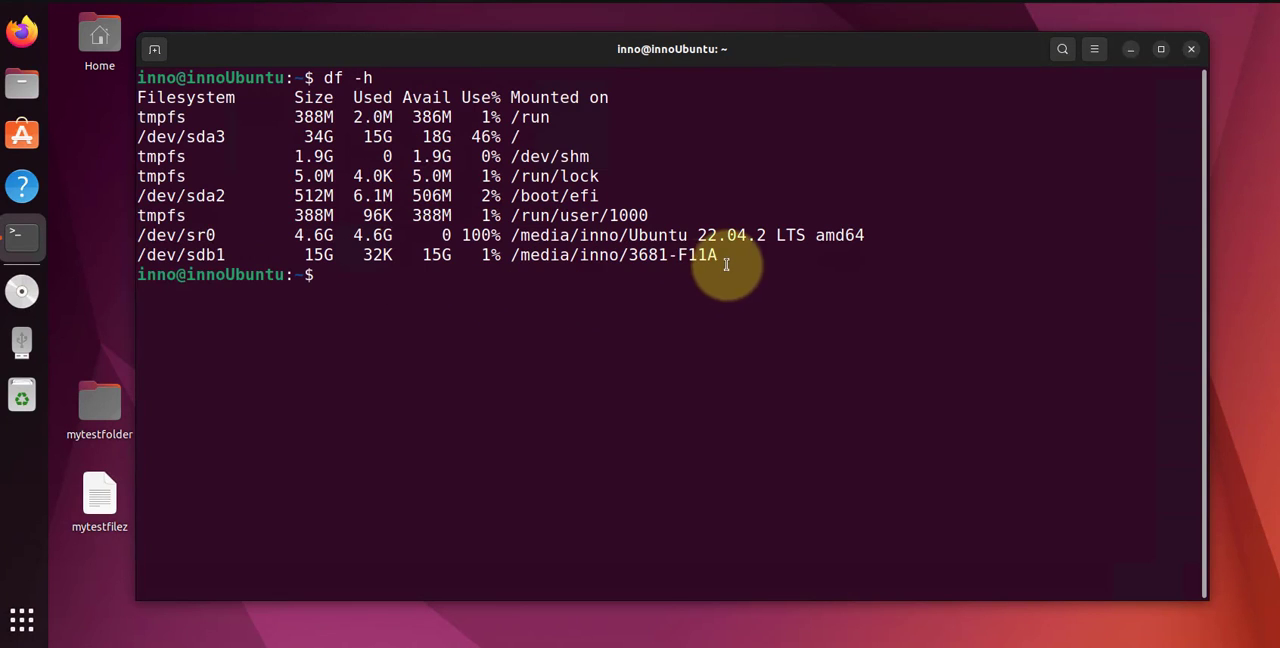
pyautogui.moveTo(380, 290)
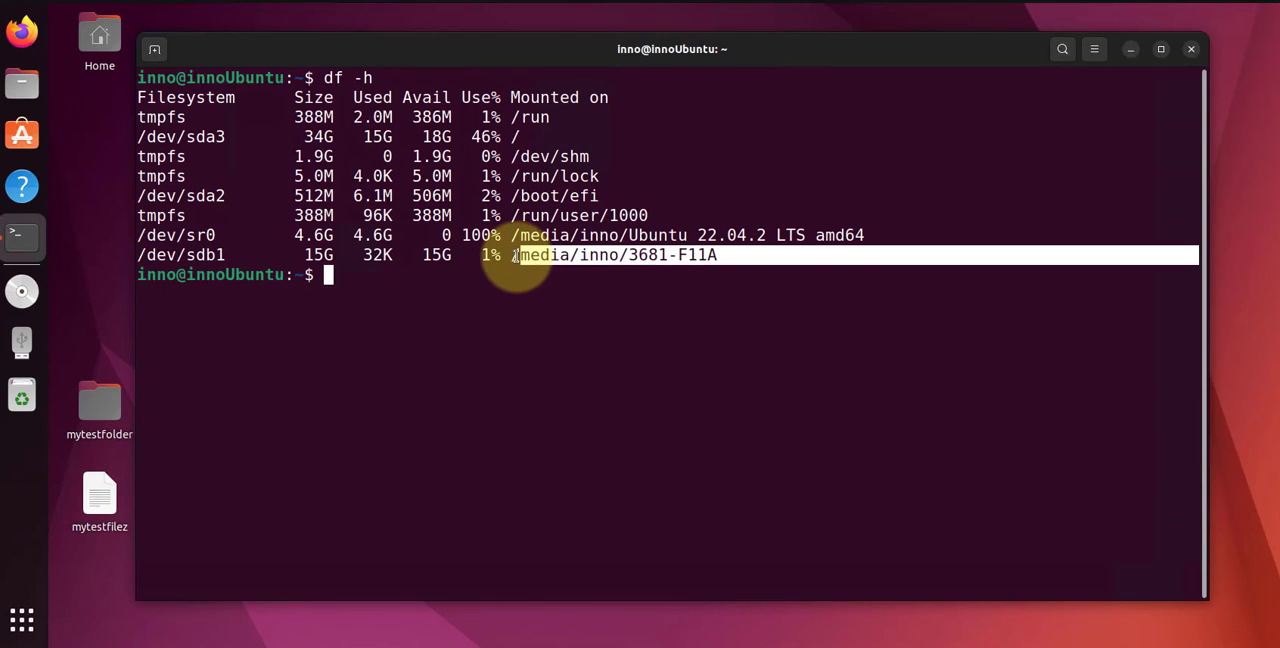
# - Change into /media/inno/3681-F11A/ and list its contents showing Test File.txt
pyautogui.write('cd /me')
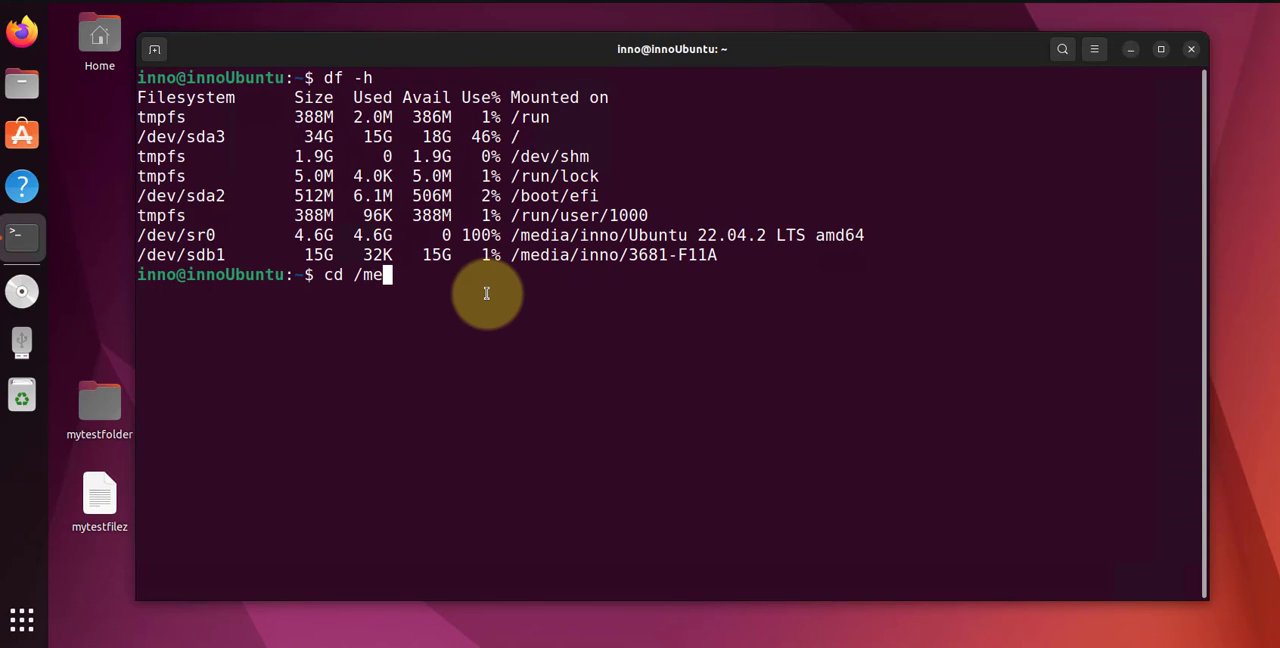
pyautogui.write('dia/inn')
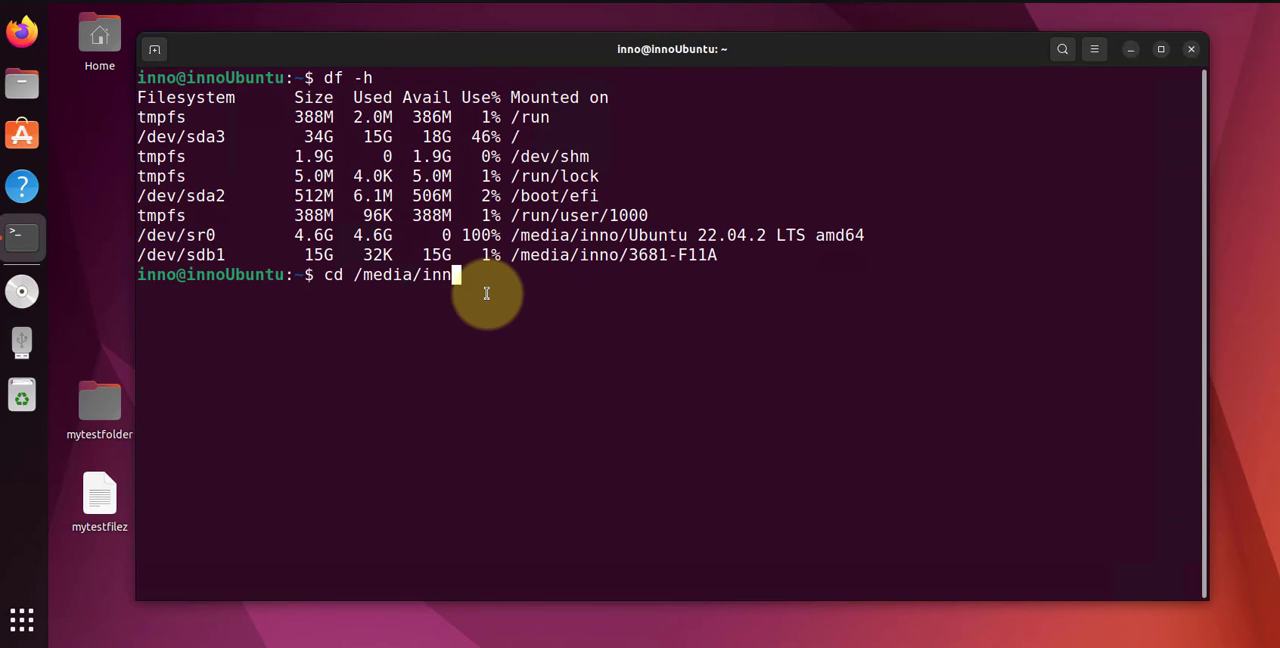
pyautogui.write('o/3681-F11A/')
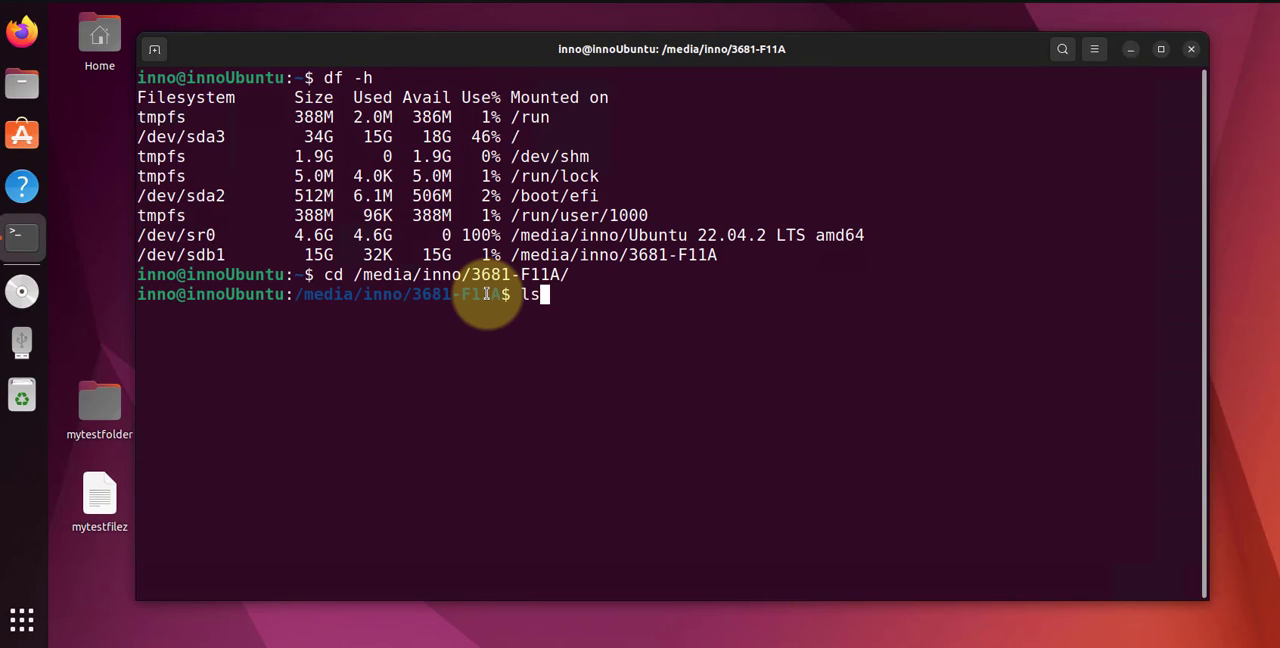
pyautogui.press('Return')
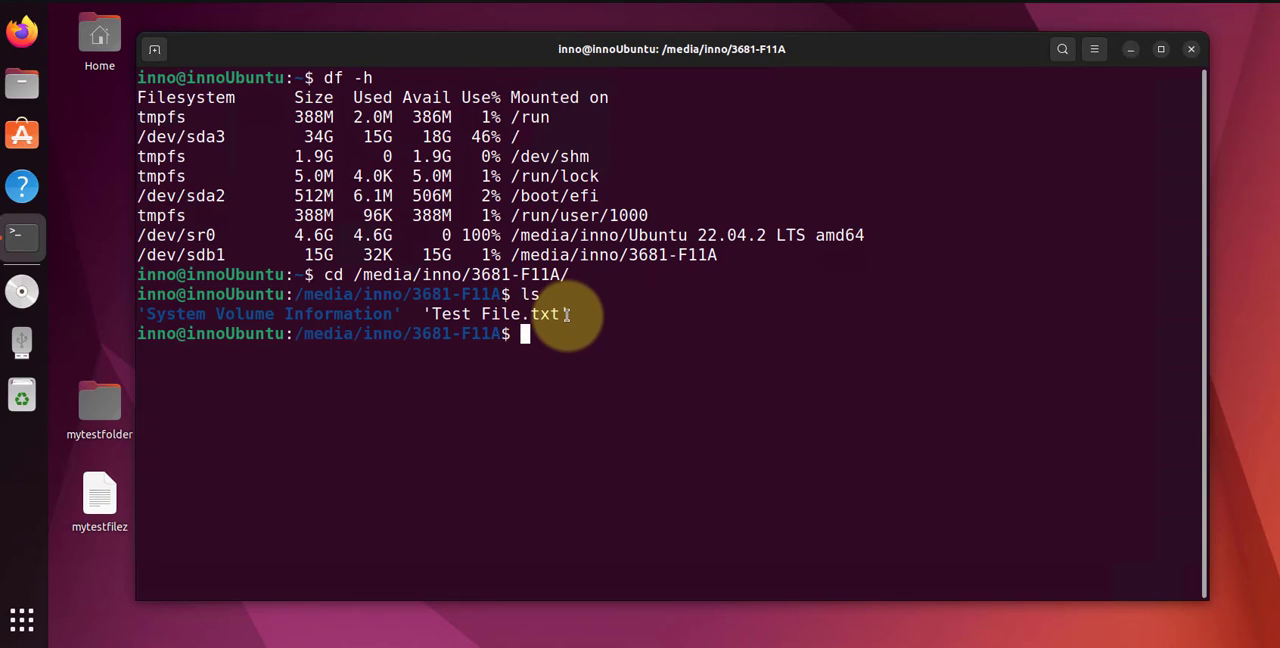
pyautogui.moveTo(588, 350)
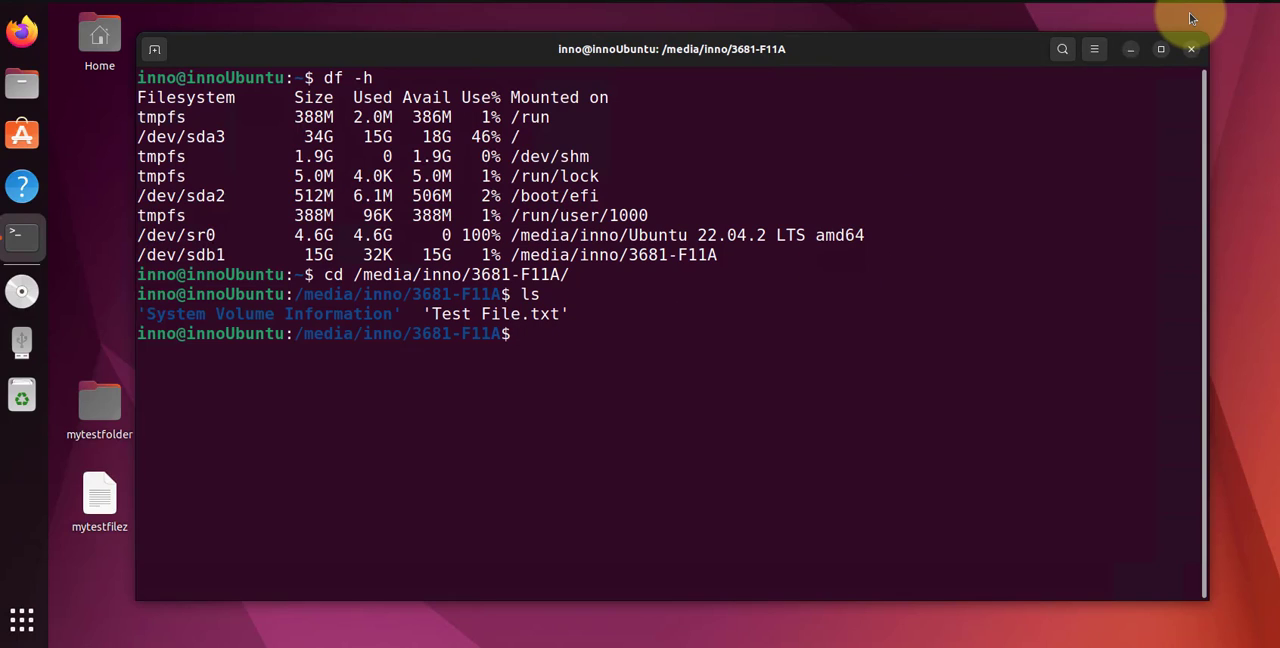
pyautogui.moveTo(820, 324)
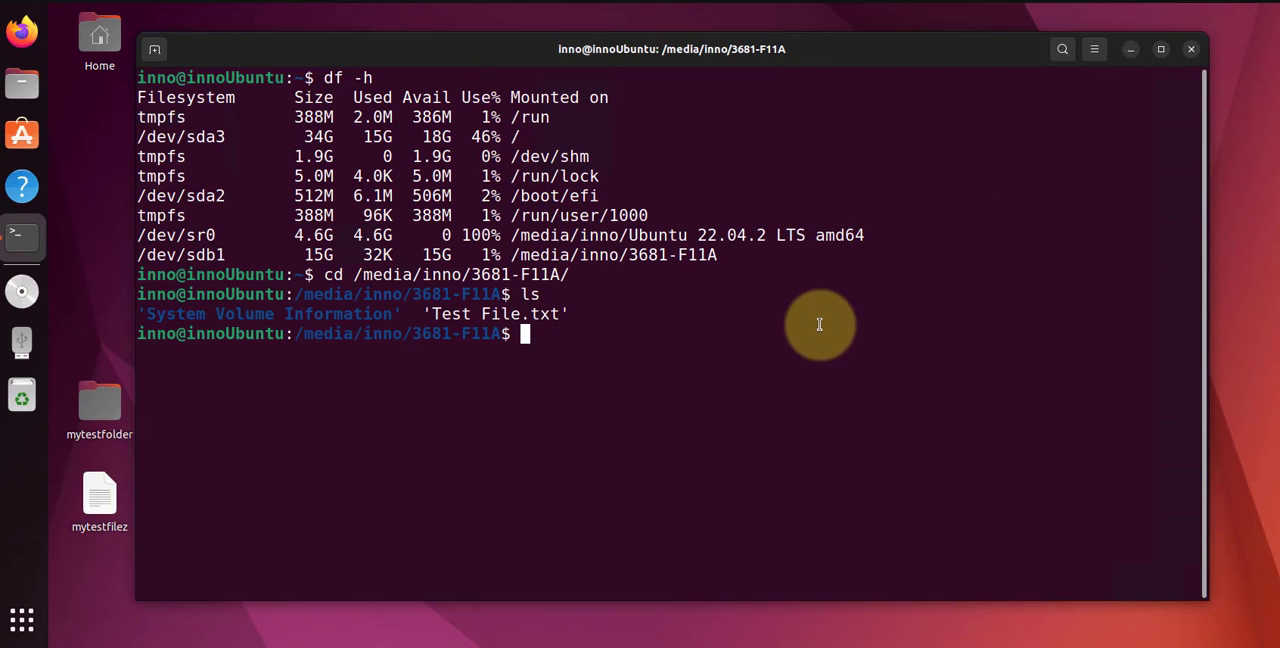
pyautogui.moveTo(816, 296)
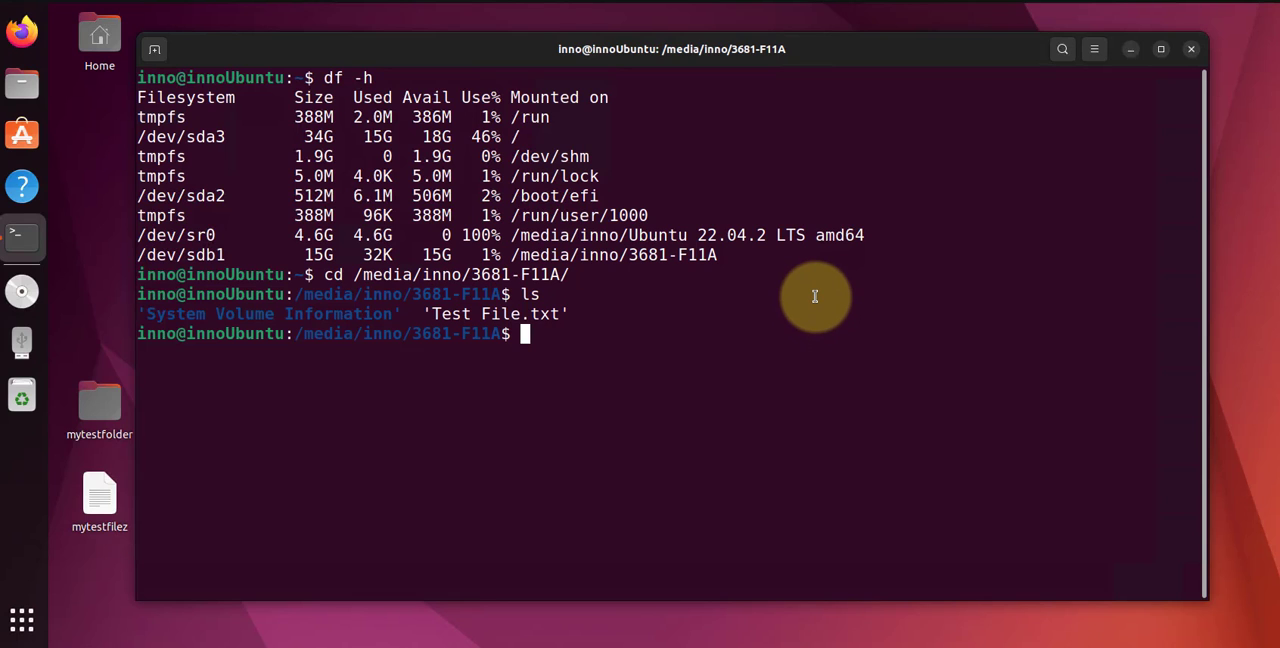